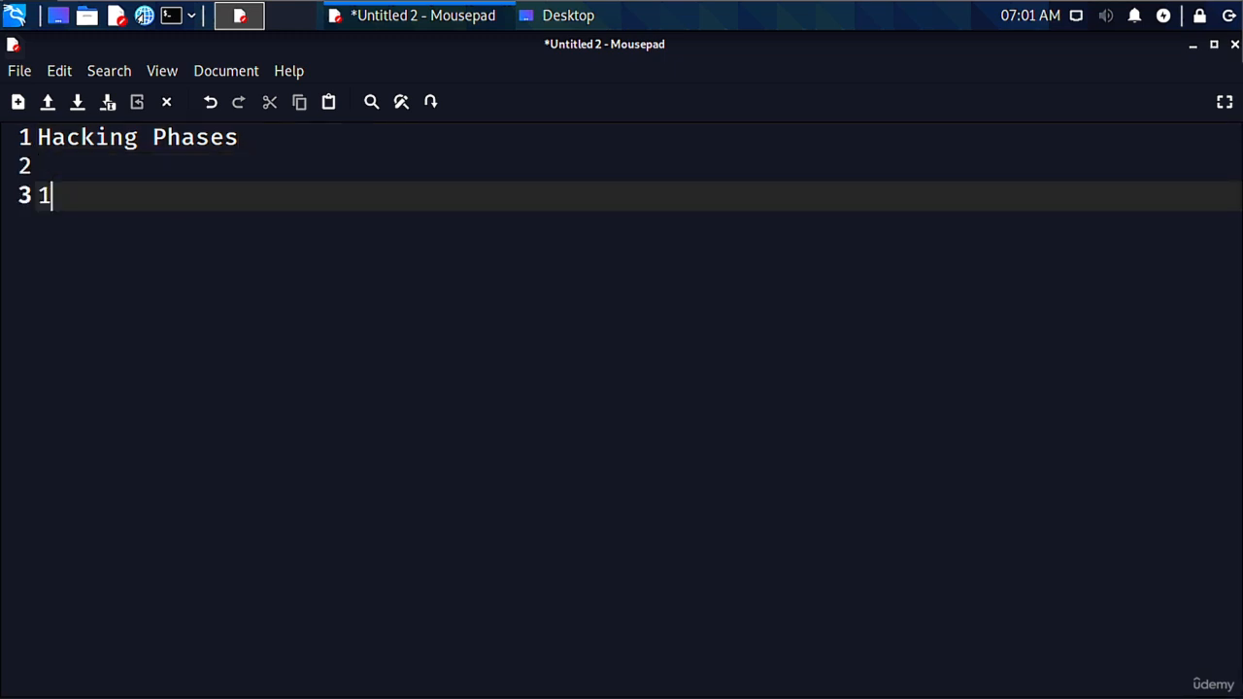
# List the first three phases: 1. Reconnaissance, 2. Scanning, 3. Gaining Access
pyautogui.write('. Reci')
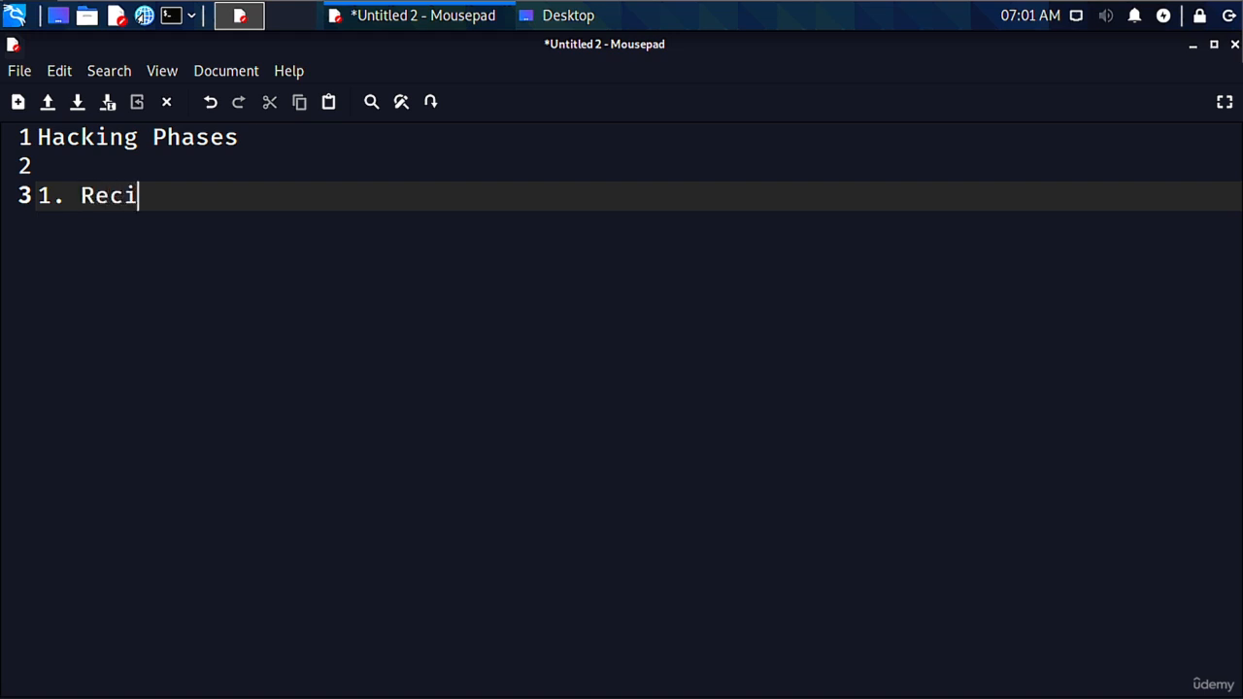
pyautogui.press('BackSpace')
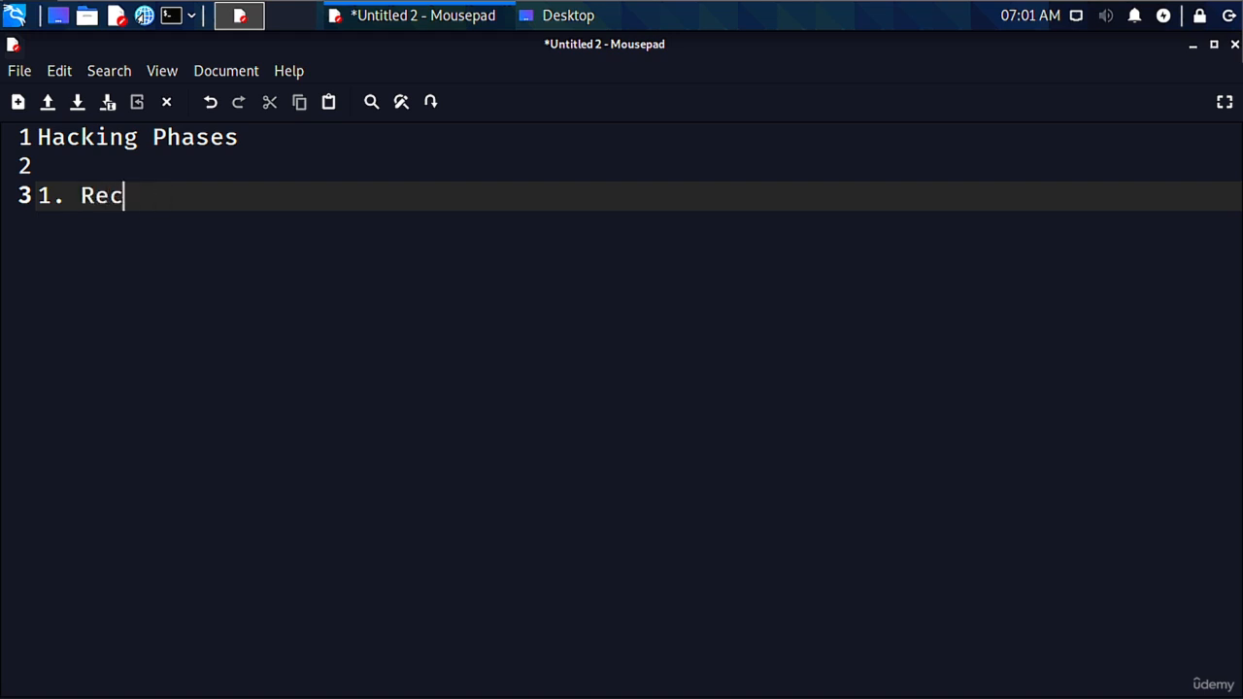
pyautogui.write('onnas')
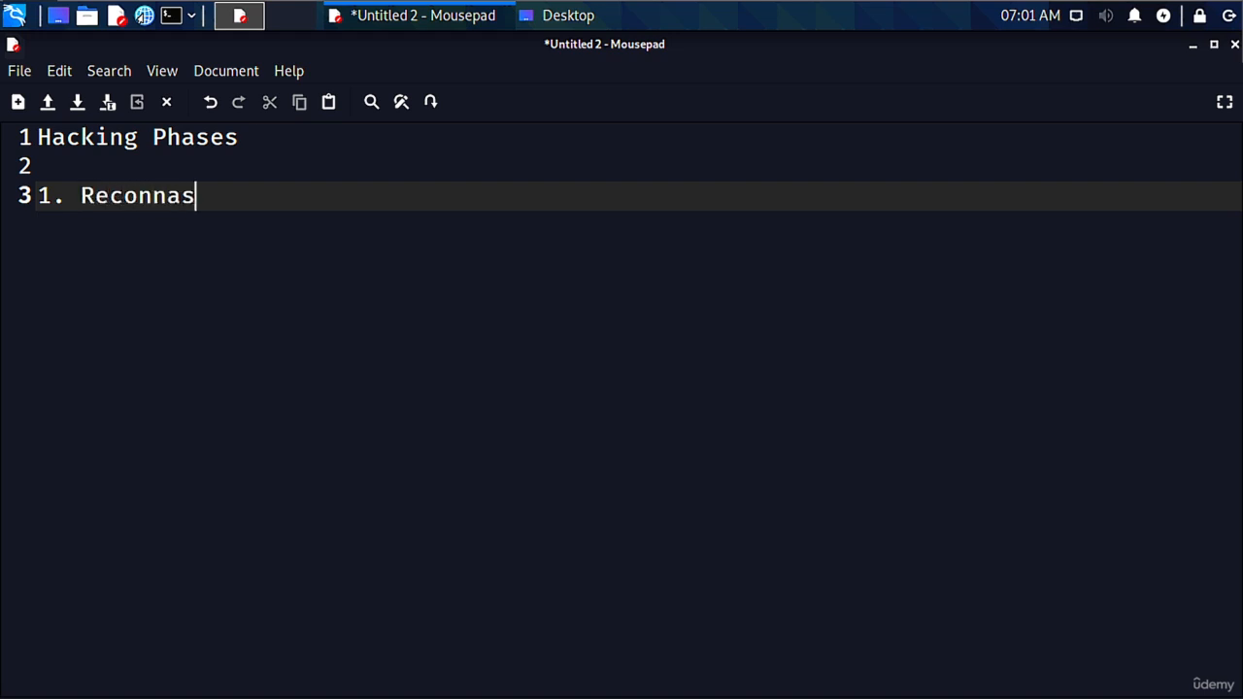
pyautogui.write('i')
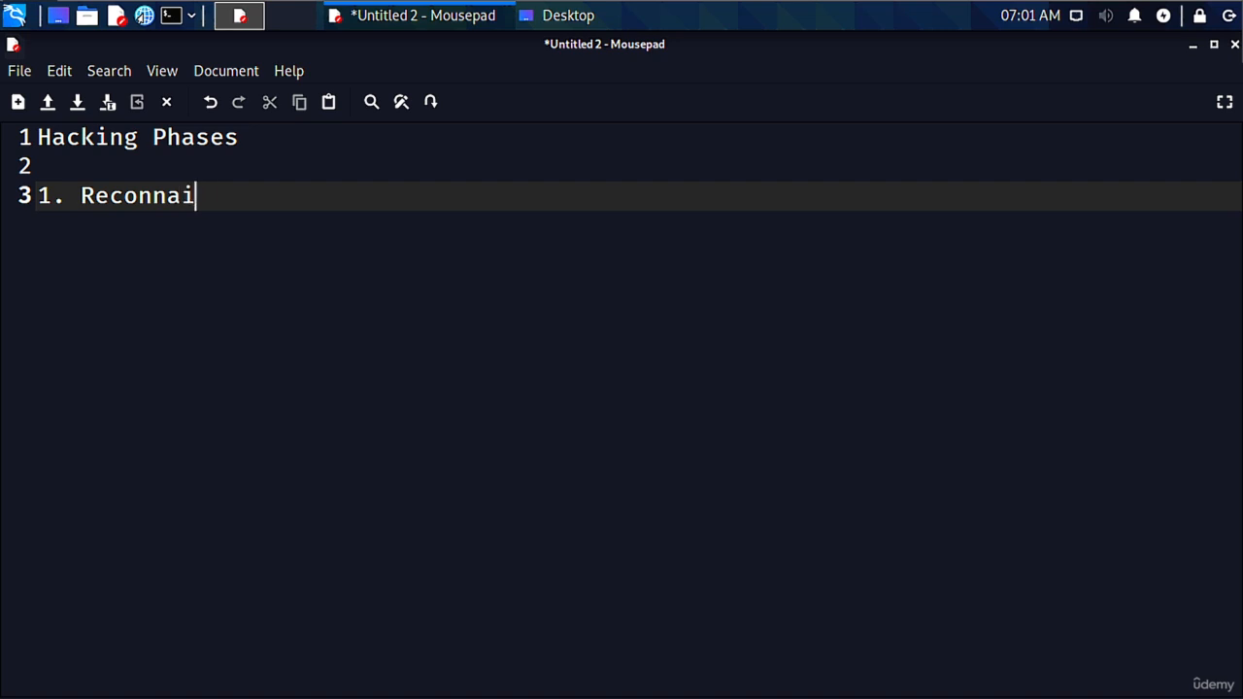
pyautogui.write('ssance')
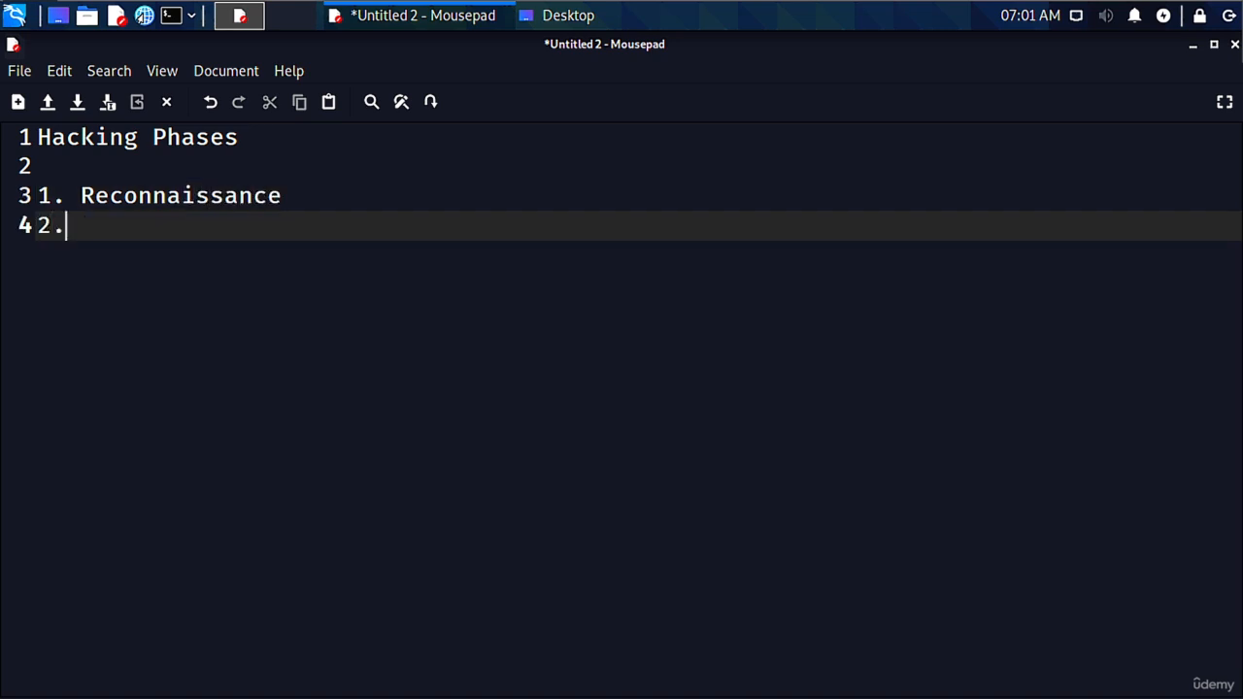
pyautogui.write('Scan')
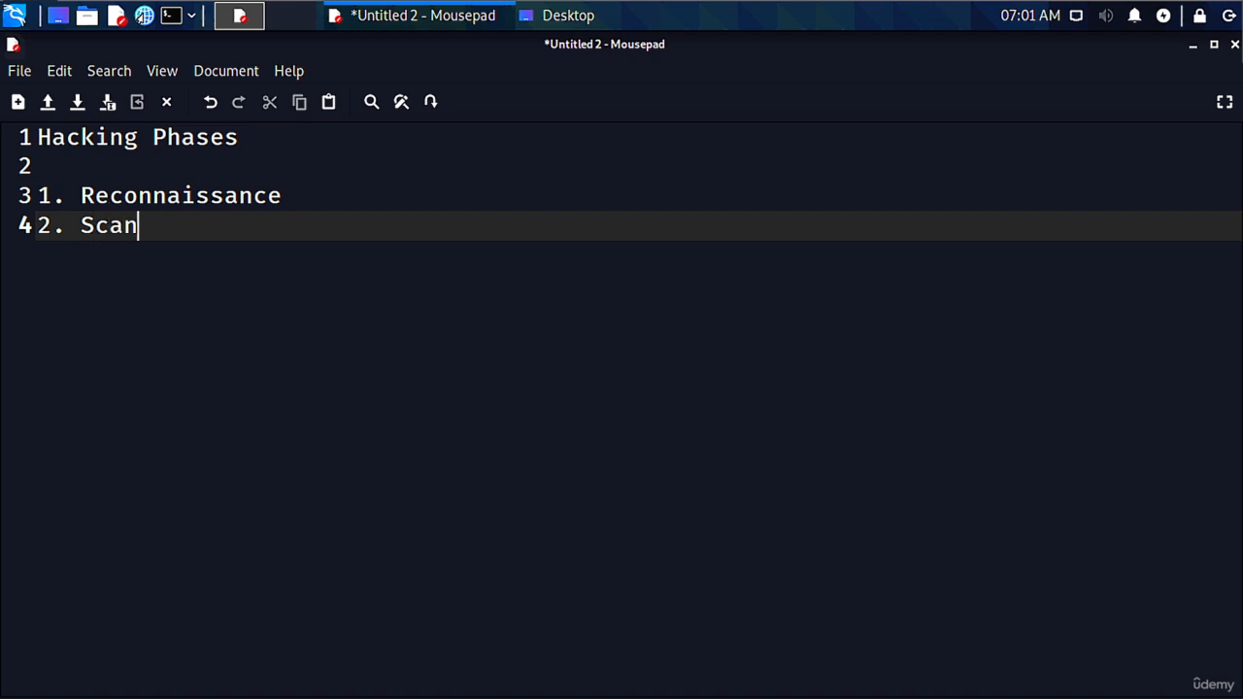
pyautogui.write('ning')
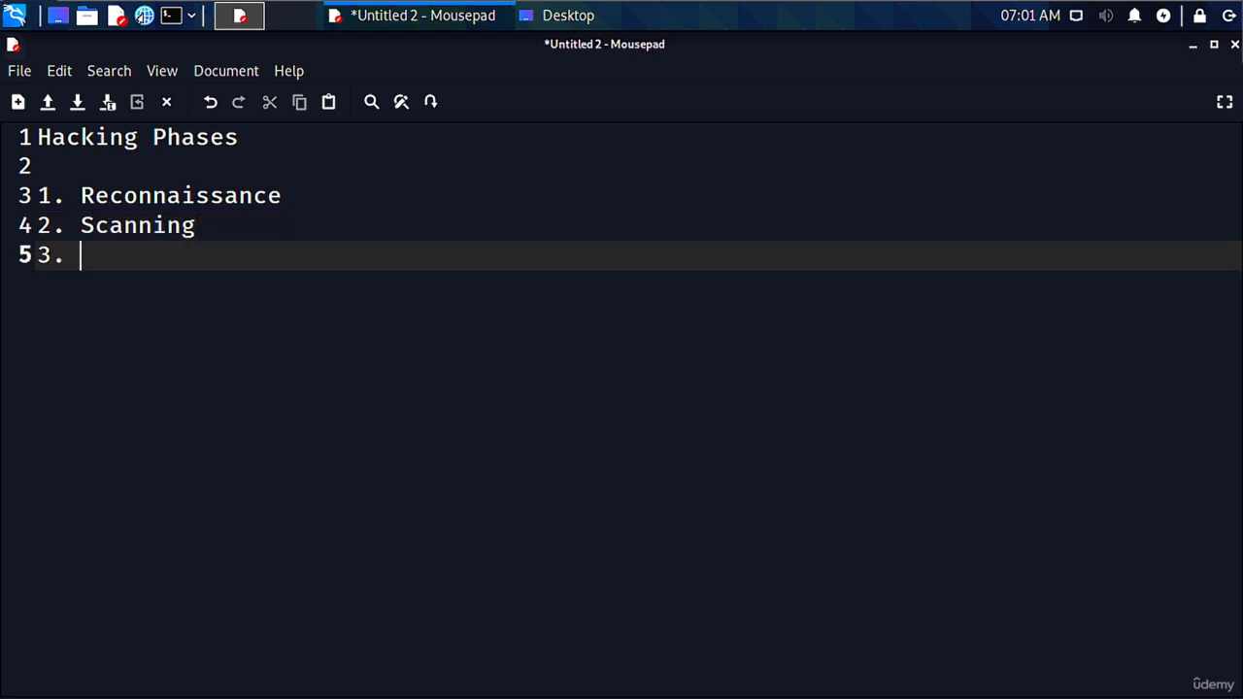
pyautogui.write('Gaining')
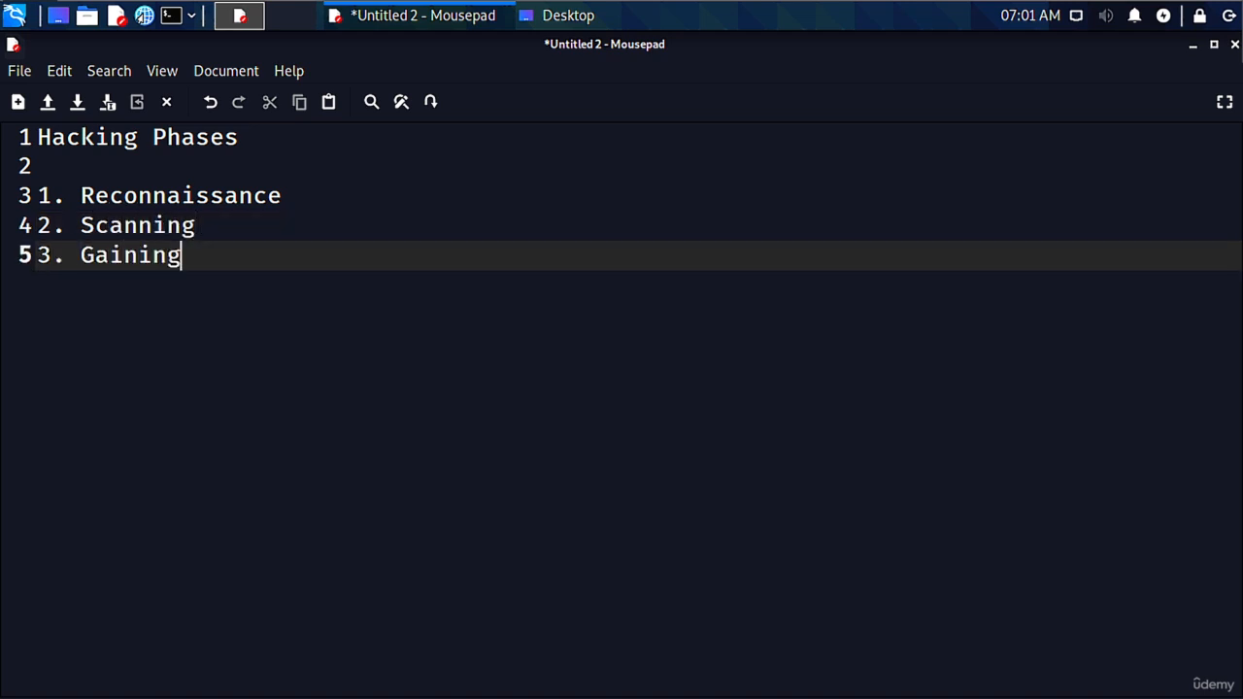
pyautogui.write('Access')
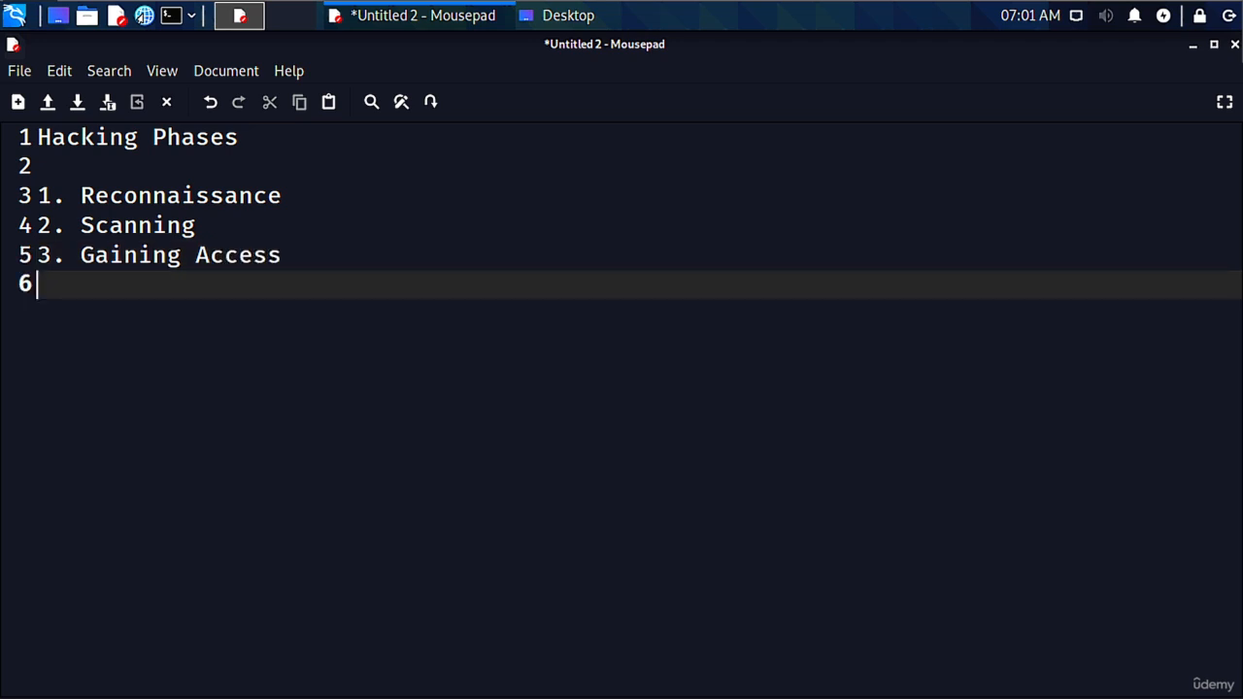
# Add 4. Maintaining Access and 5. Covering Tracks to complete the five-phase list
pyautogui.write('4. Mai')
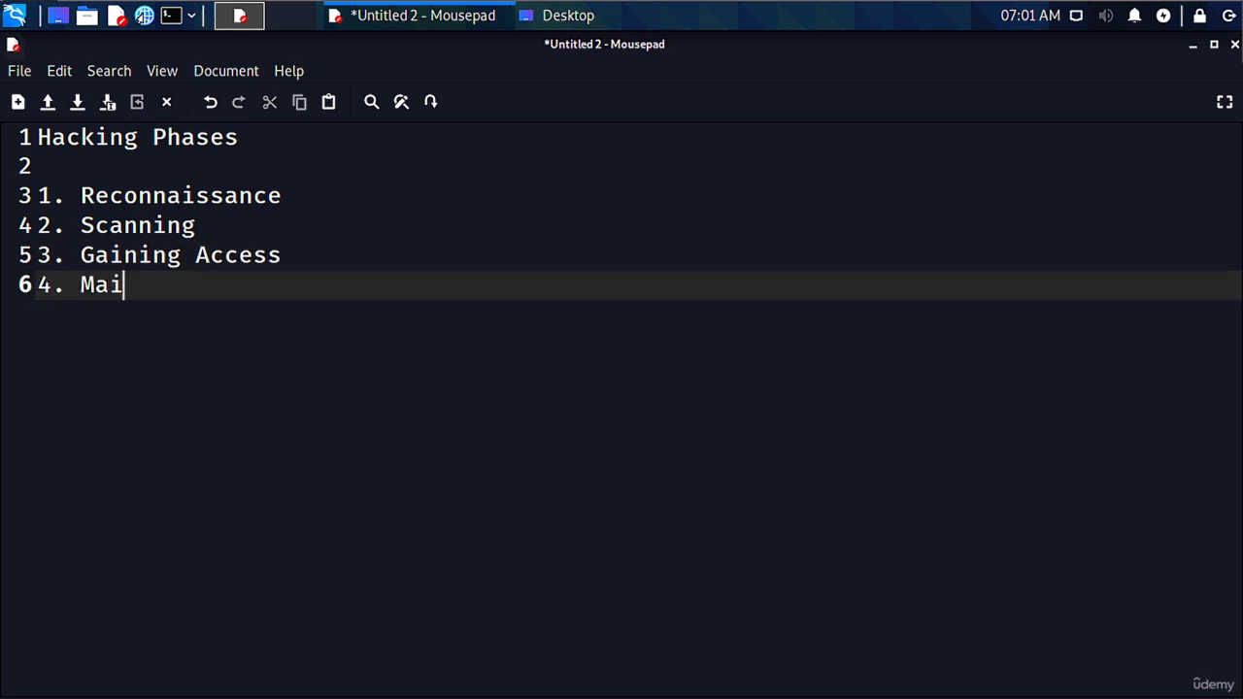
pyautogui.write('ntain')
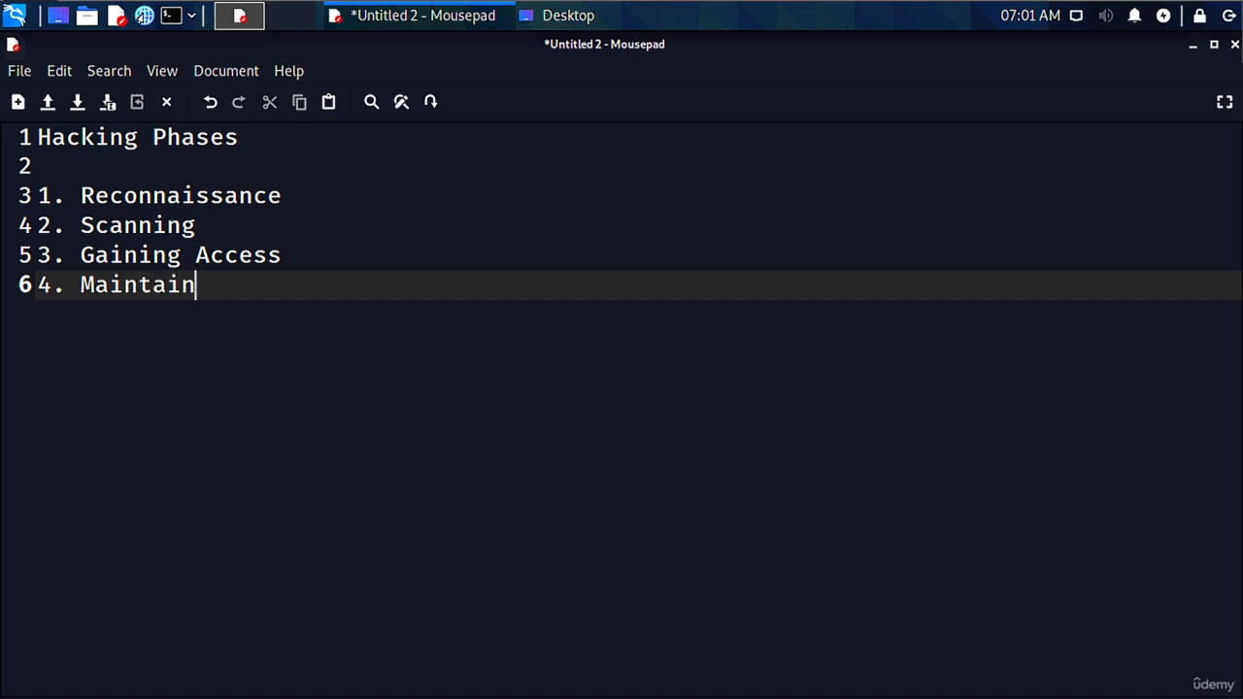
pyautogui.write('ing A')
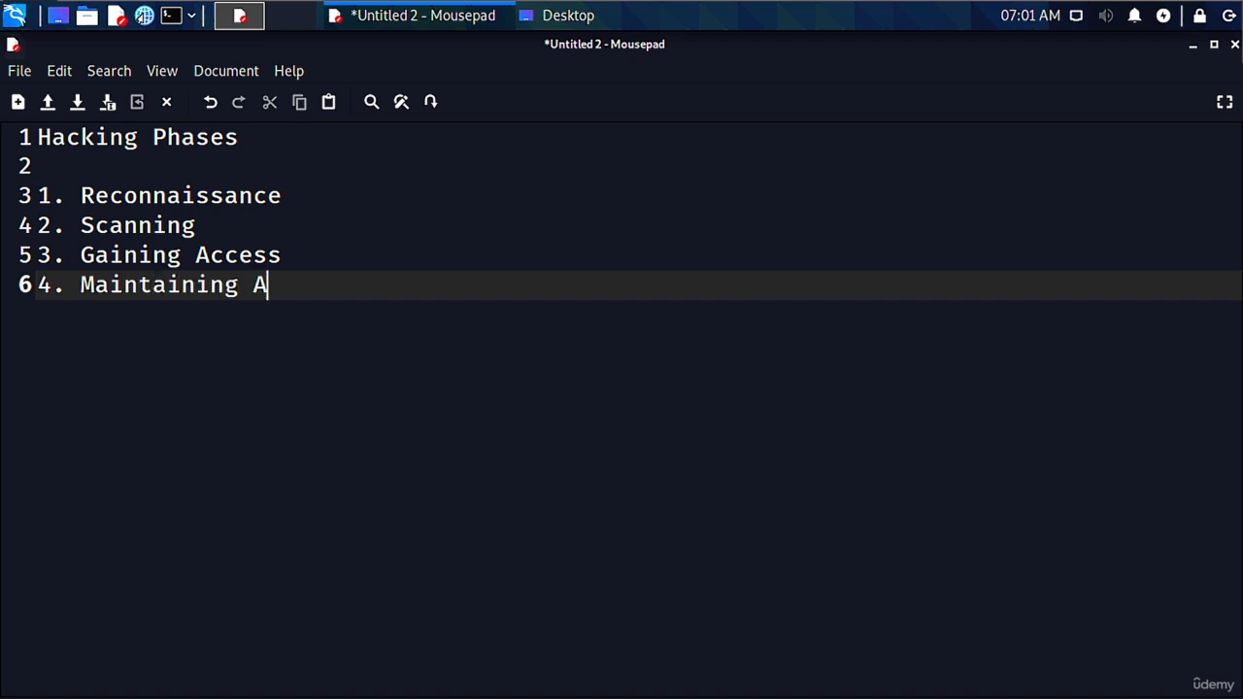
pyautogui.write('ccess')
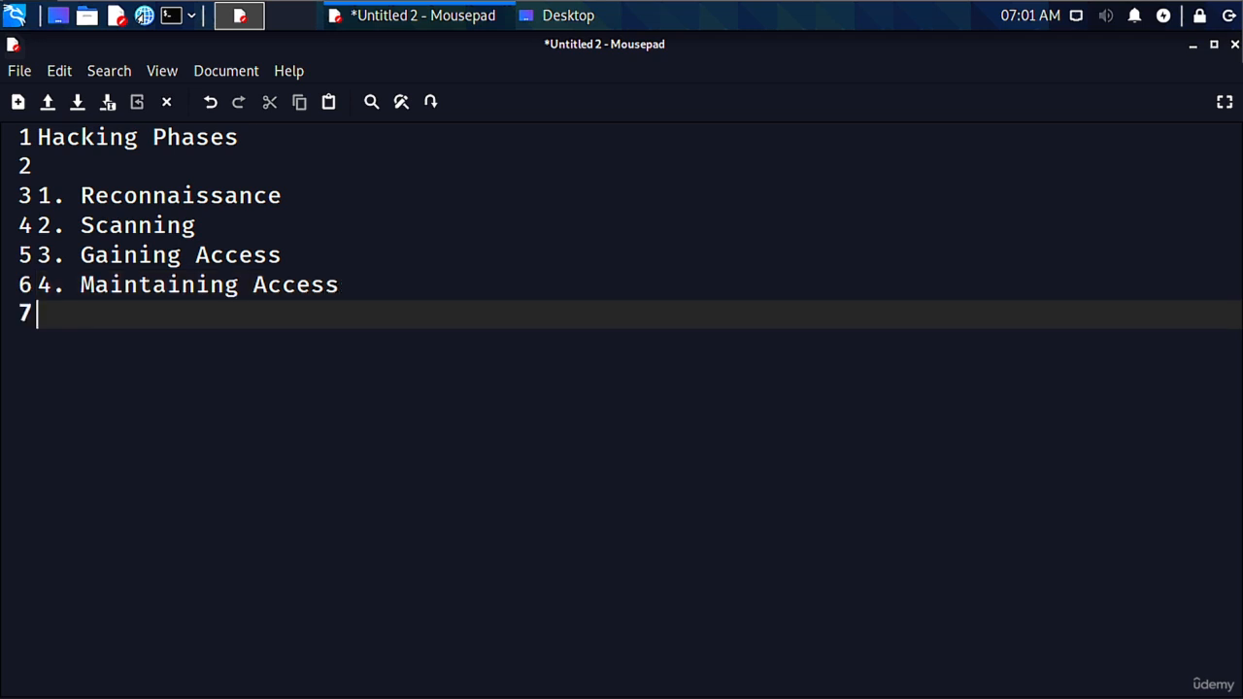
pyautogui.write('5.')
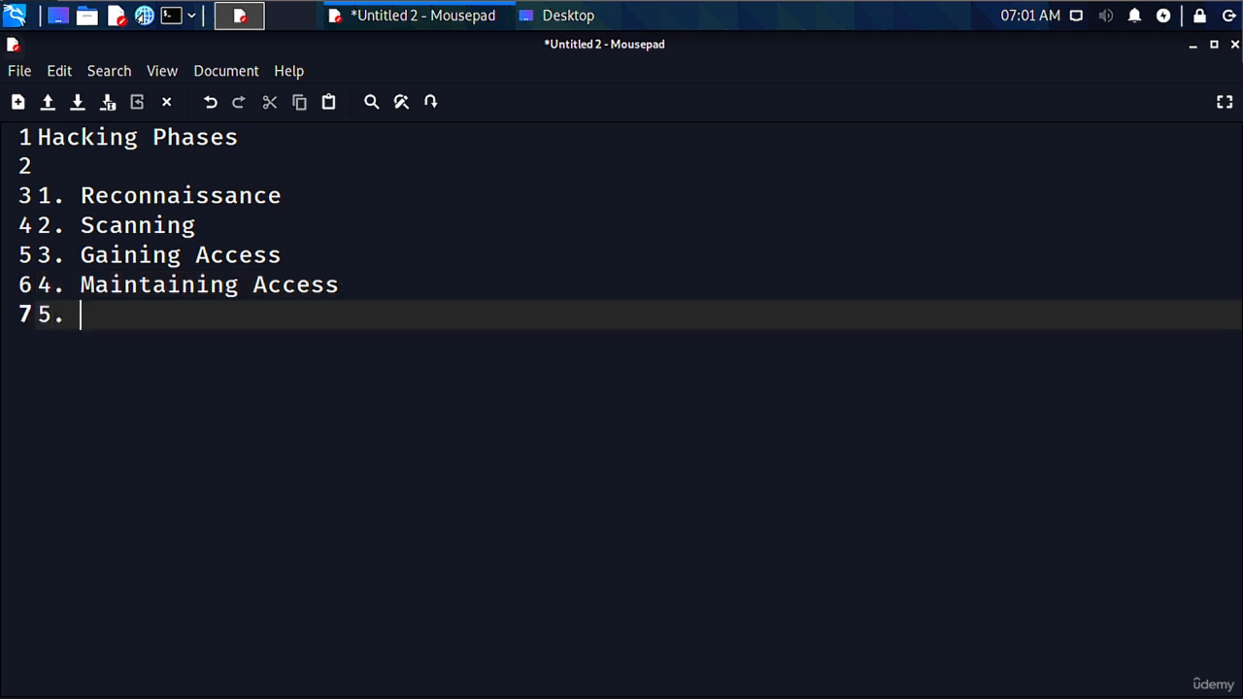
pyautogui.write('Covering Trac')
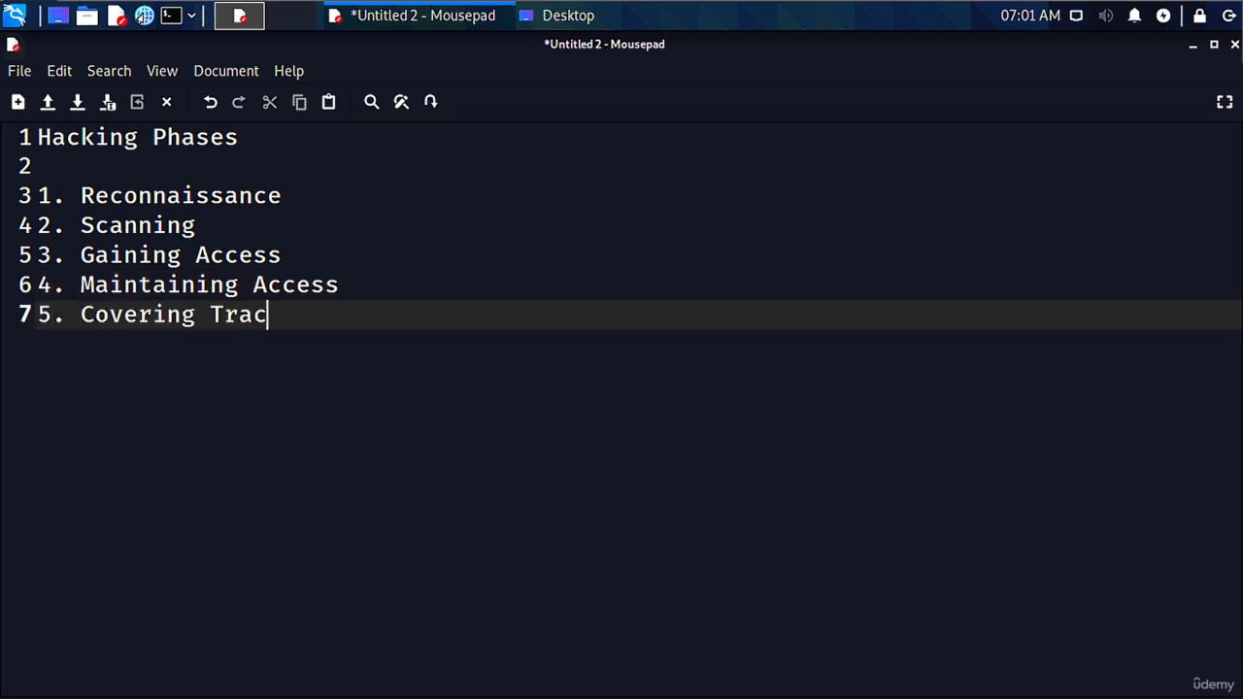
pyautogui.write('ks')
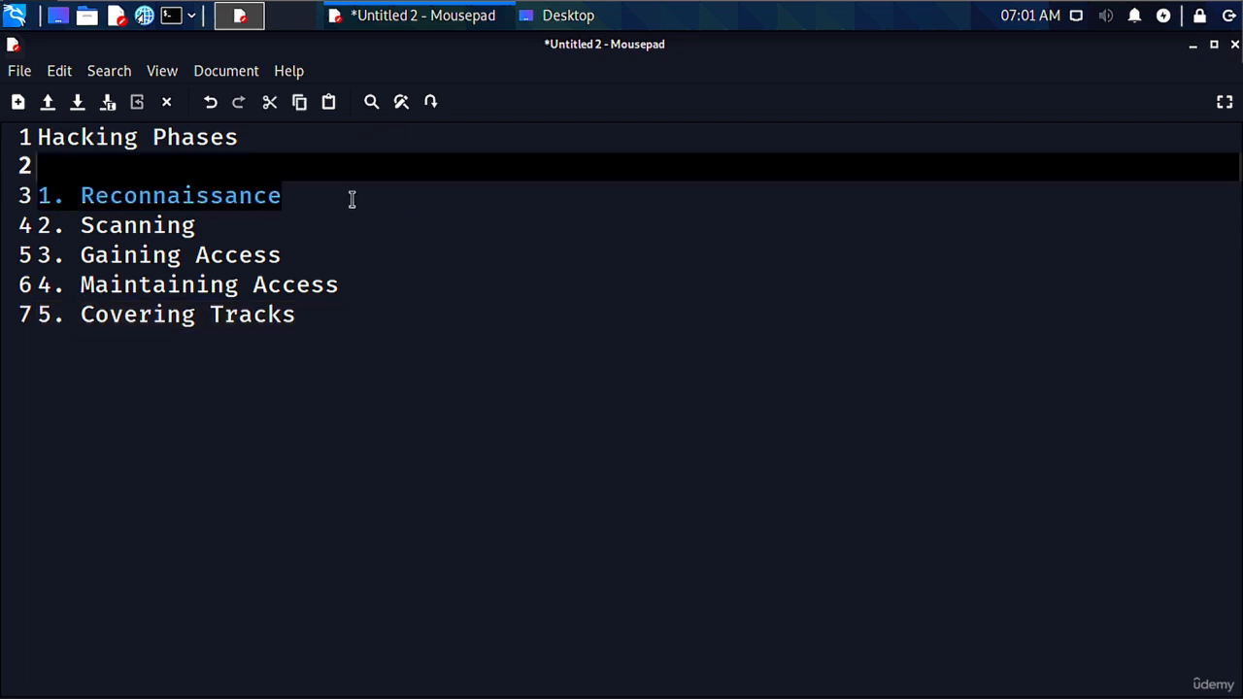
# Extend the first phase to read 'Reconnaissance and Information Gathering'
pyautogui.write('and In')
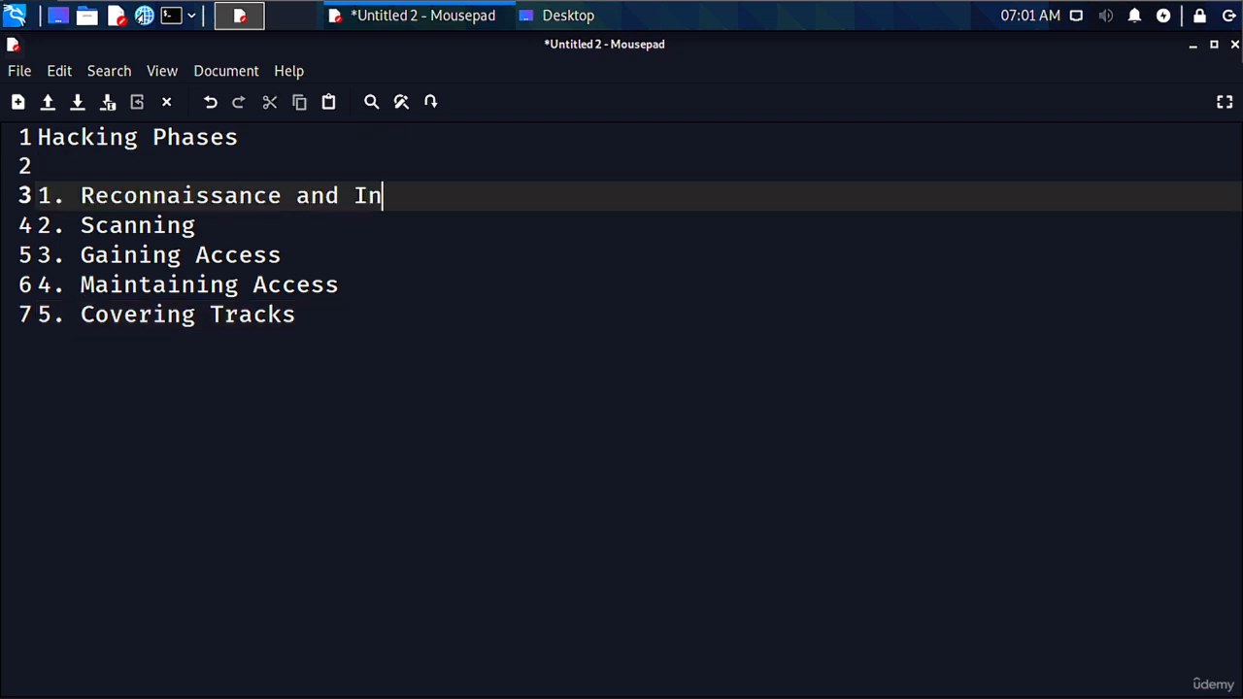
pyautogui.write('formation Gather')
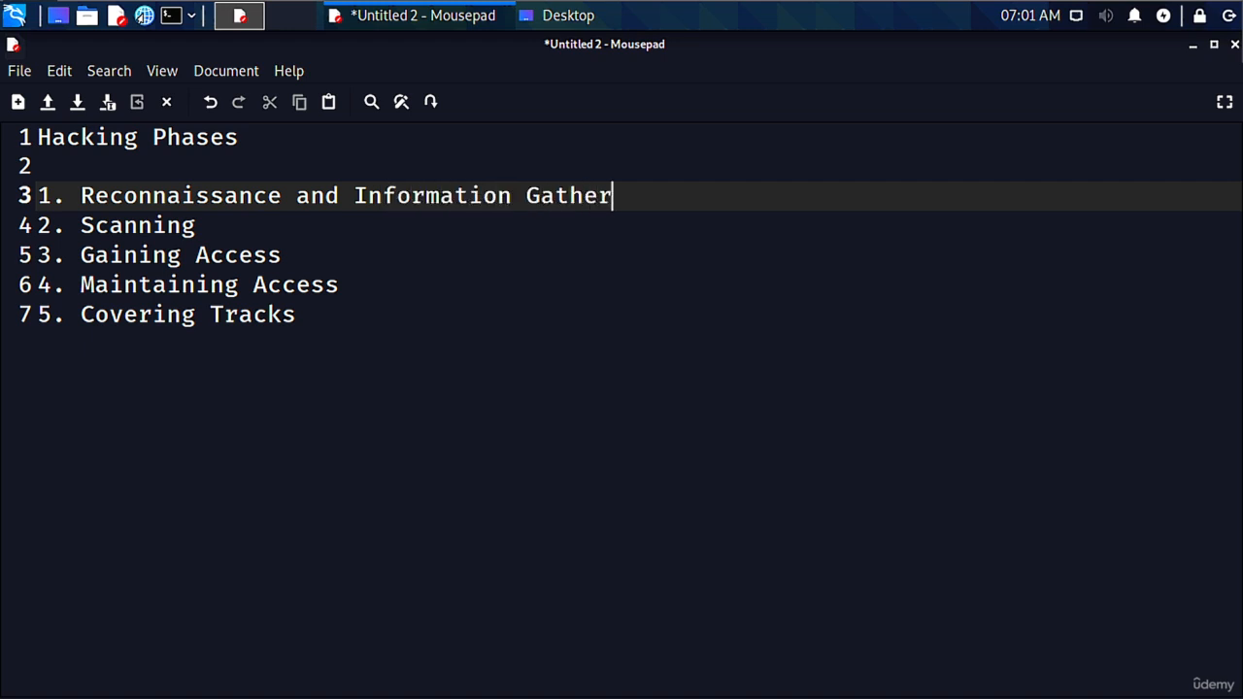
pyautogui.write('ing')
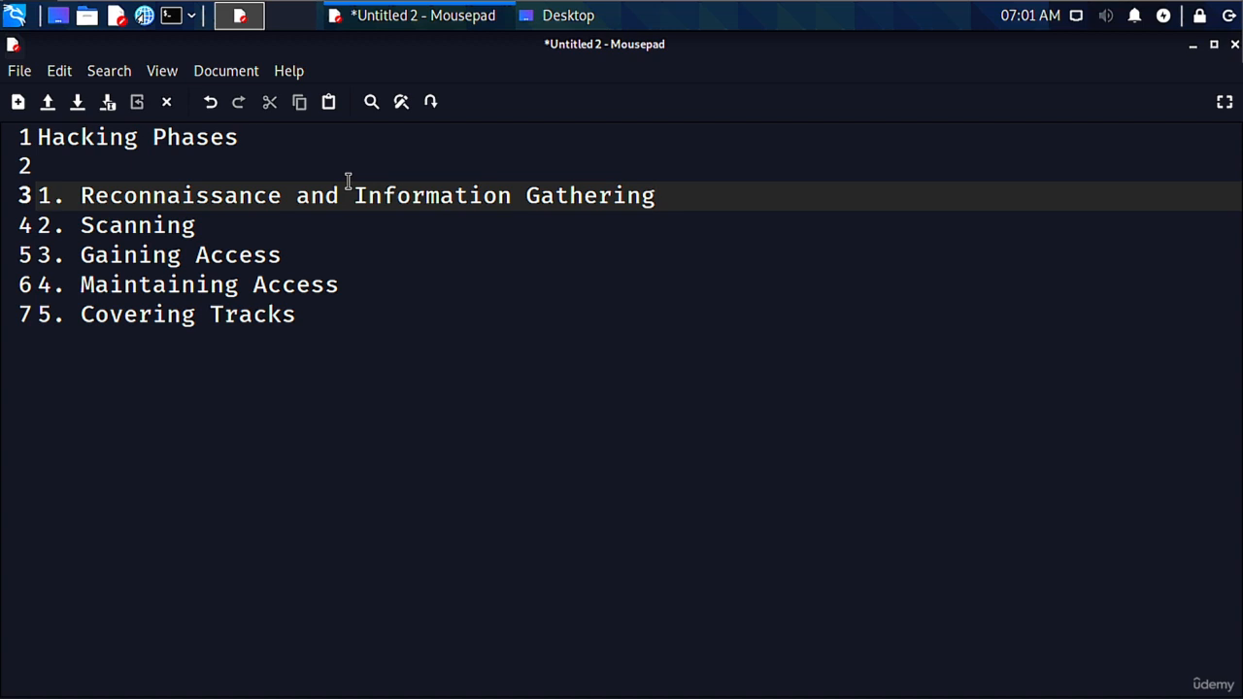
pyautogui.click(657, 194)
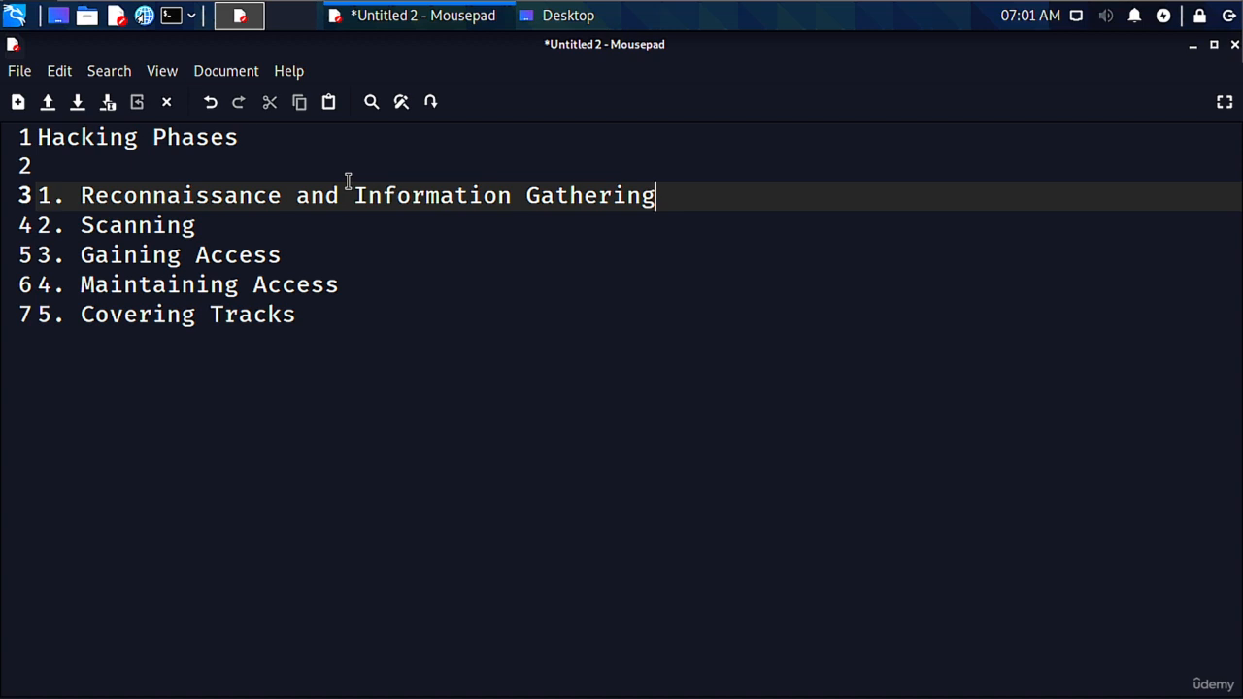
pyautogui.moveTo(333, 124)
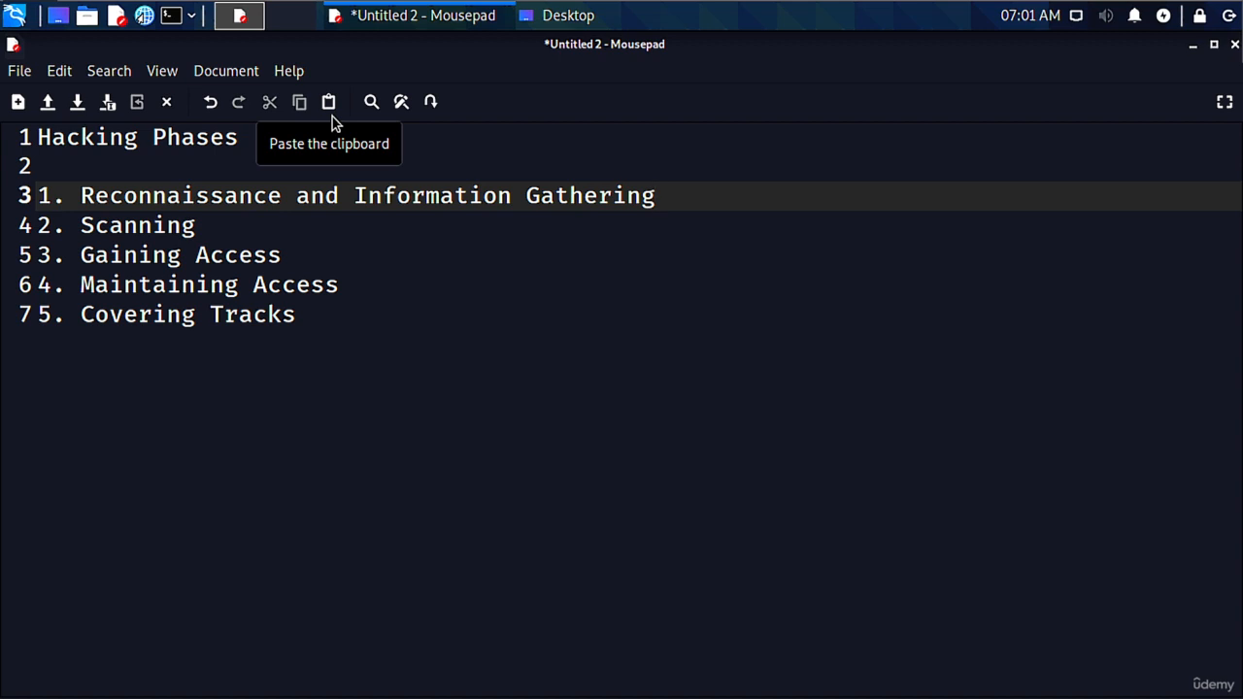
pyautogui.click(656, 194)
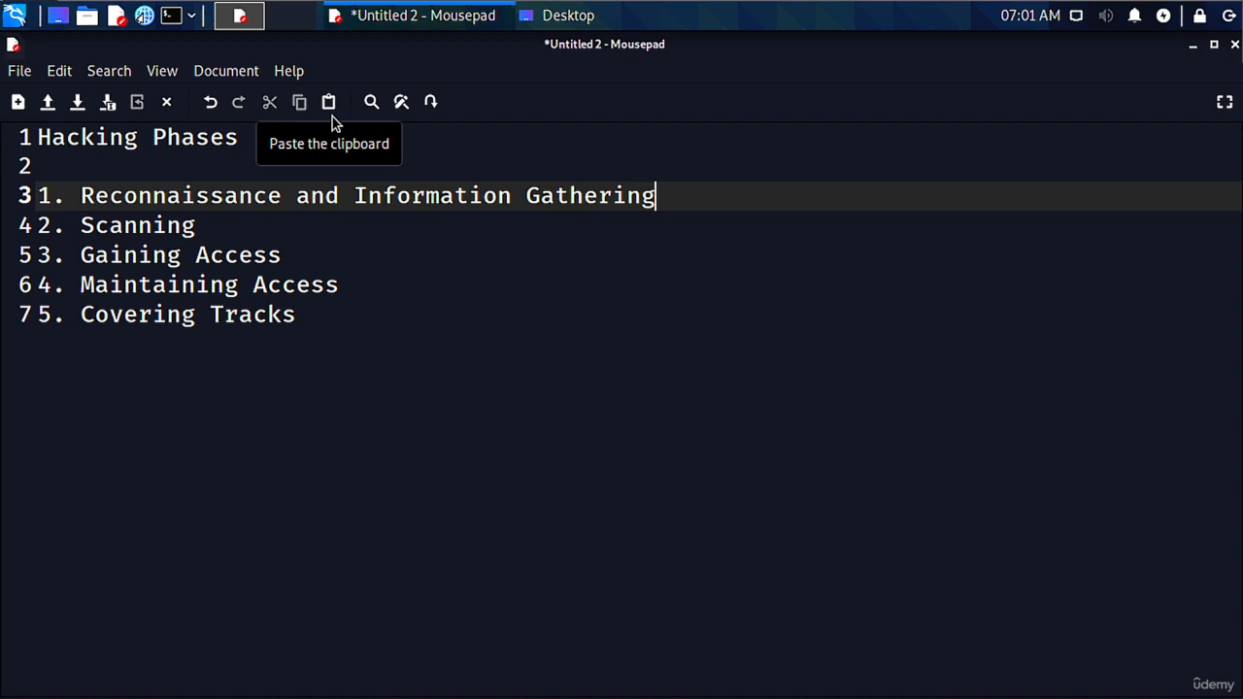
pyautogui.moveTo(275, 229)
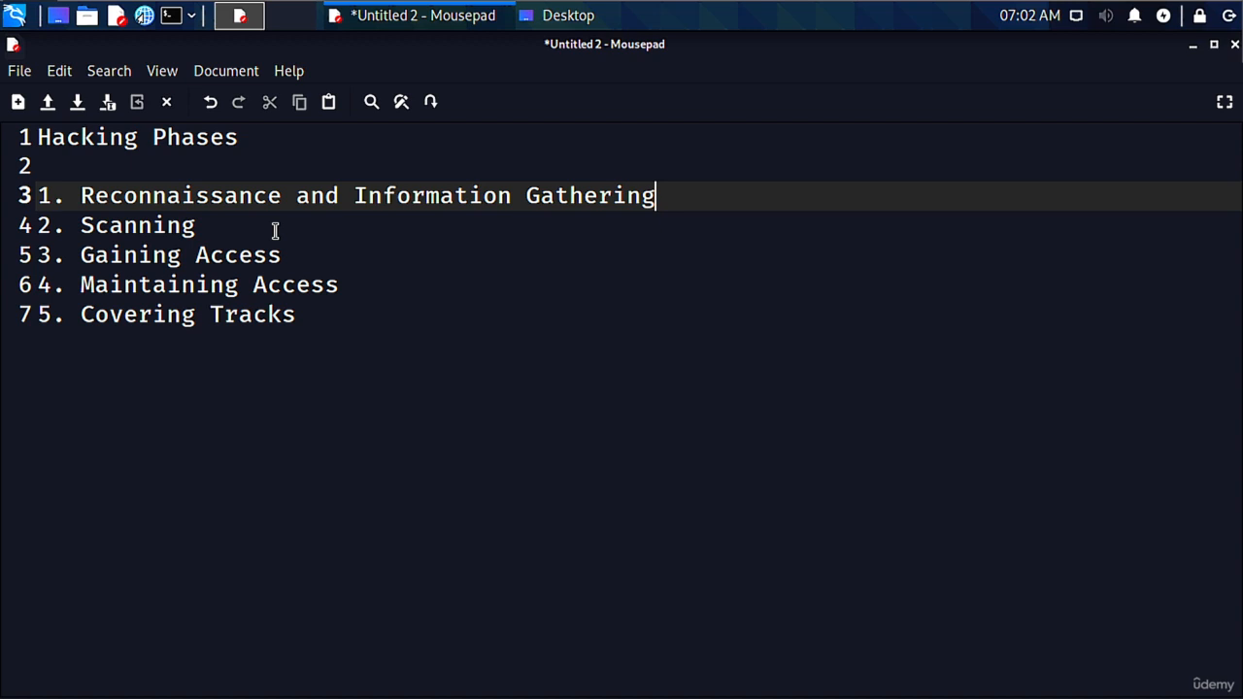
pyautogui.moveTo(710, 194)
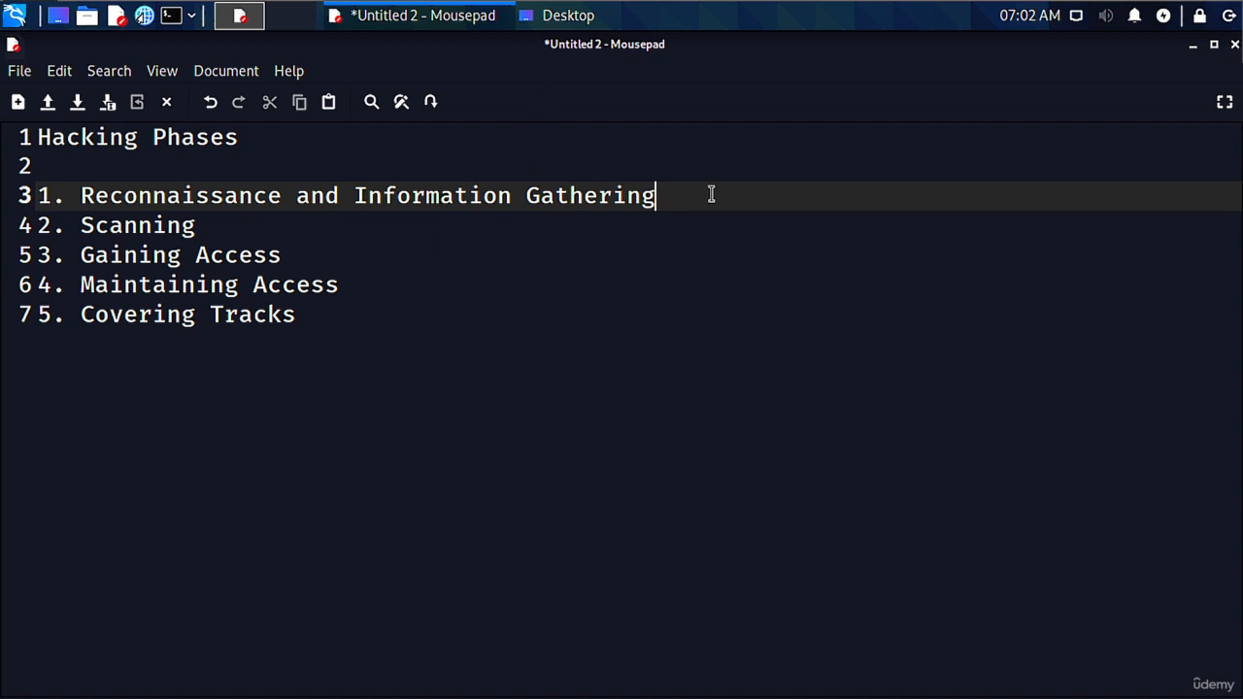
# Under Reconnaissance, add indented notes on using search engines and social networking platforms
pyautogui.press('Return')
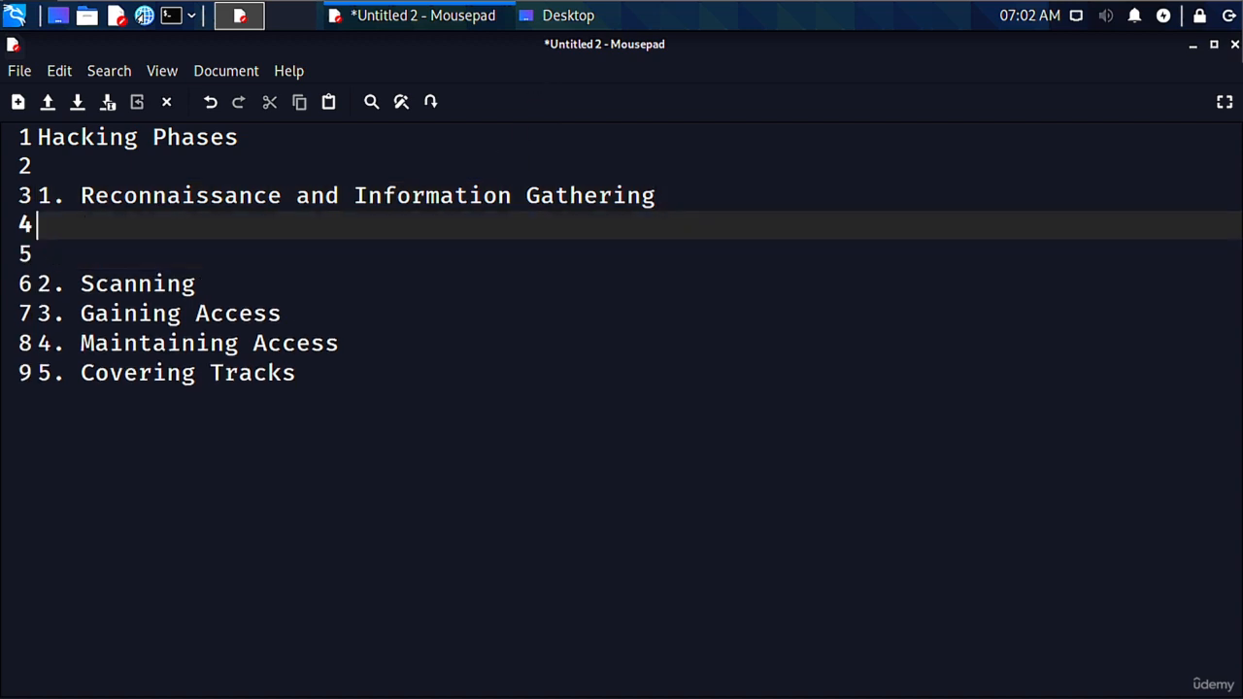
pyautogui.press('Return')
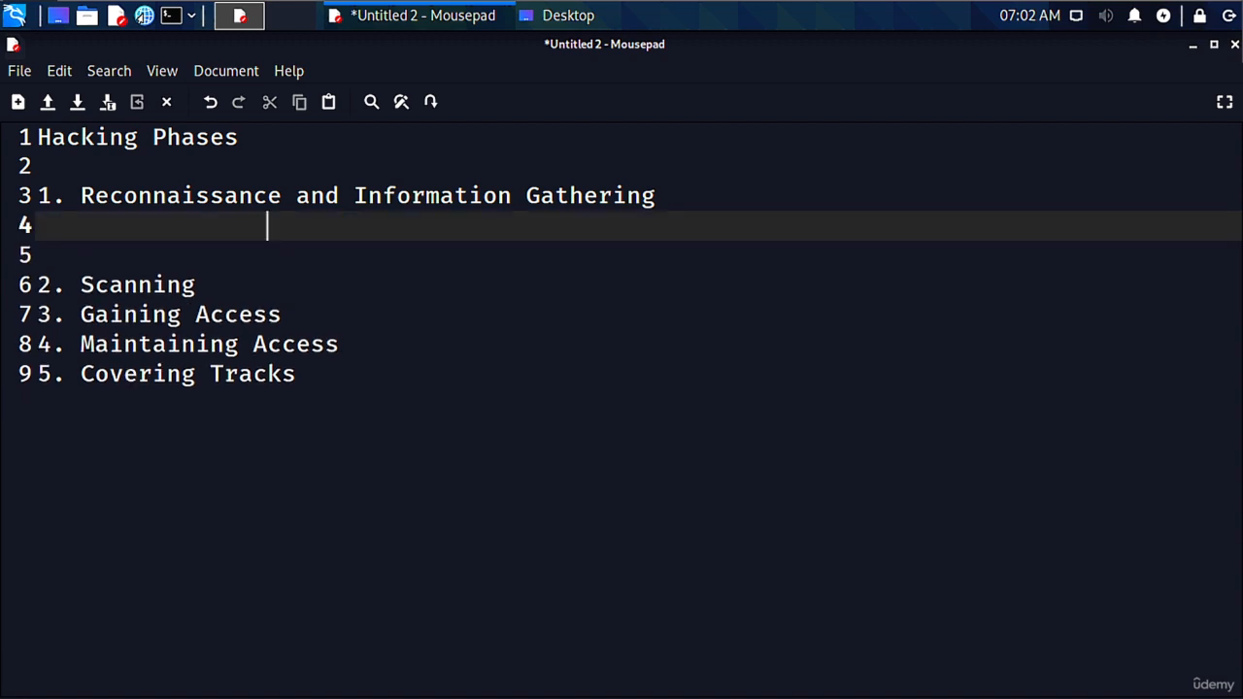
pyautogui.write('Using Search')
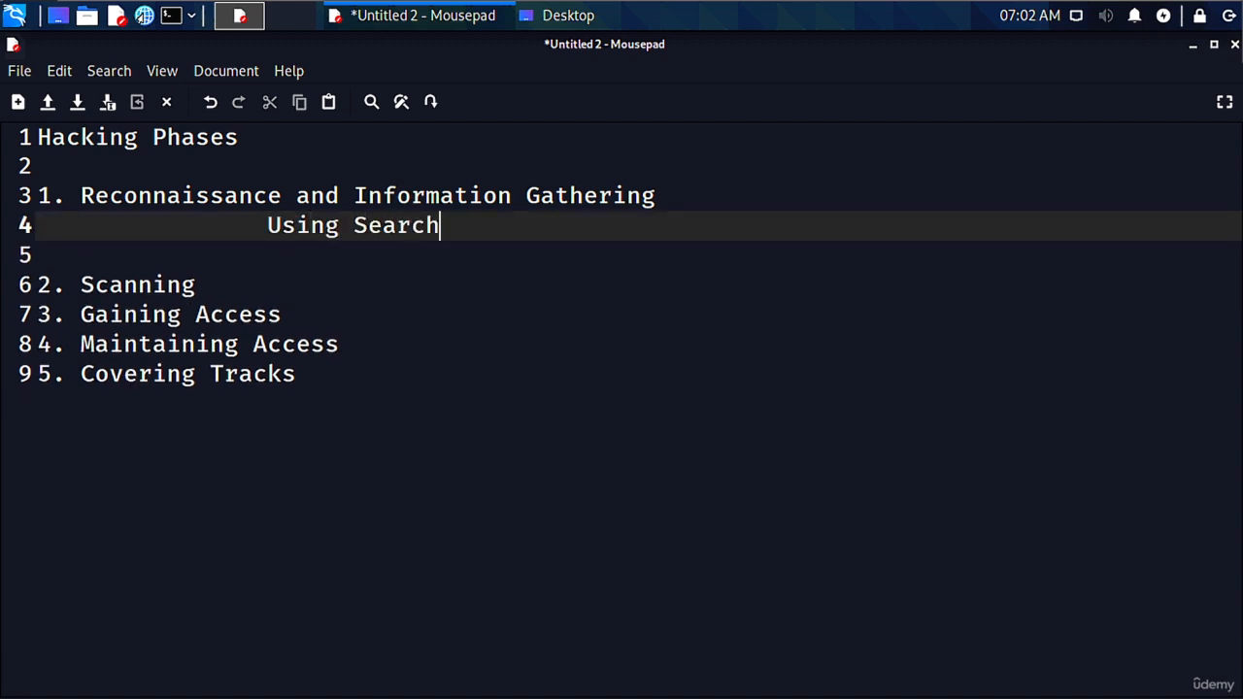
pyautogui.write('engine to gat')
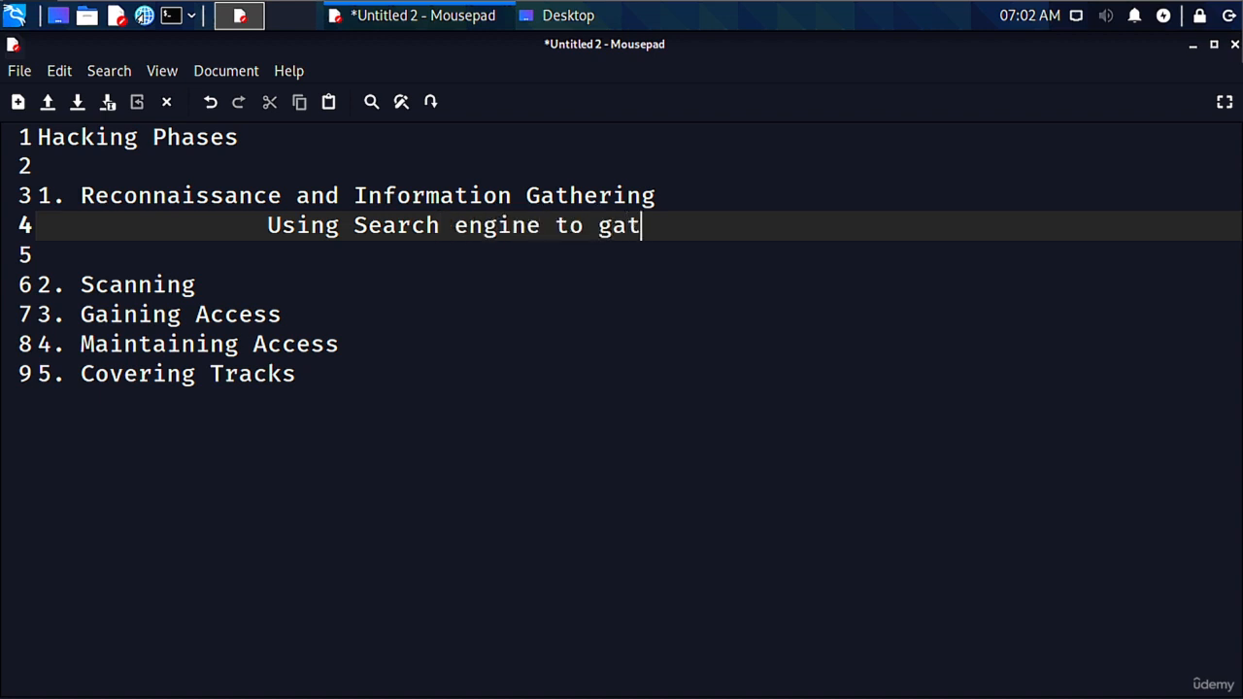
pyautogui.write('her information')
pyautogui.write('Using So')
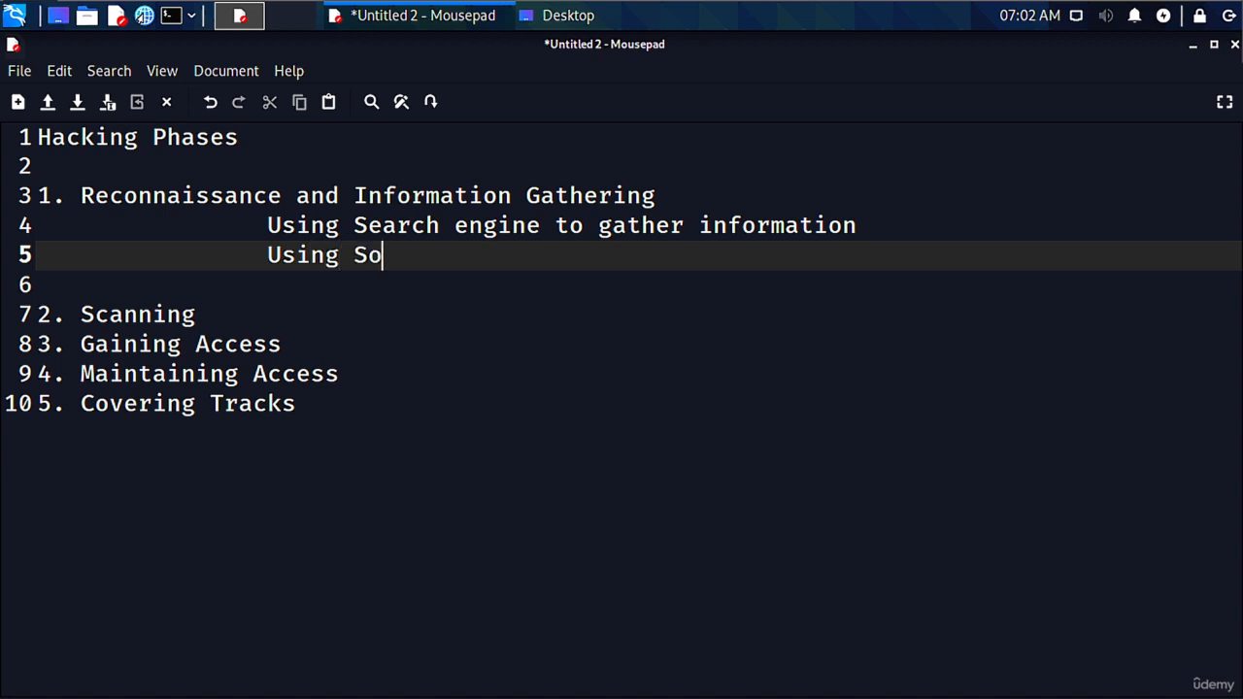
pyautogui.write('cial Network')
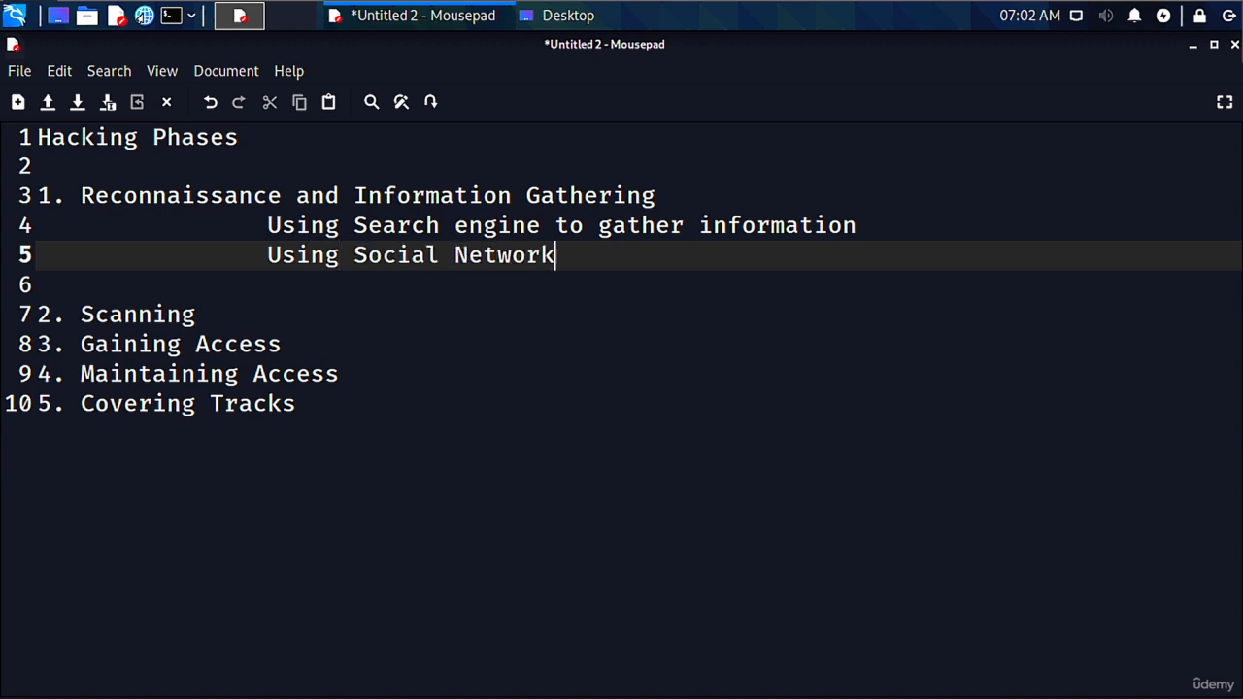
pyautogui.write('ing Platforms')
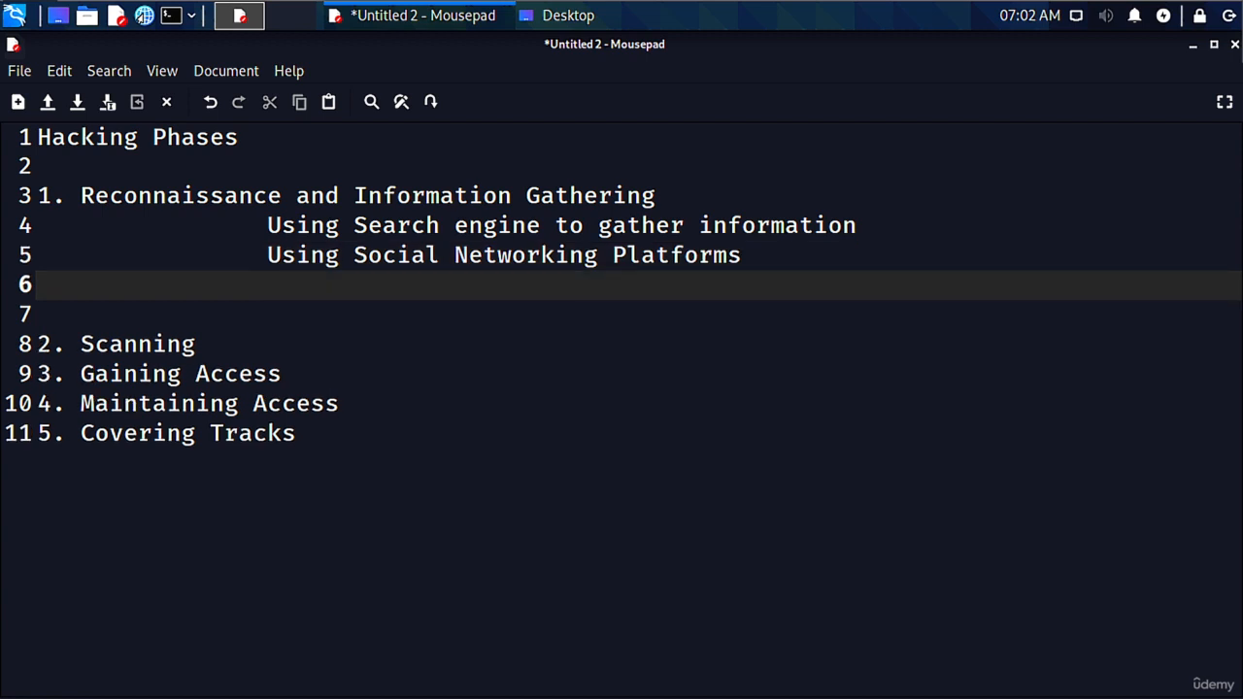
# Add Google searching, DNS interrogation and Social Engineering notes, removing the blank line before Scanning
pyautogui.write('Perfo')
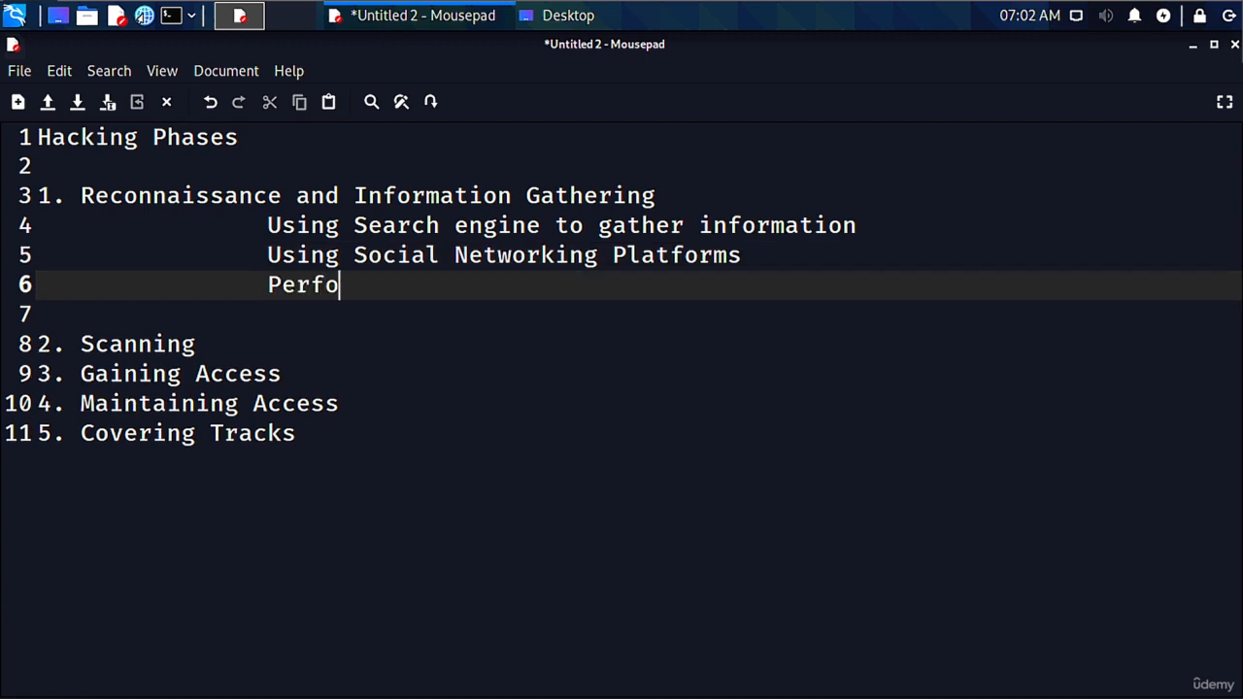
pyautogui.write('rming Google Hacking')
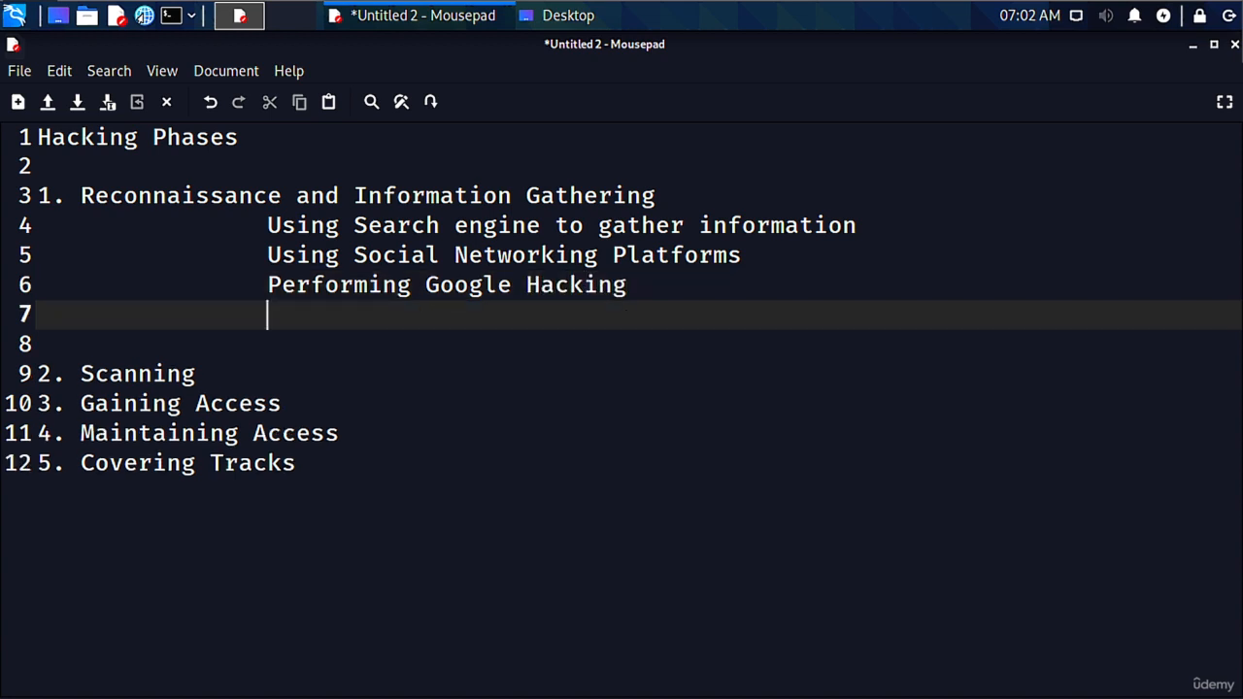
pyautogui.write('Performing')
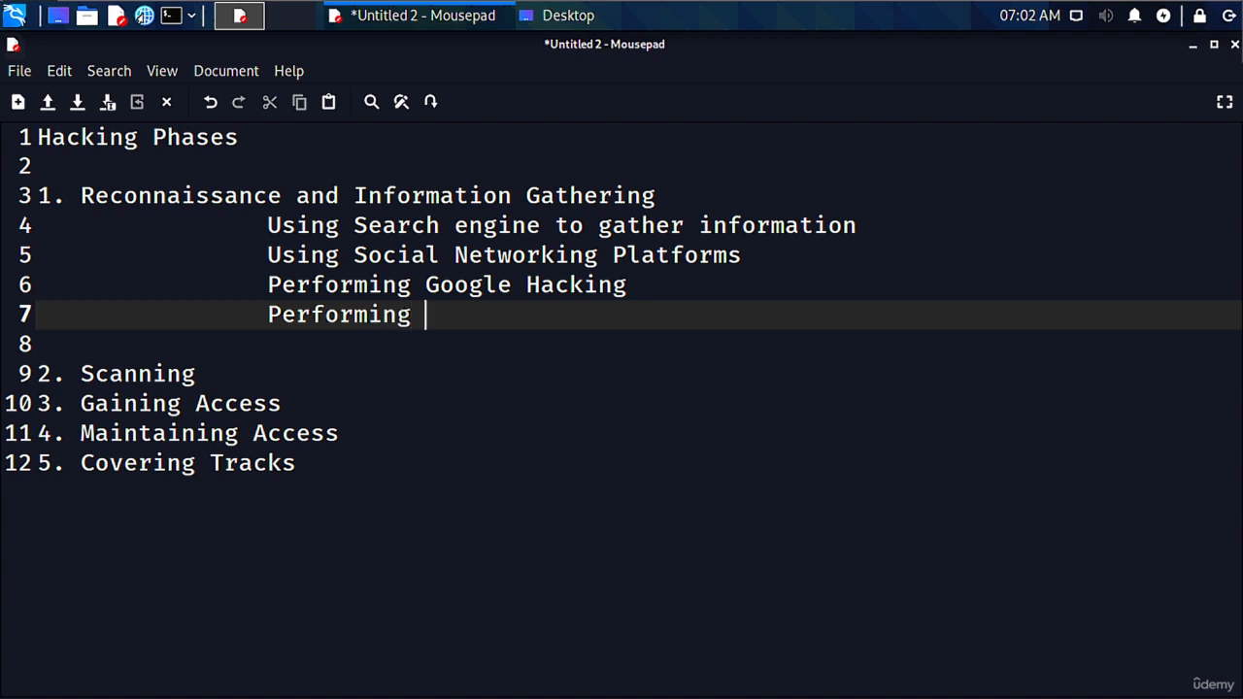
pyautogui.write('DNS Interrogation')
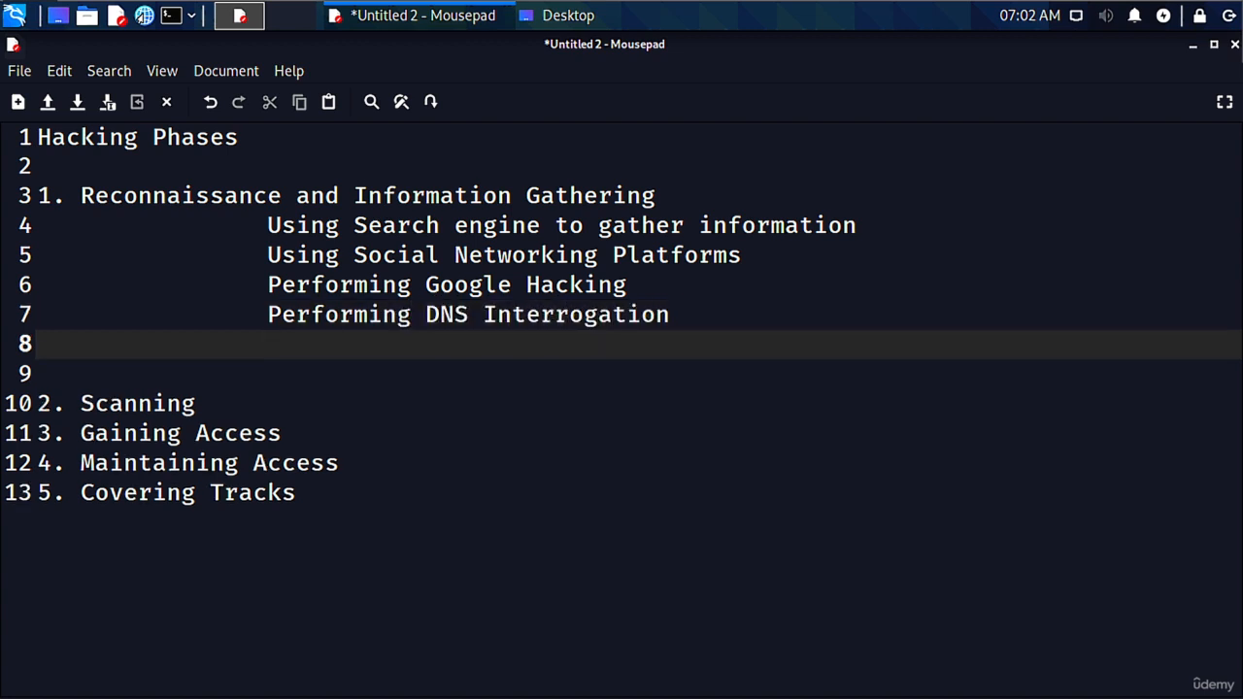
pyautogui.write('Soi')
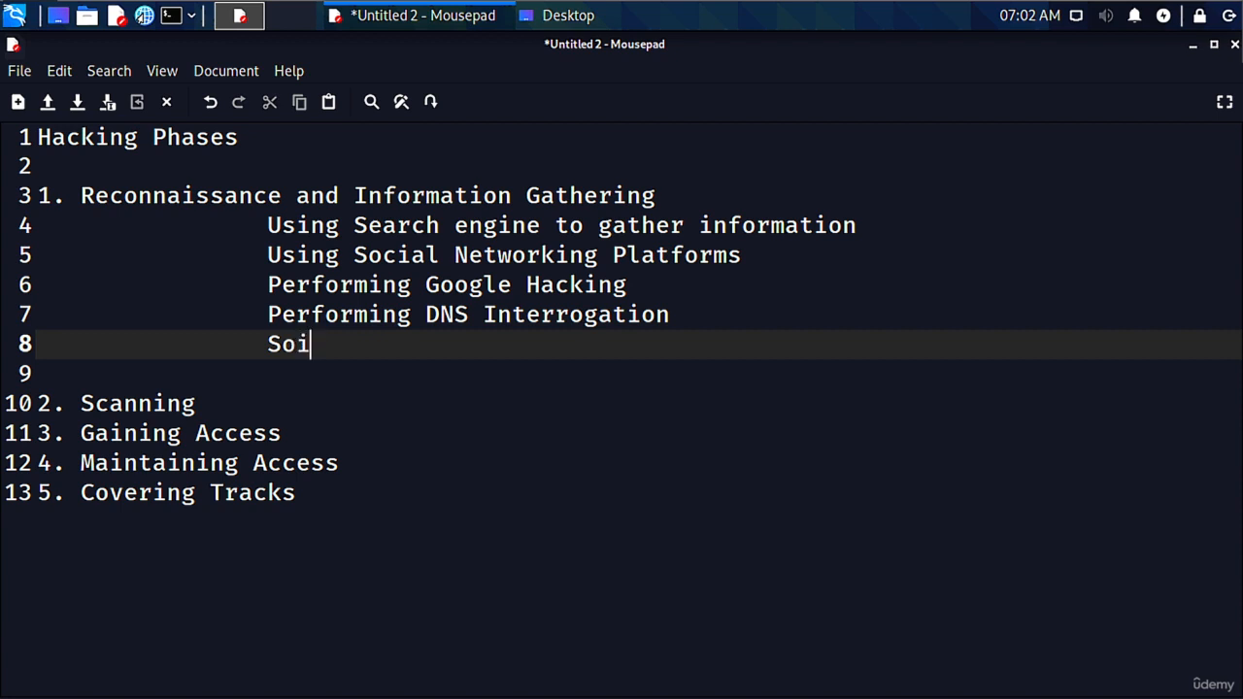
pyautogui.write('c')
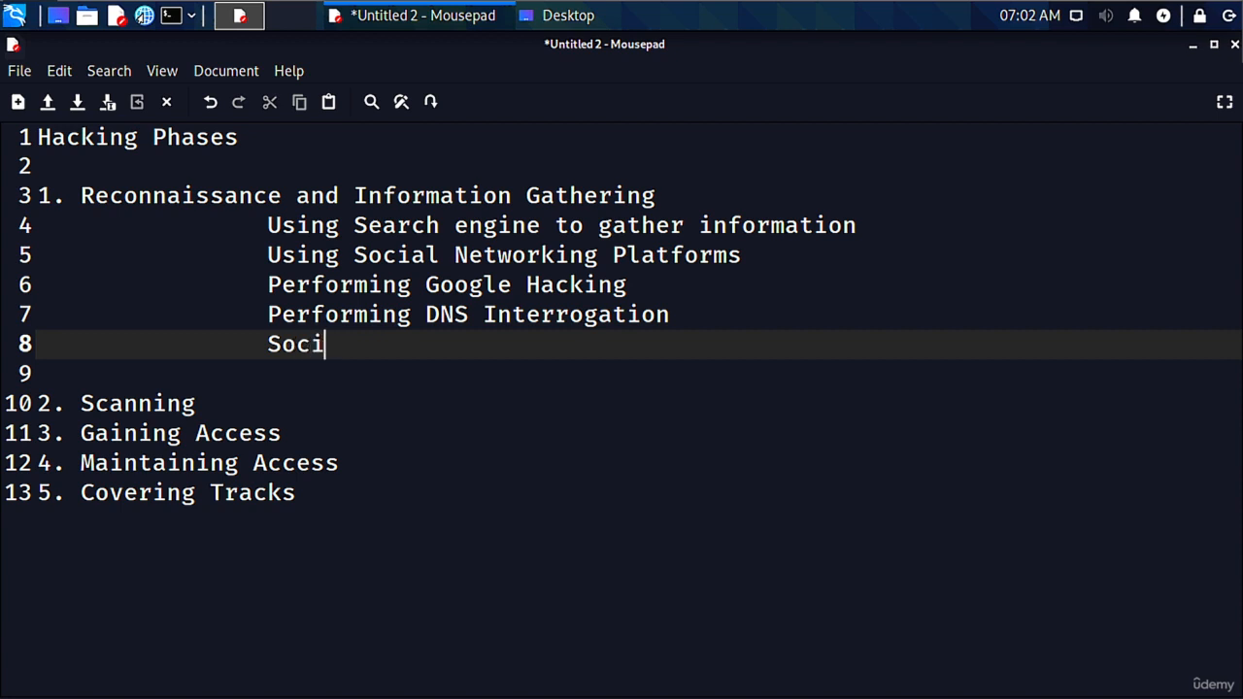
pyautogui.write('al Engineering')
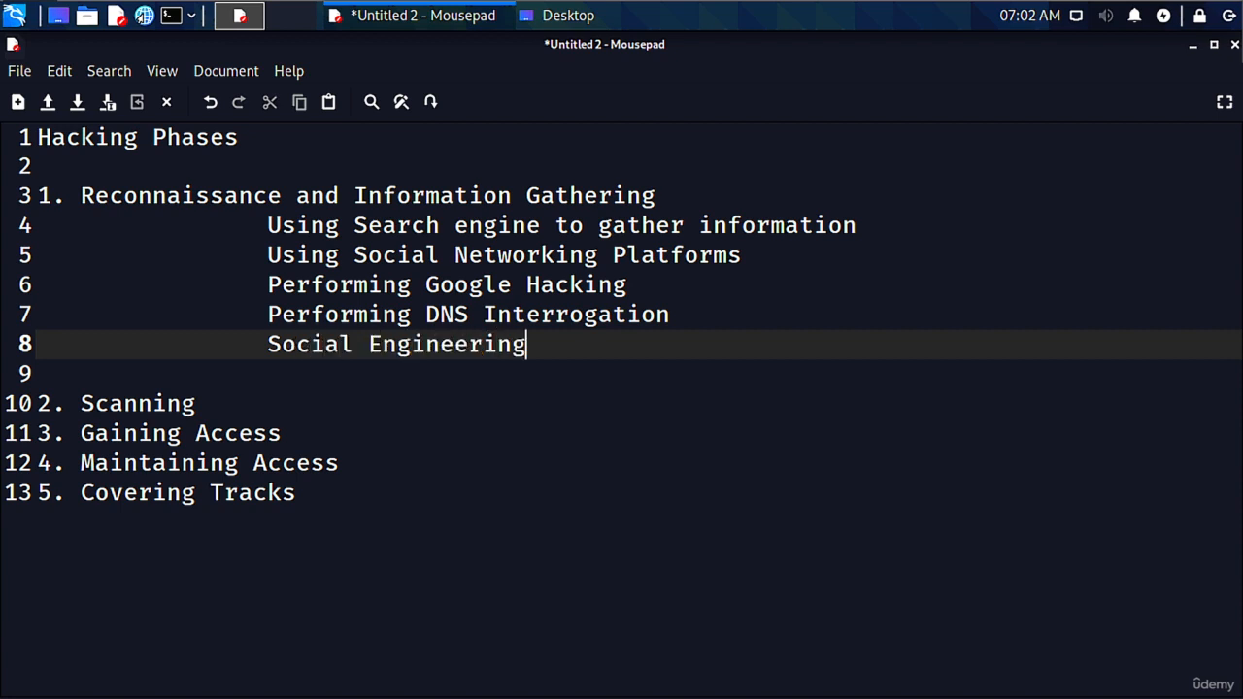
pyautogui.press('Delete')
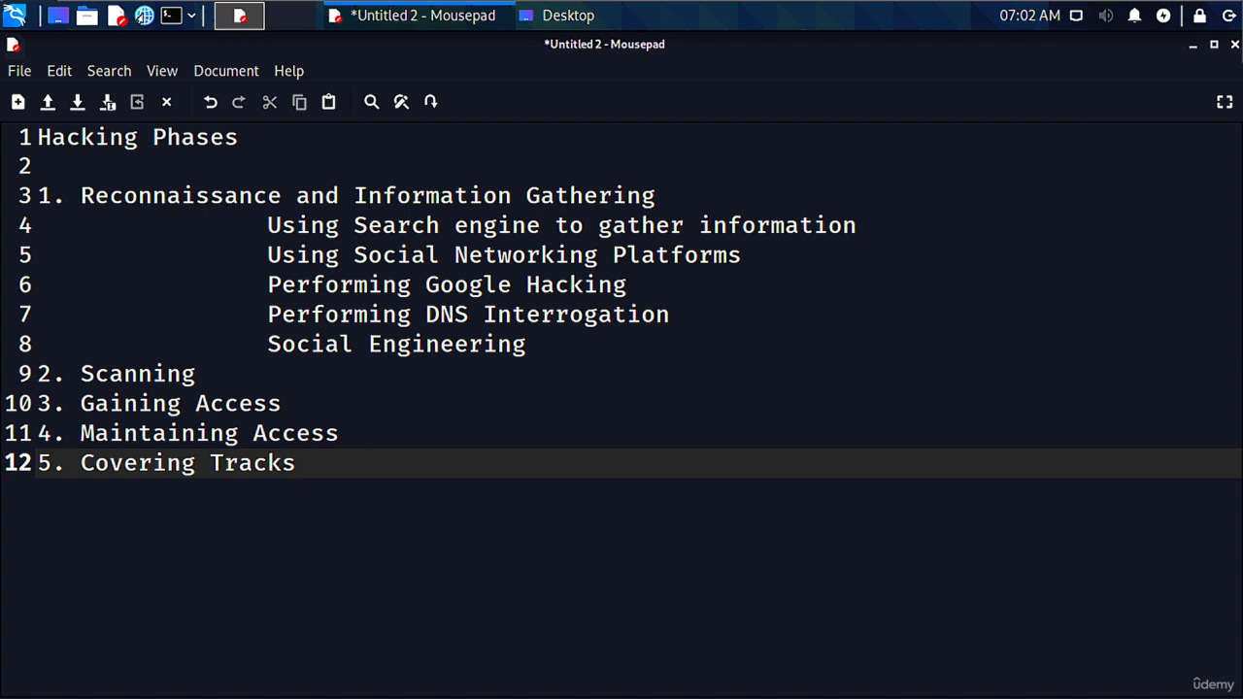
# Start an indented empty note line directly under the 2. Scanning heading
pyautogui.click(262, 373)
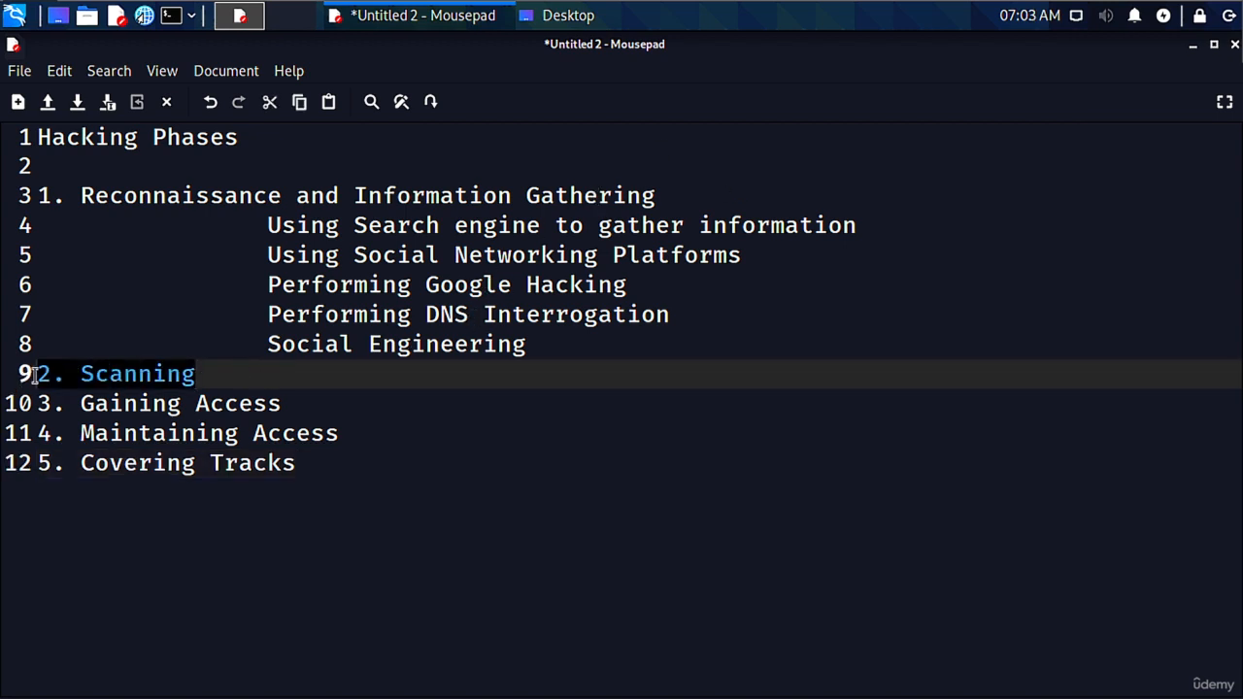
pyautogui.press('Return')
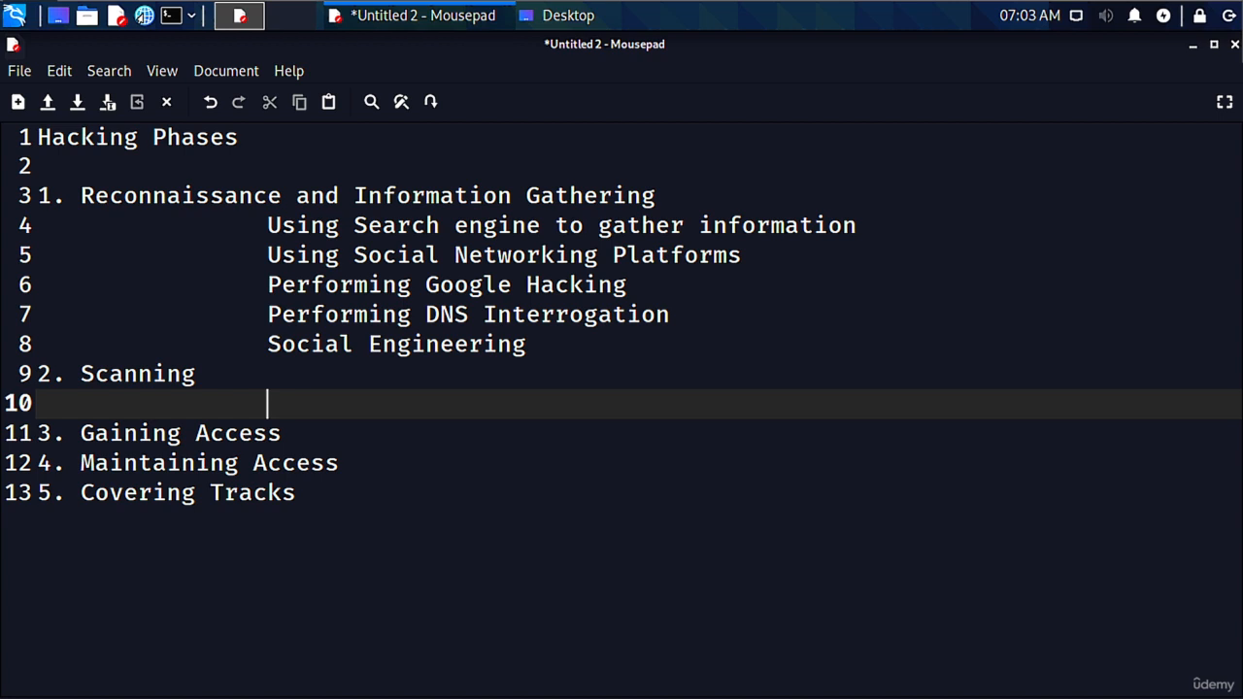
# Under Scanning, note checking for live systems, firewalls and their rules, and open network ports
pyautogui.write('Checkin')
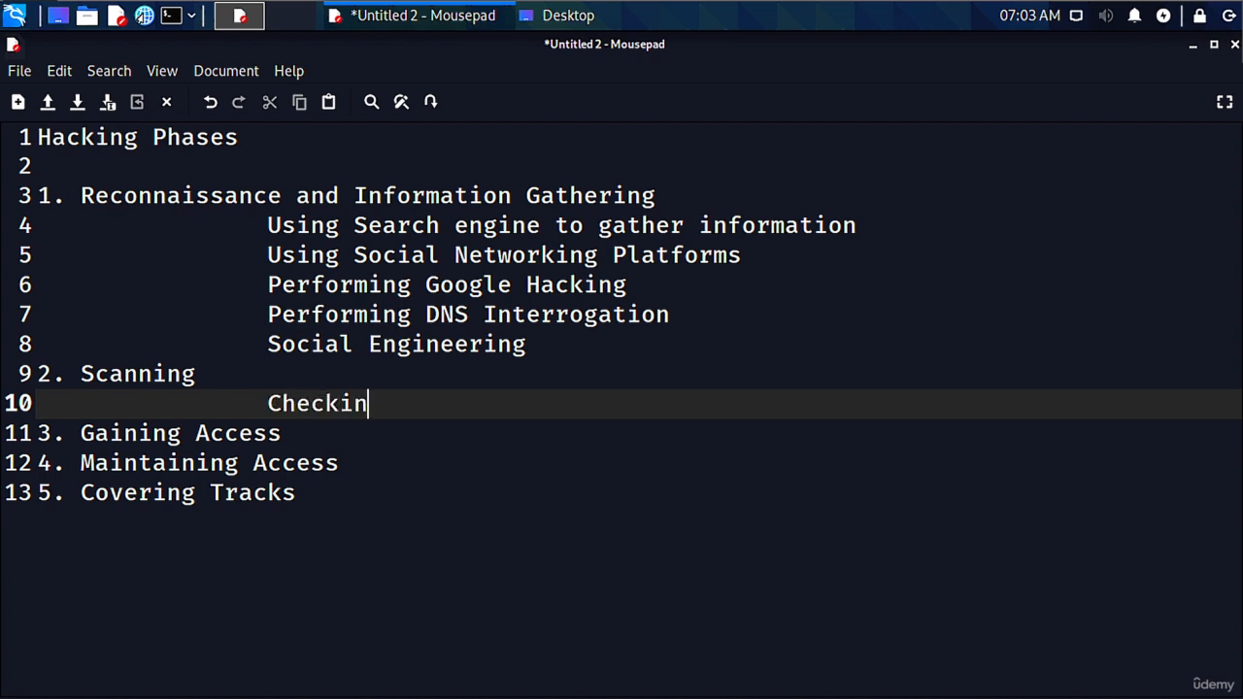
pyautogui.write('g for an')
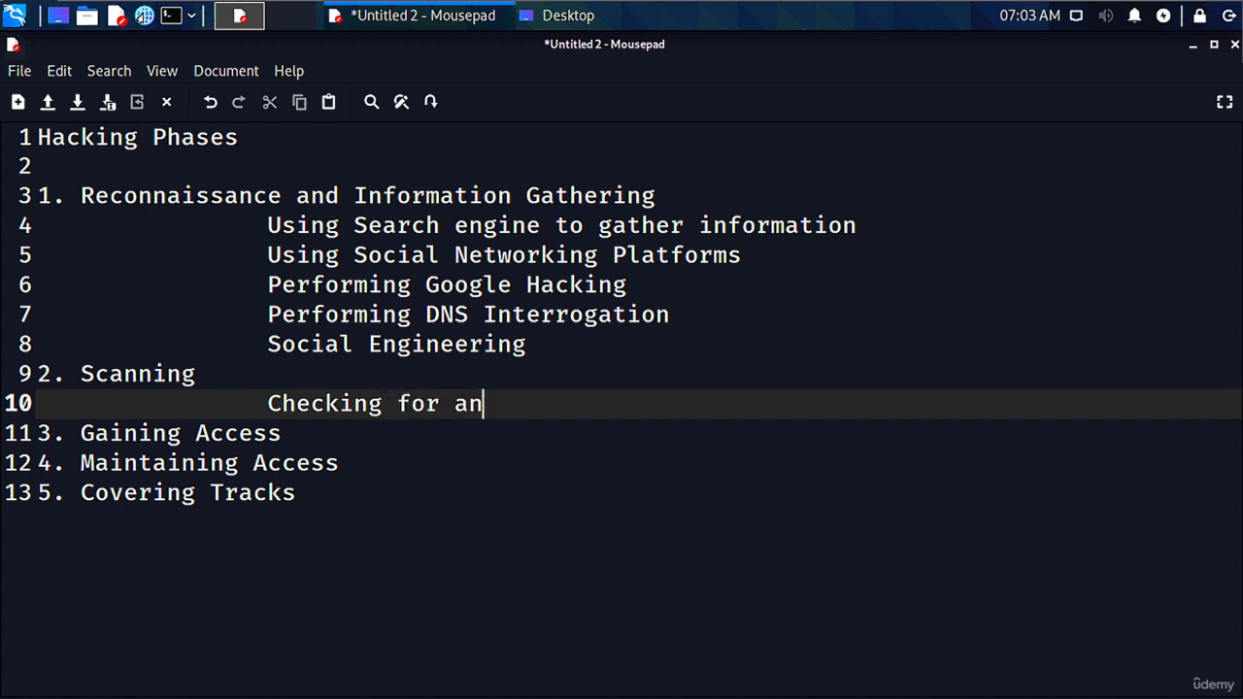
pyautogui.write('y live sys')
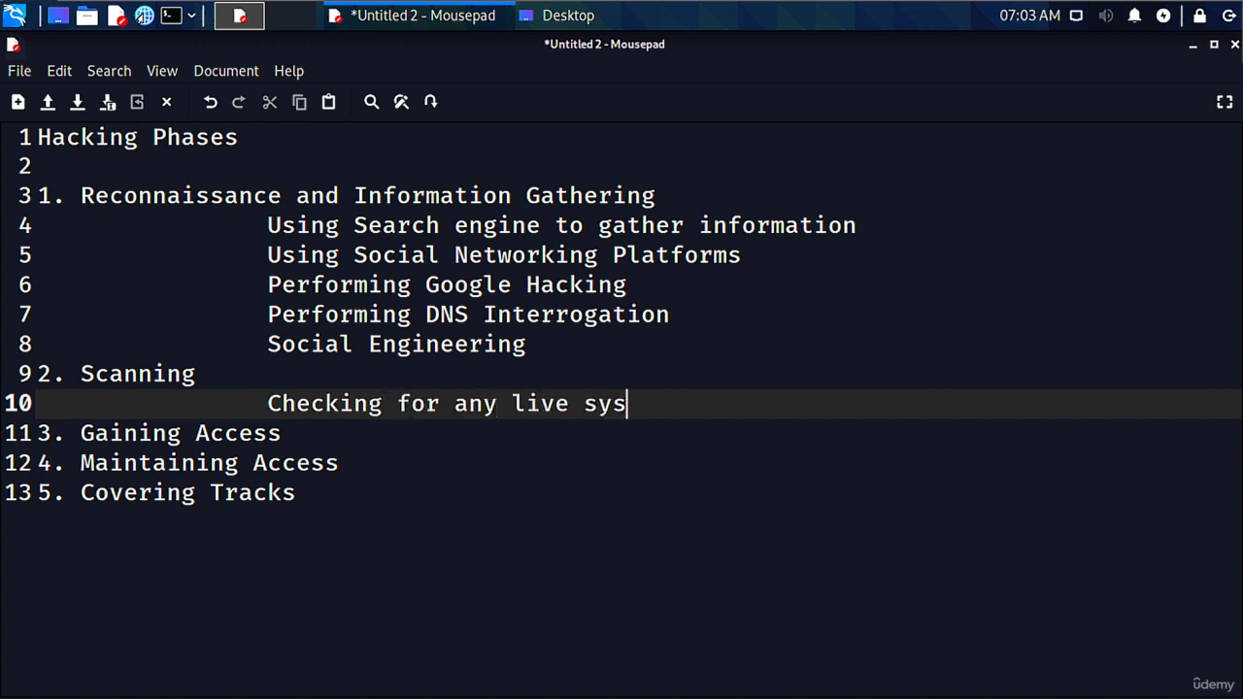
pyautogui.write('tems')
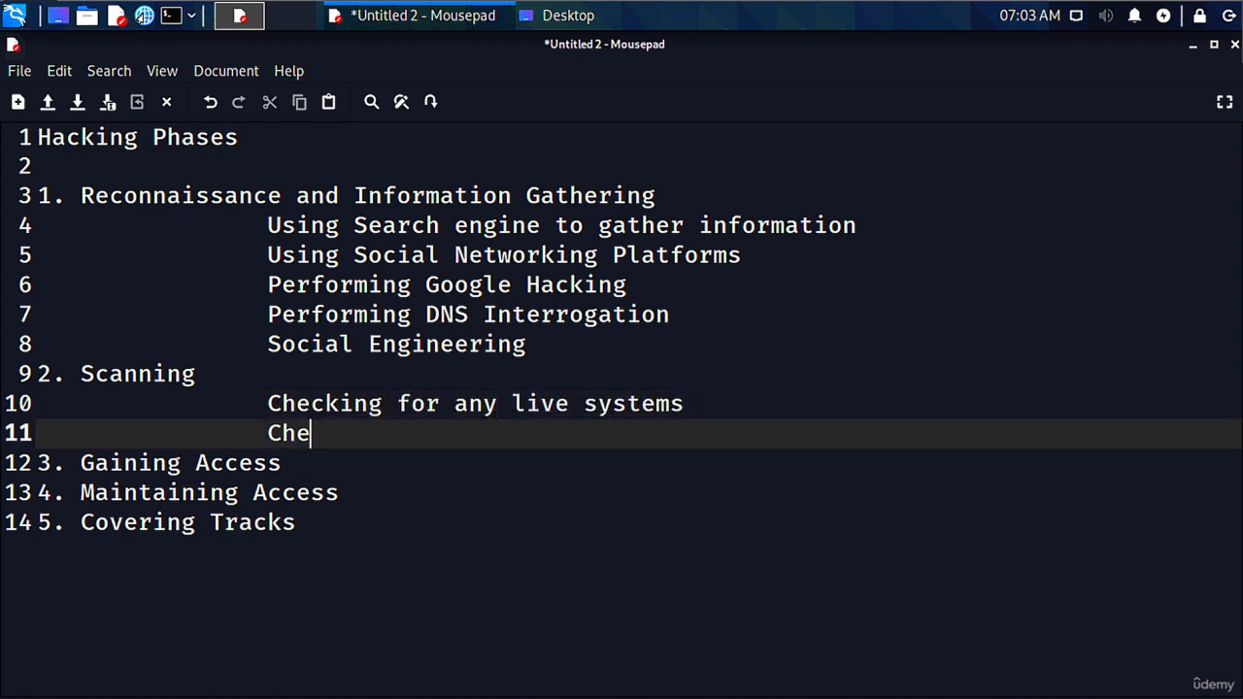
pyautogui.write('ckin')
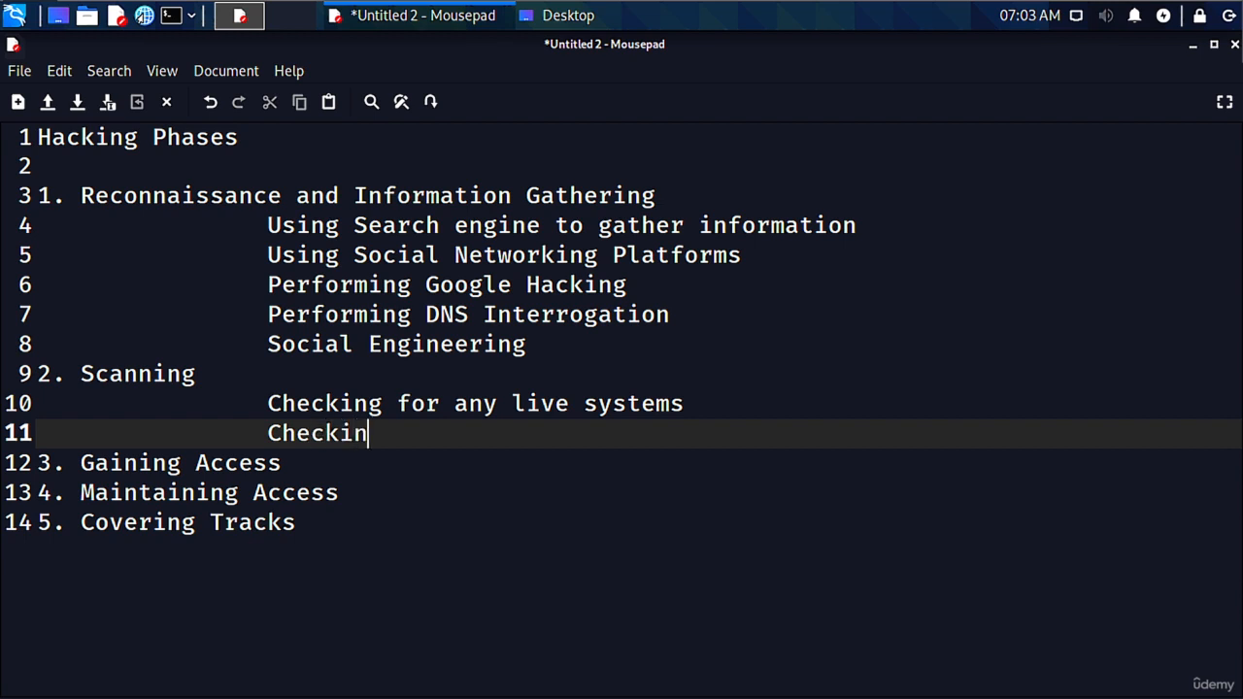
pyautogui.write('g for fir')
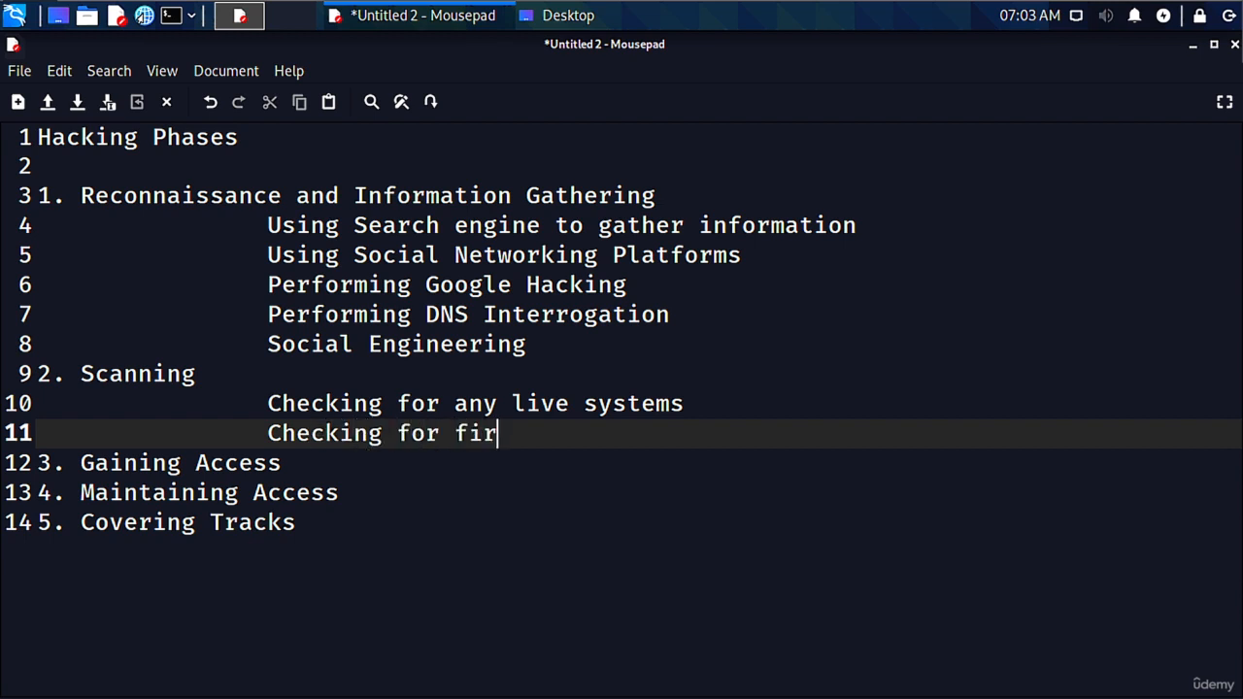
pyautogui.write('ewalls and their rules')
pyautogui.write('Che')
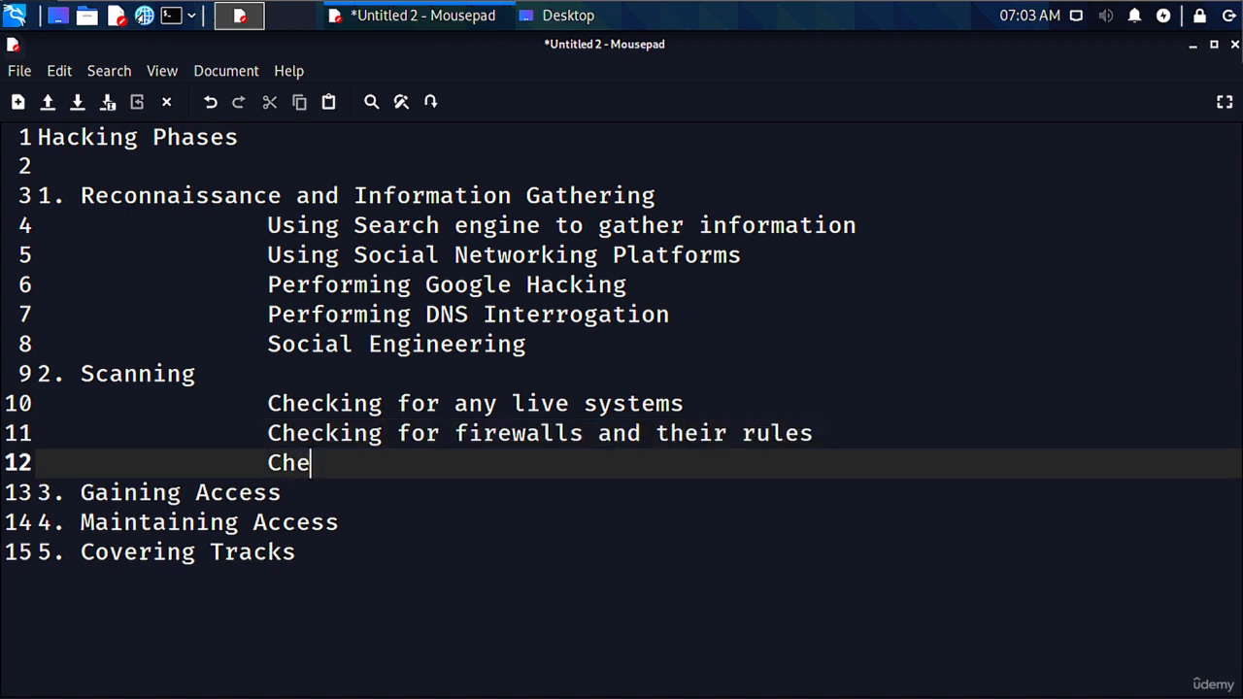
pyautogui.write('c')
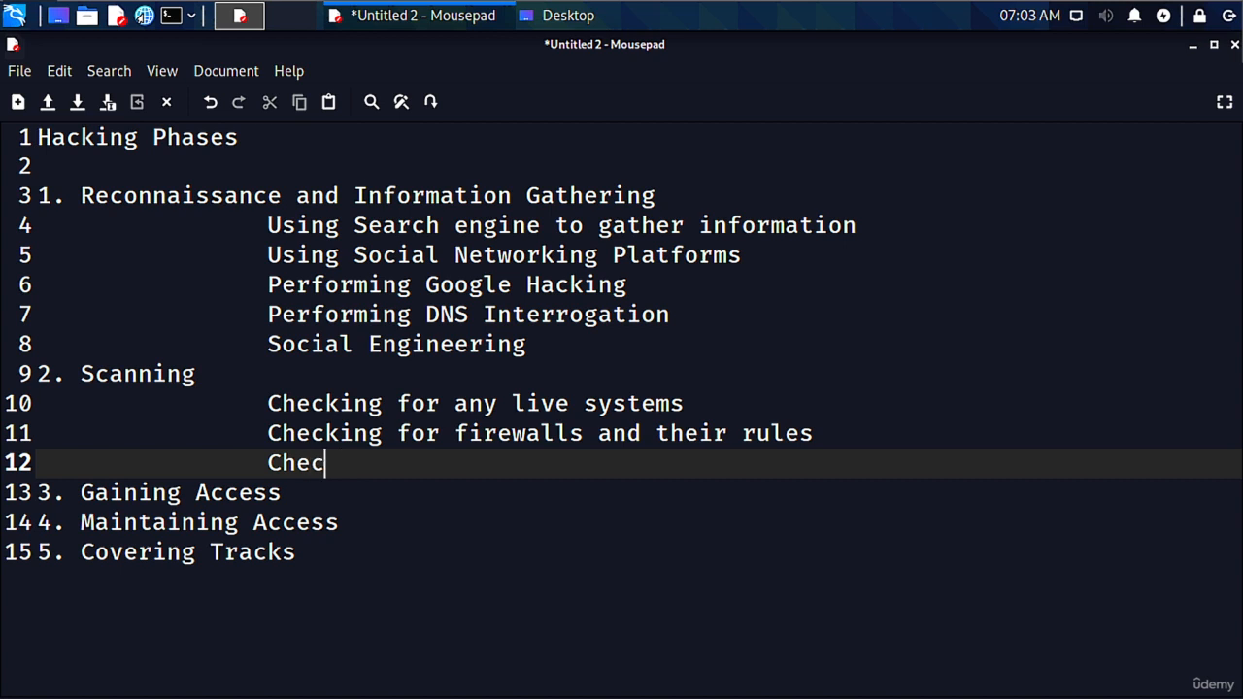
pyautogui.write('king for')
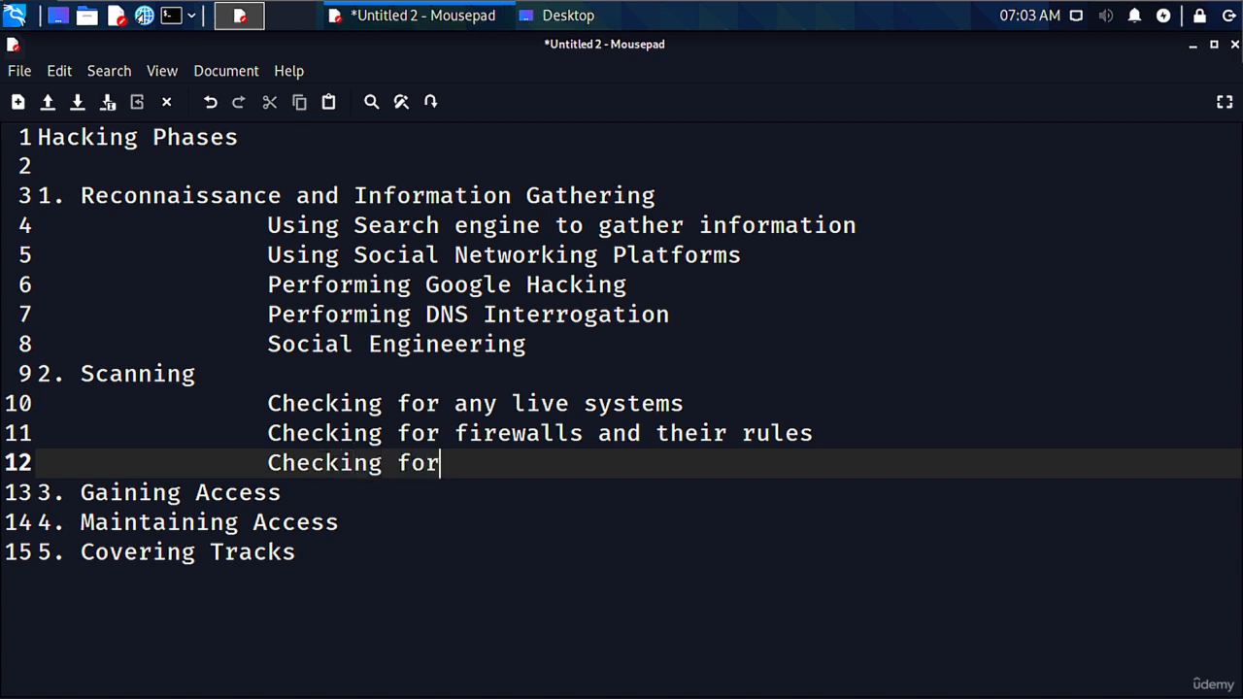
pyautogui.write('open networks')
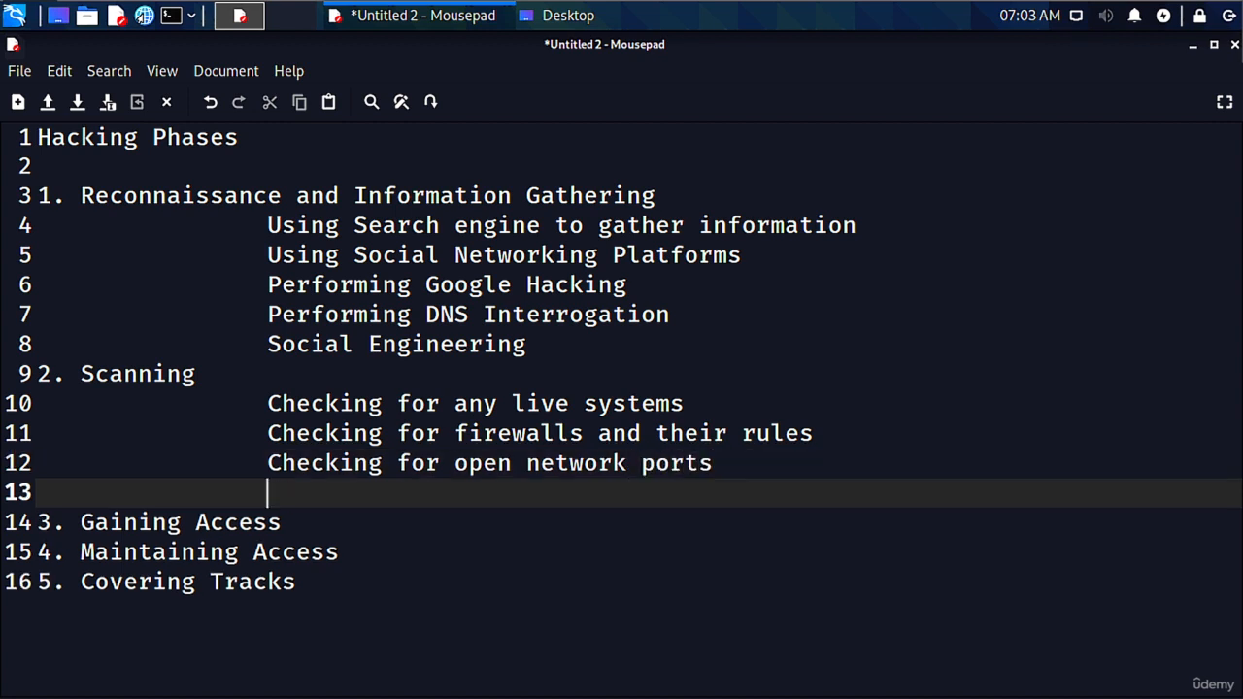
# Add Scanning notes on checking for running services and security vulnerabilities
pyautogui.write('Check')
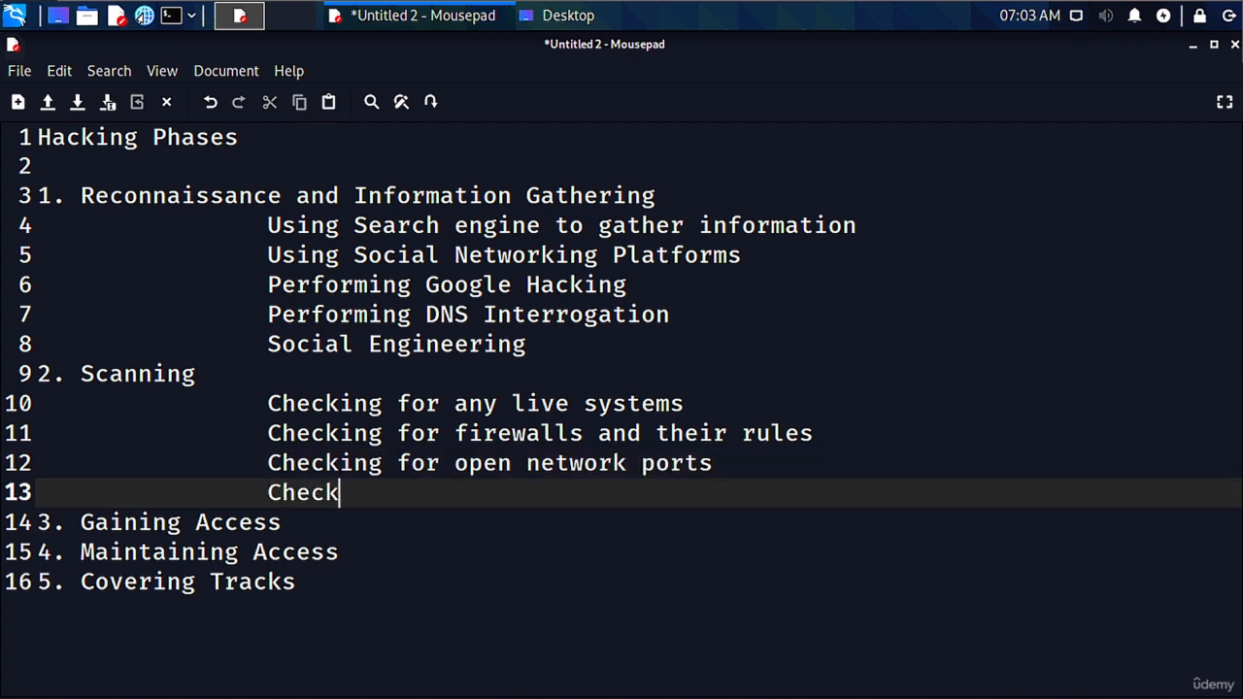
pyautogui.write('ing for ru')
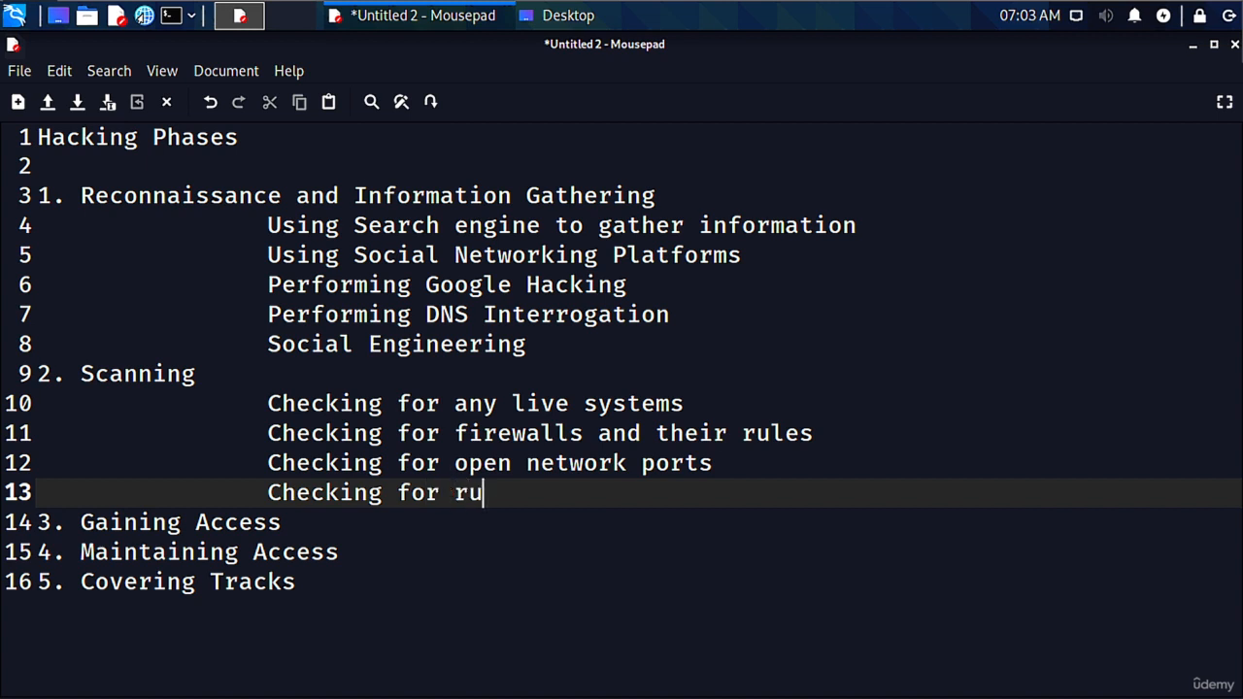
pyautogui.write('nning')
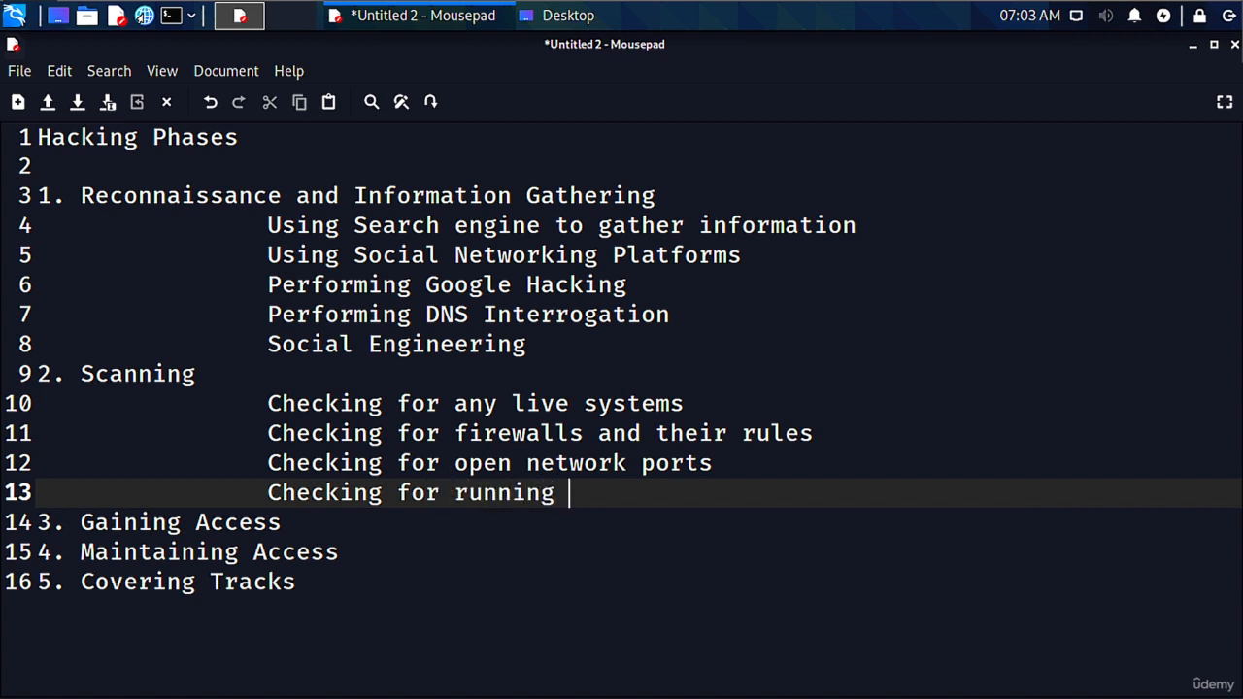
pyautogui.write('services')
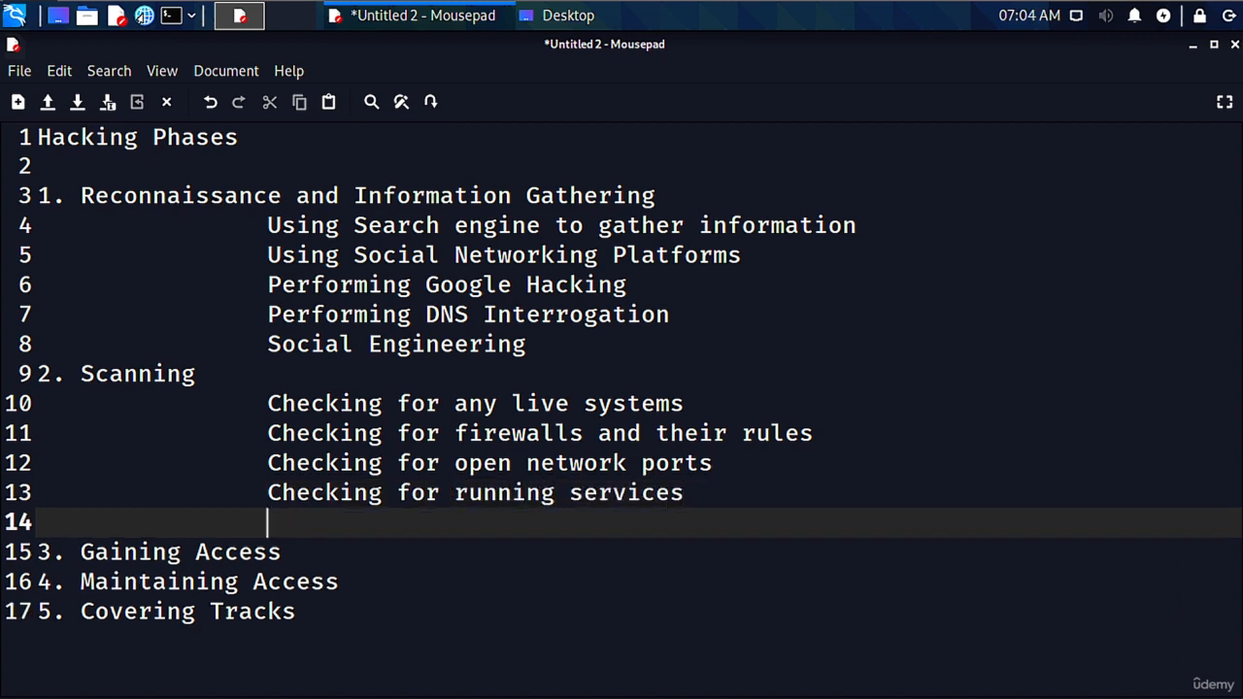
pyautogui.write('Checking')
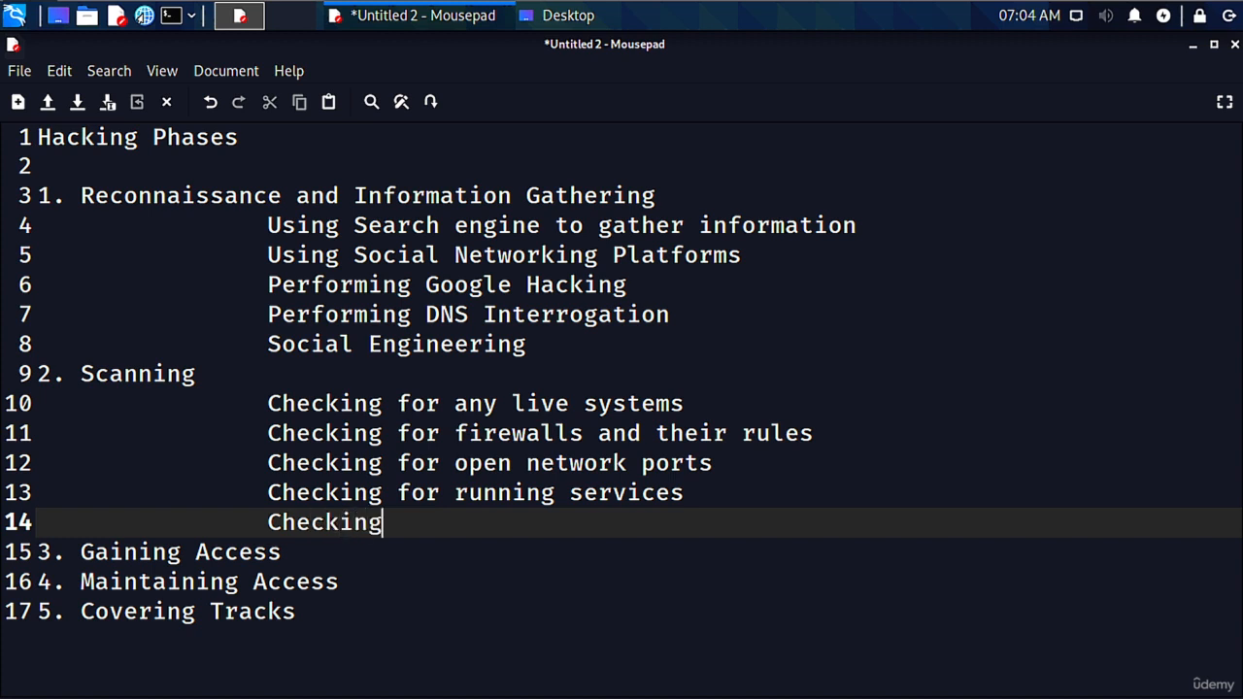
pyautogui.write('for s')
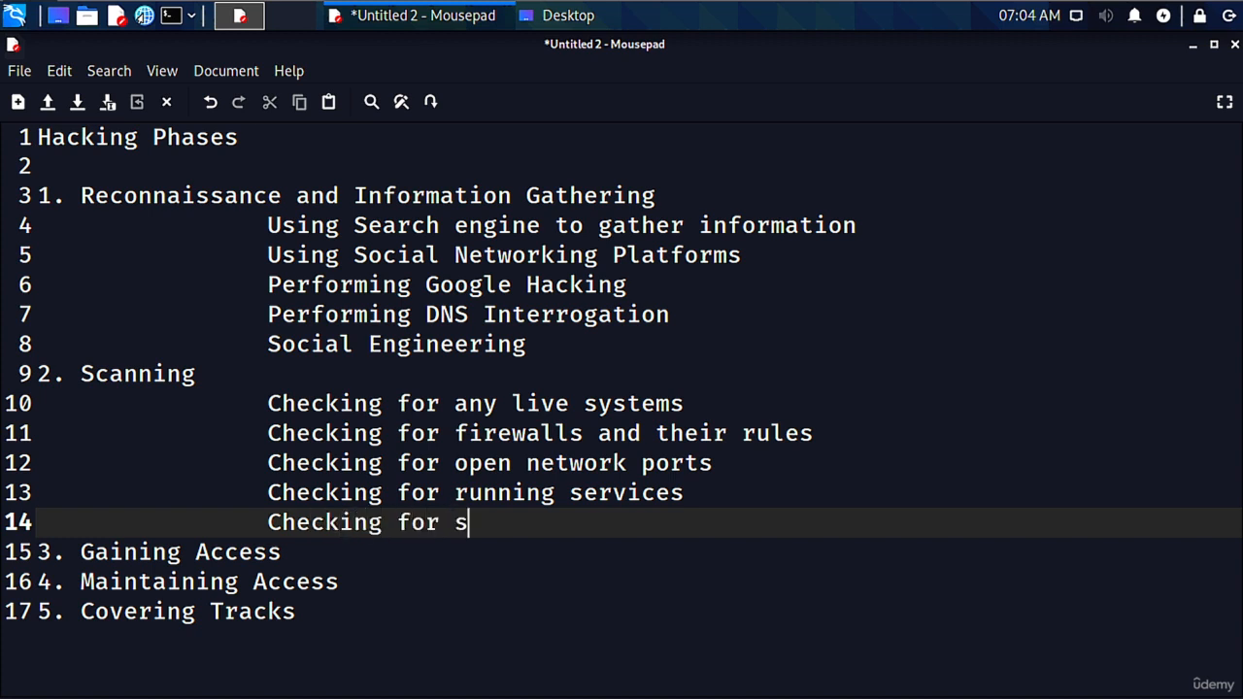
pyautogui.write('ecurity v')
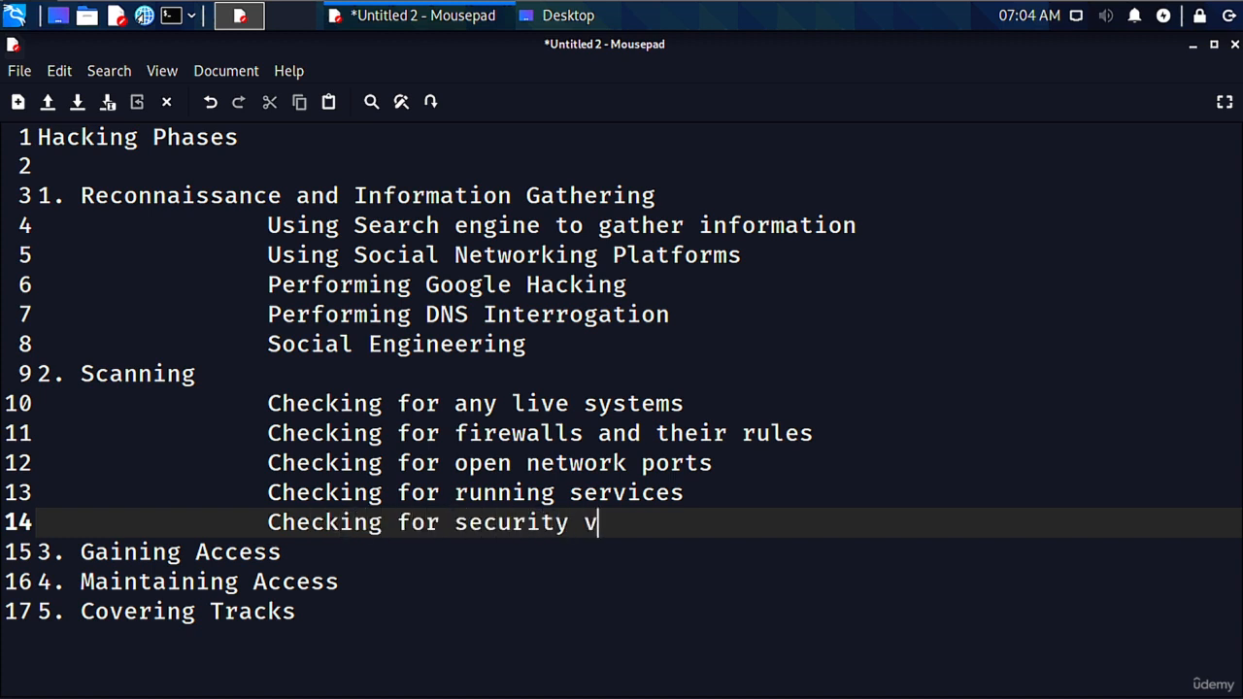
pyautogui.write('ulnerabil')
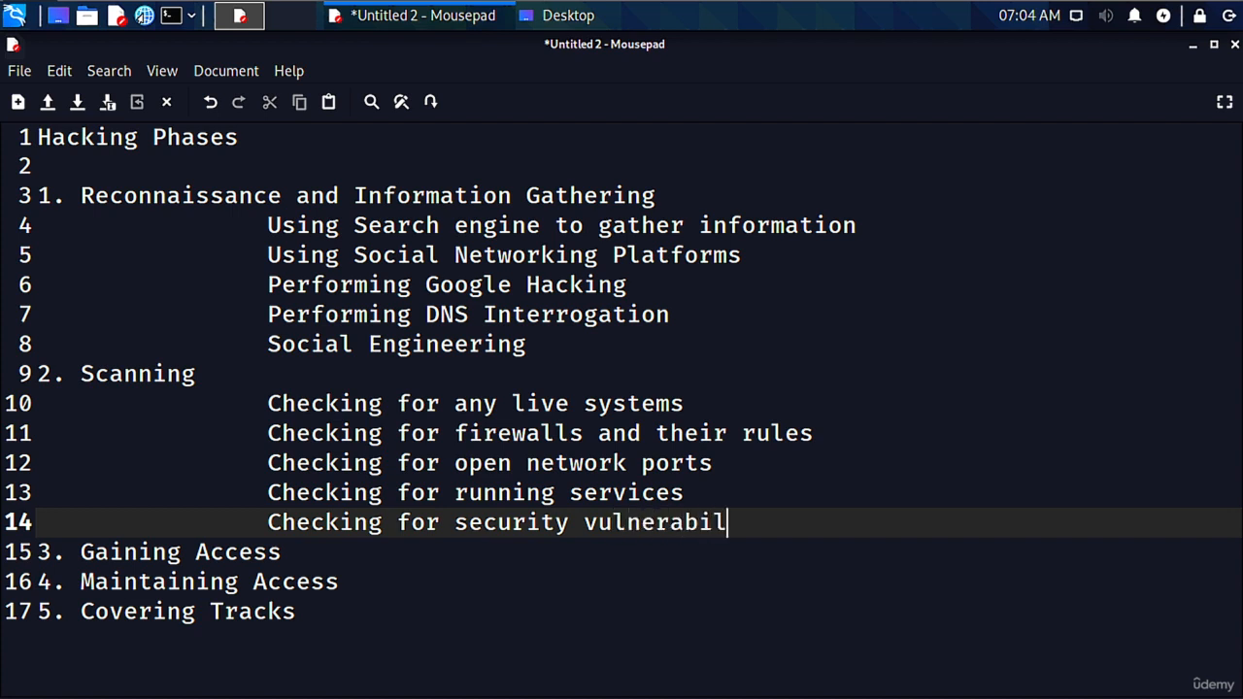
pyautogui.write('ities')
pyautogui.write('C')
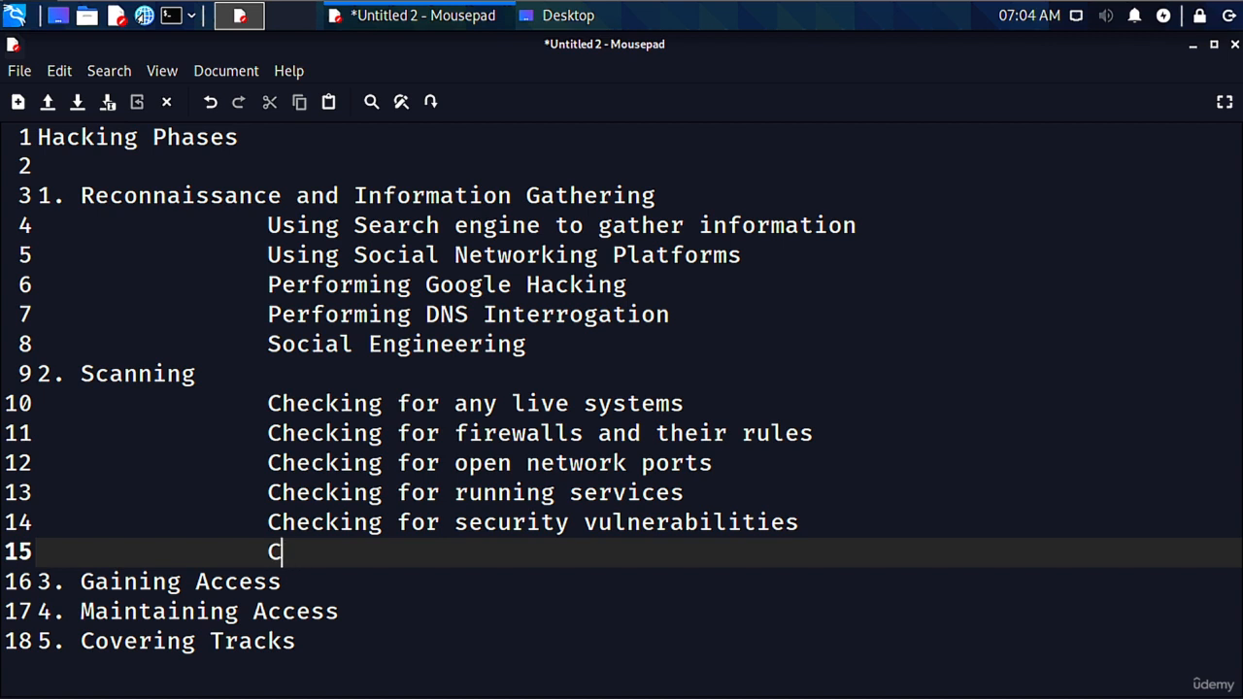
# Add a Scanning note on creating a network topology of the target network
pyautogui.write('reating ne')
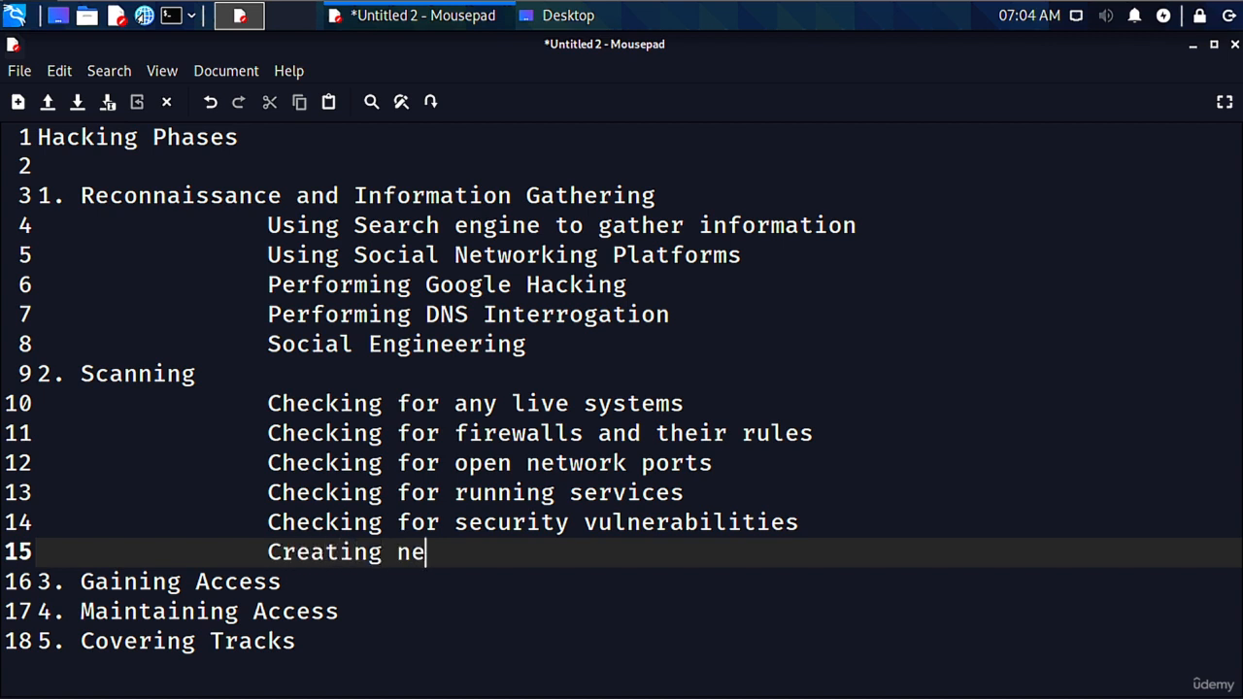
pyautogui.write('a network')
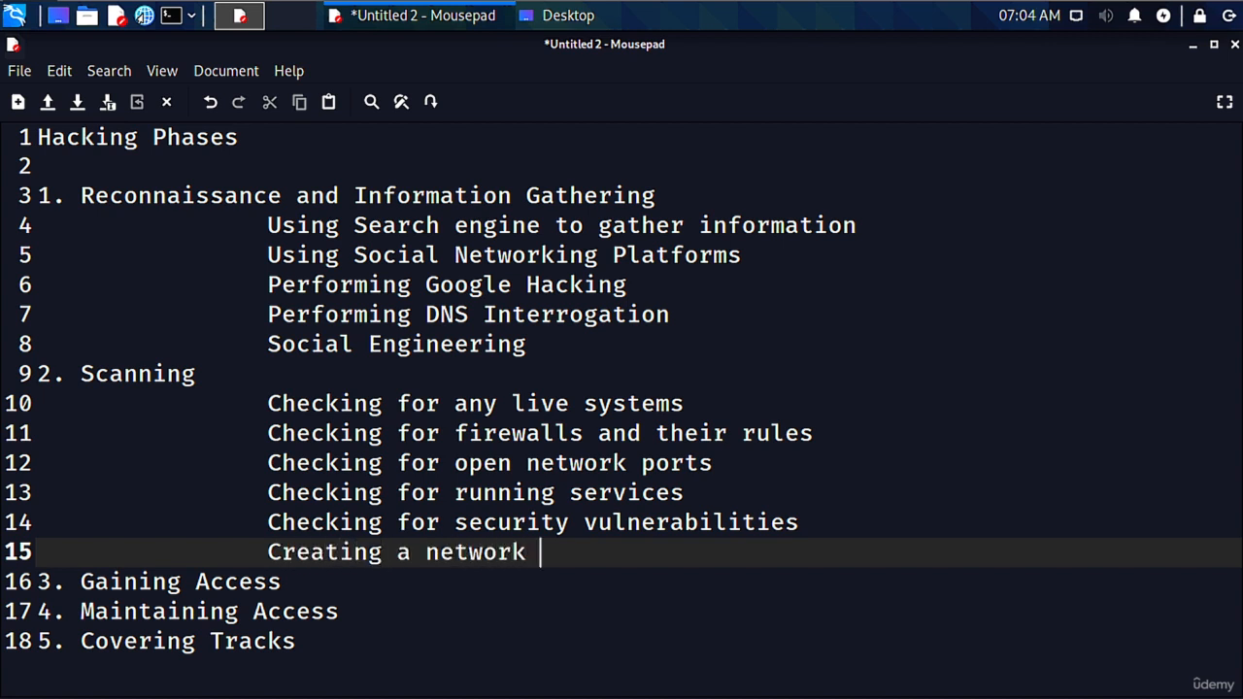
pyautogui.write('topology')
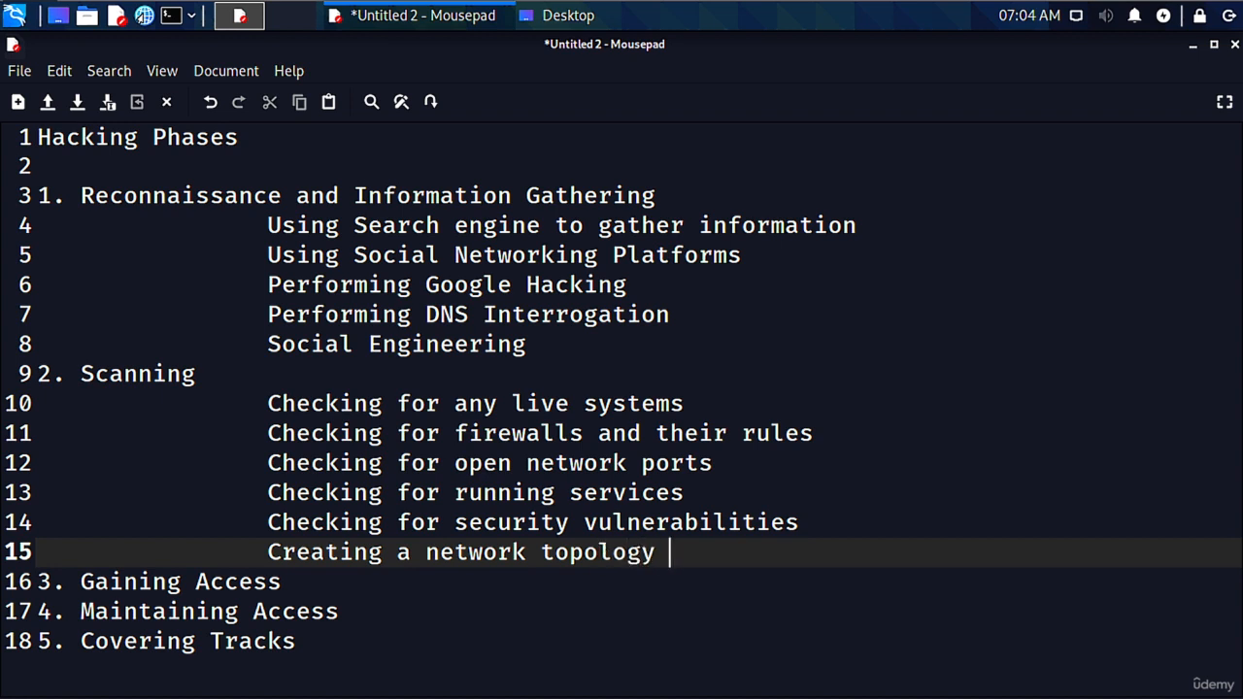
pyautogui.write('of the tra')
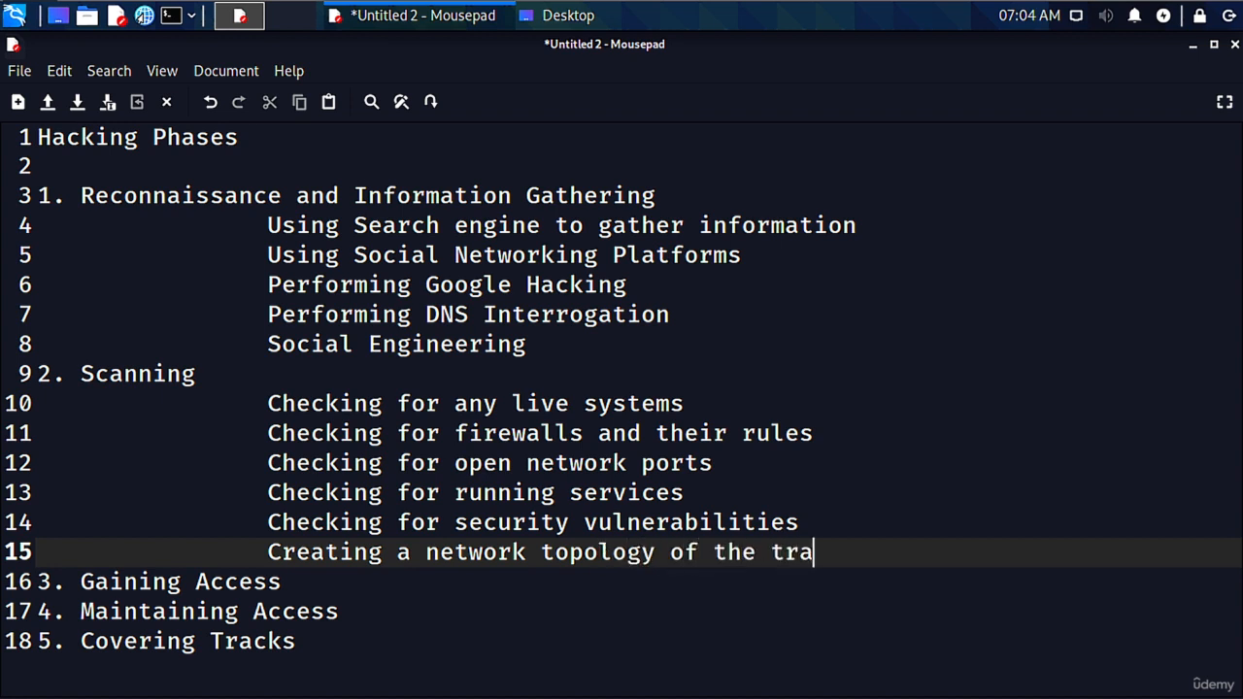
pyautogui.write('get network')
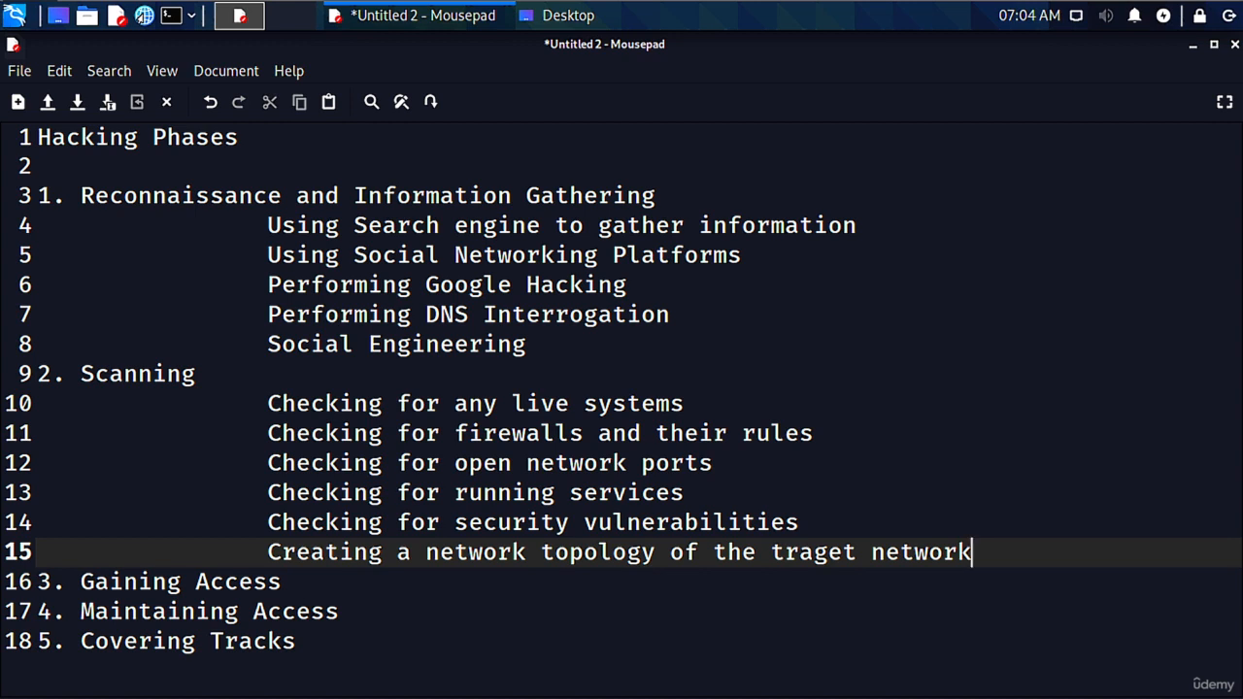
pyautogui.moveTo(265, 392)
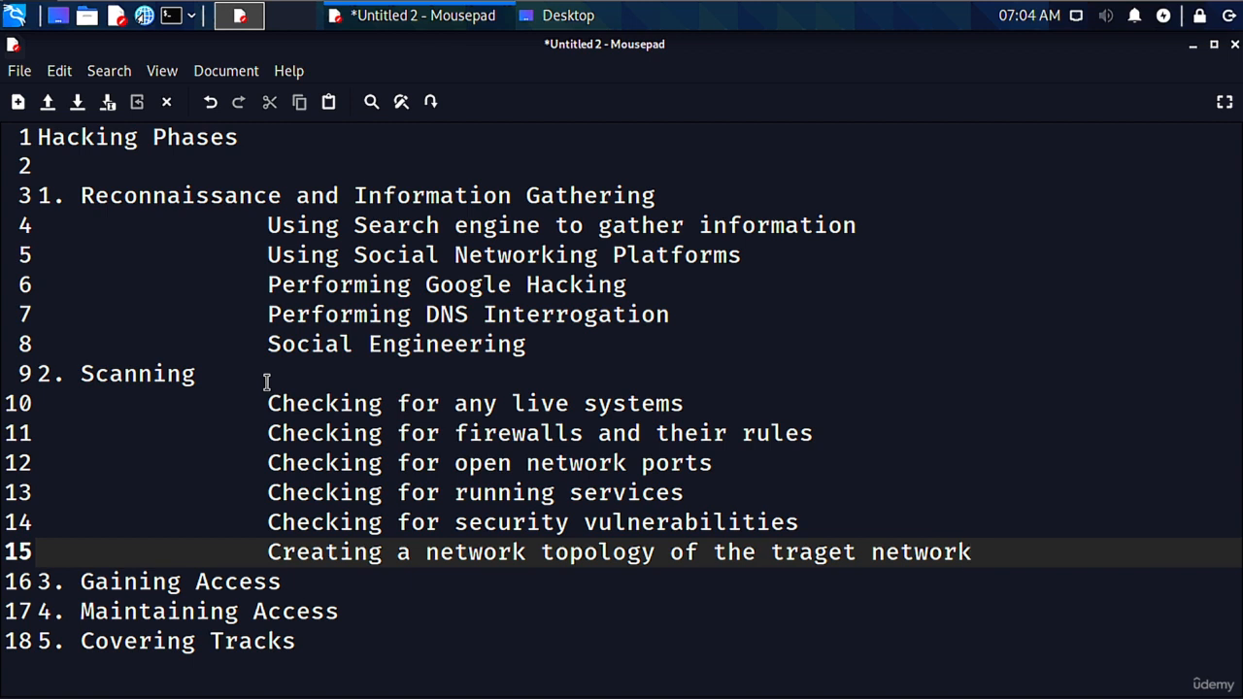
# Insert an empty note line under 3. Gaining Access and place the cursor on it
pyautogui.click(969, 552)
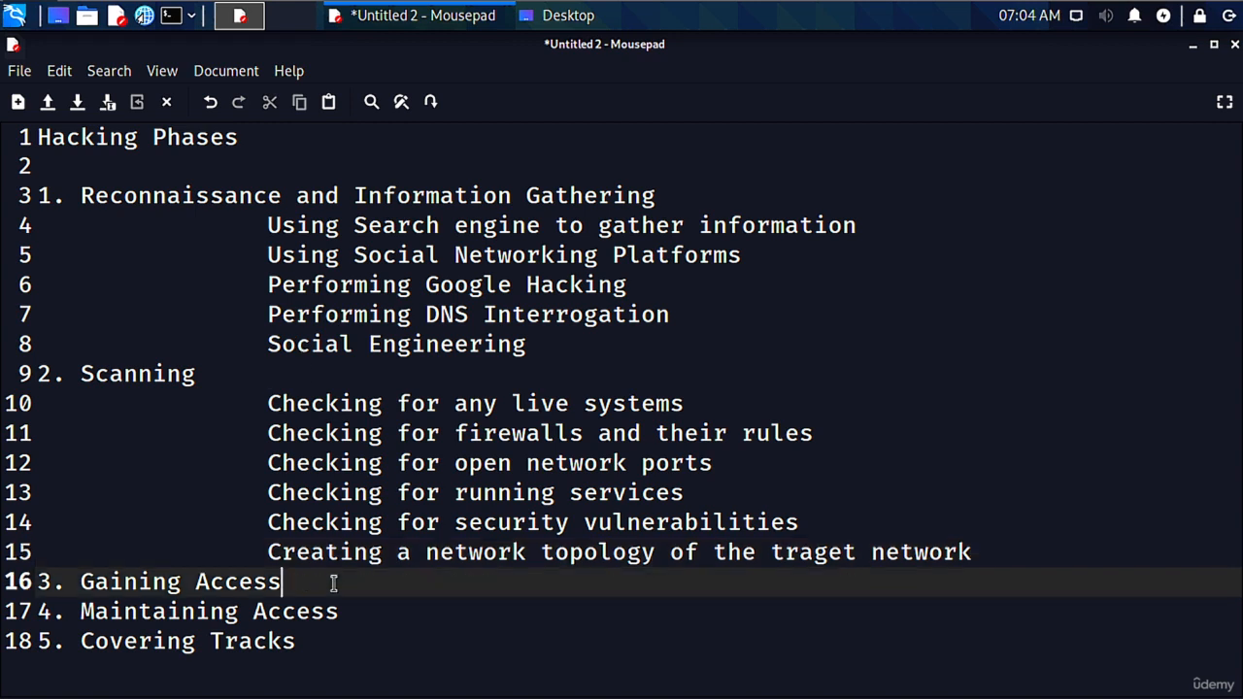
pyautogui.press('Return')
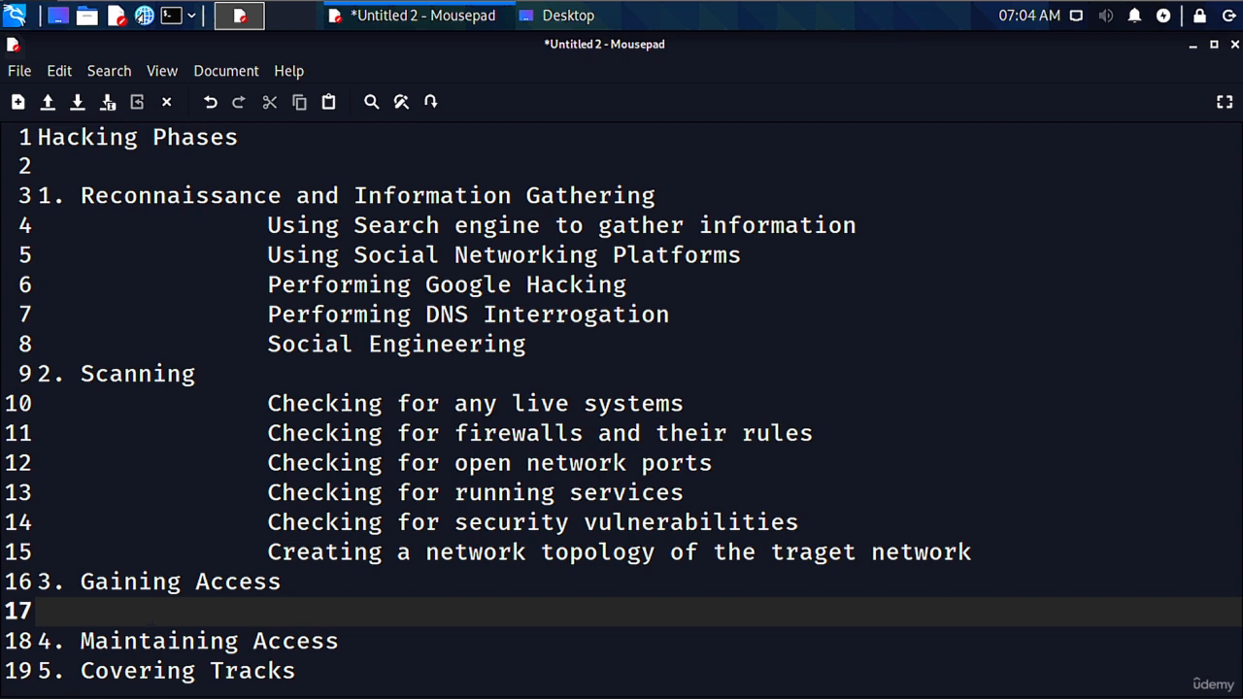
pyautogui.click(151, 610)
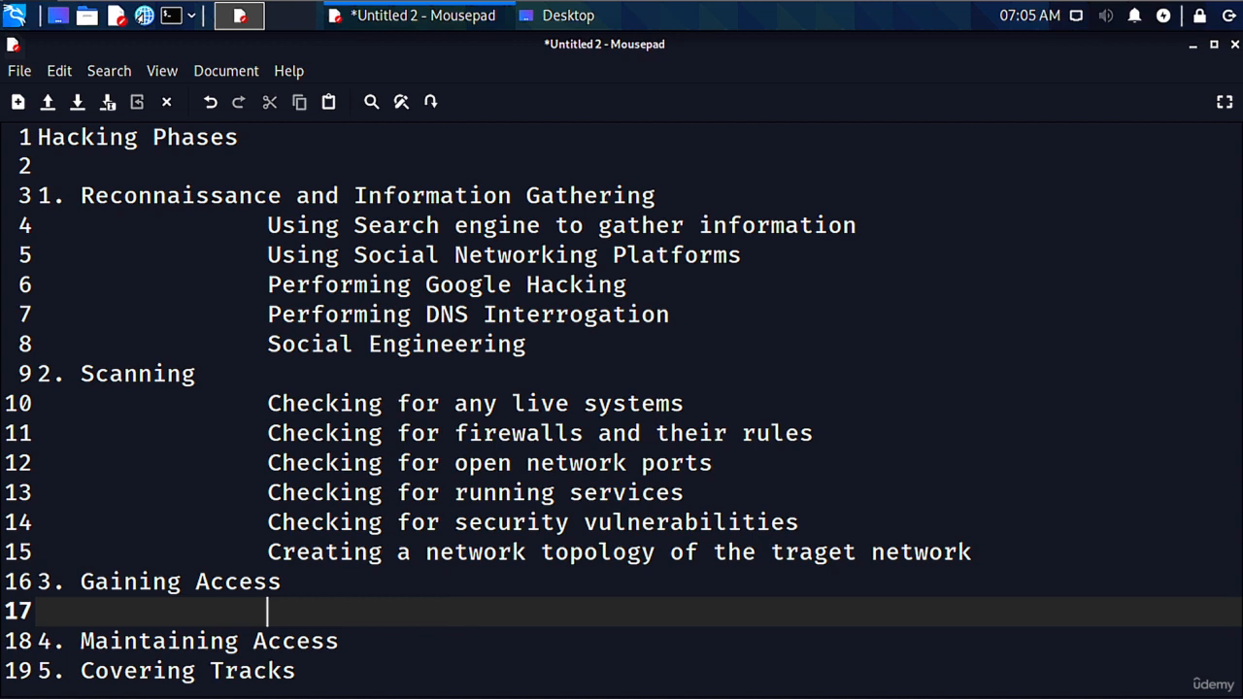
# Under Gaining Access, note Password Cracking, Exploiting vulnerabilities and Escalating privileges
pyautogui.write('Password')
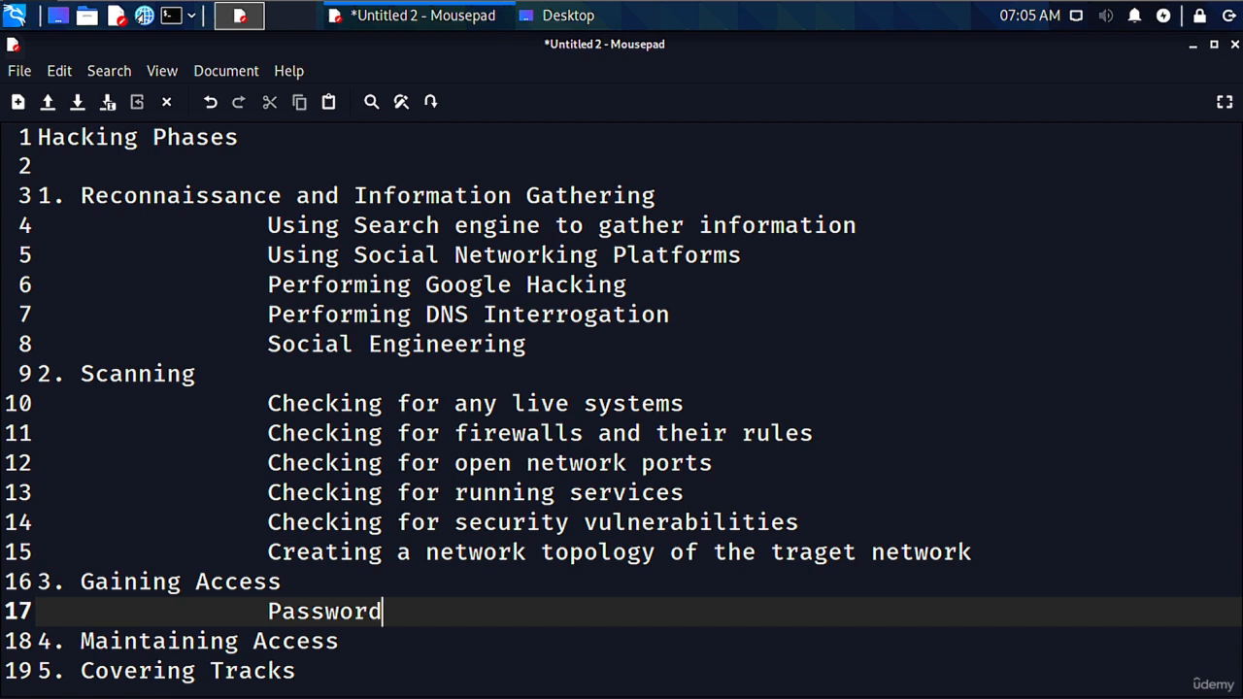
pyautogui.write('Cracking')
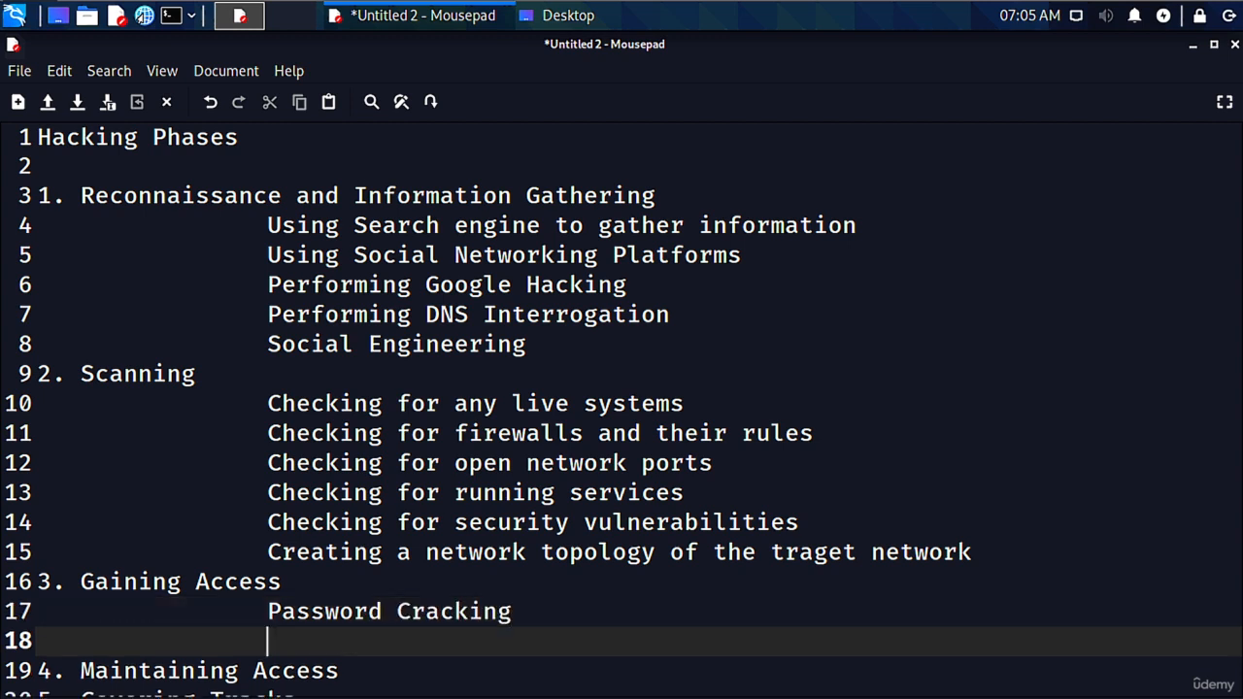
pyautogui.write('Exploi')
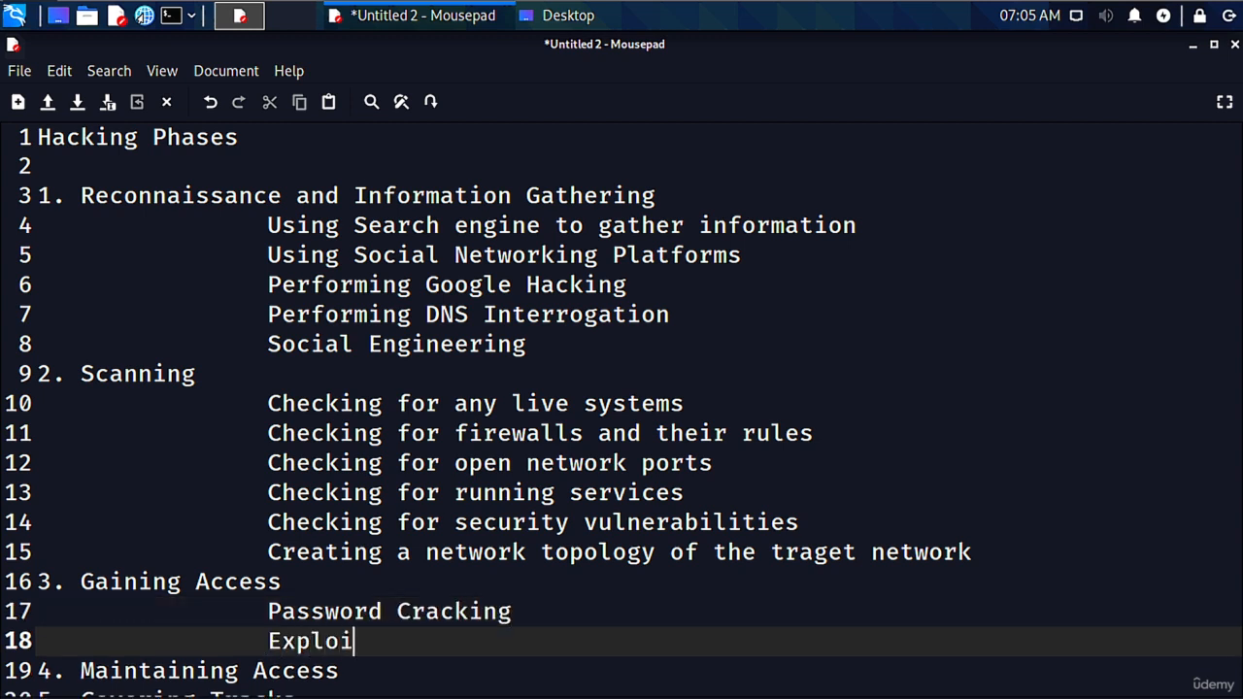
pyautogui.write('ting vulnerabilities')
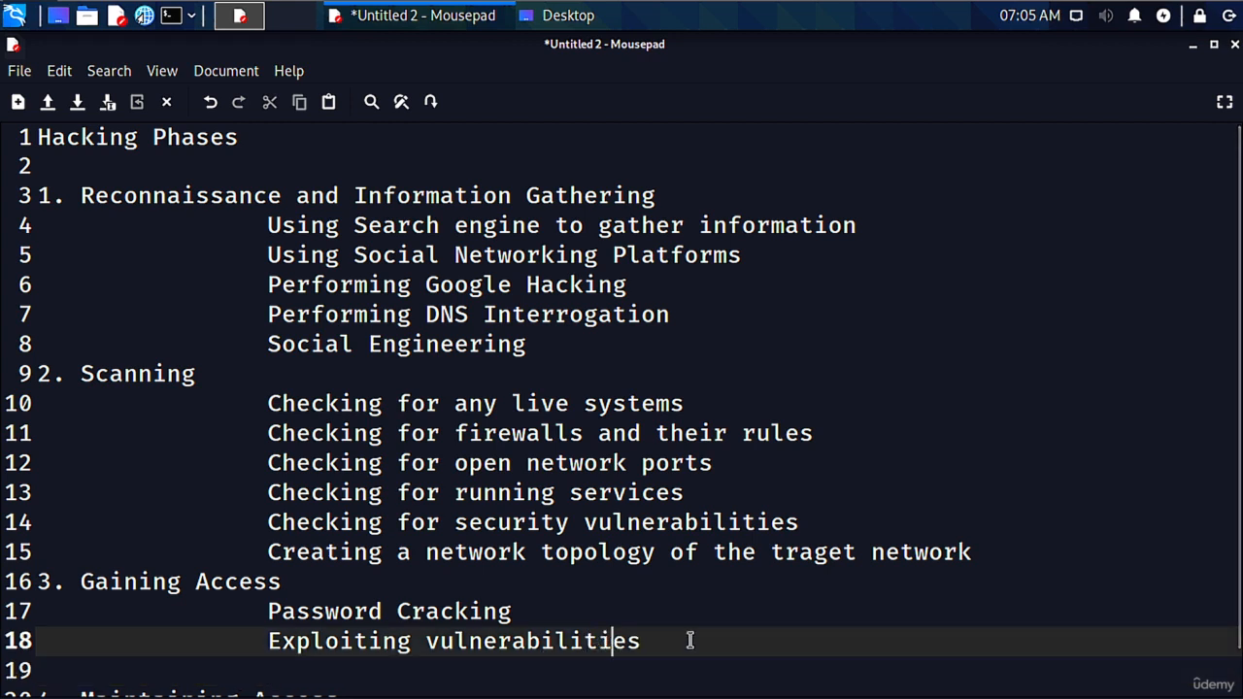
pyautogui.write('Es')
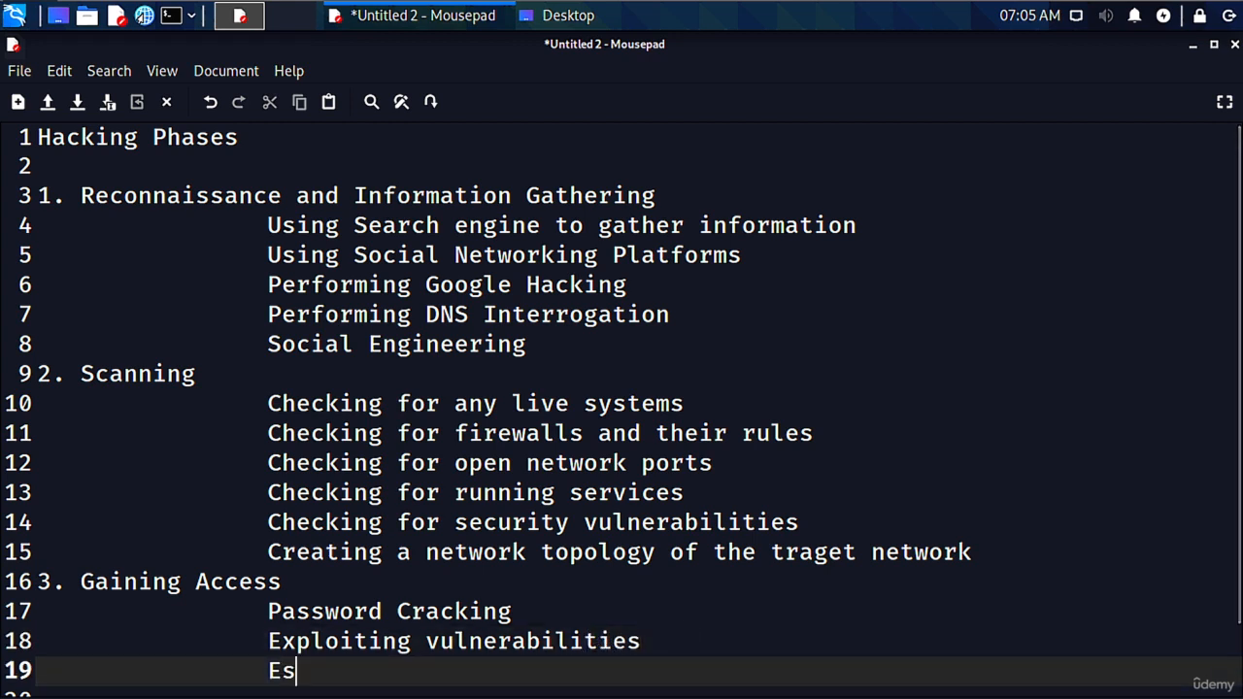
pyautogui.write('calating privileges')
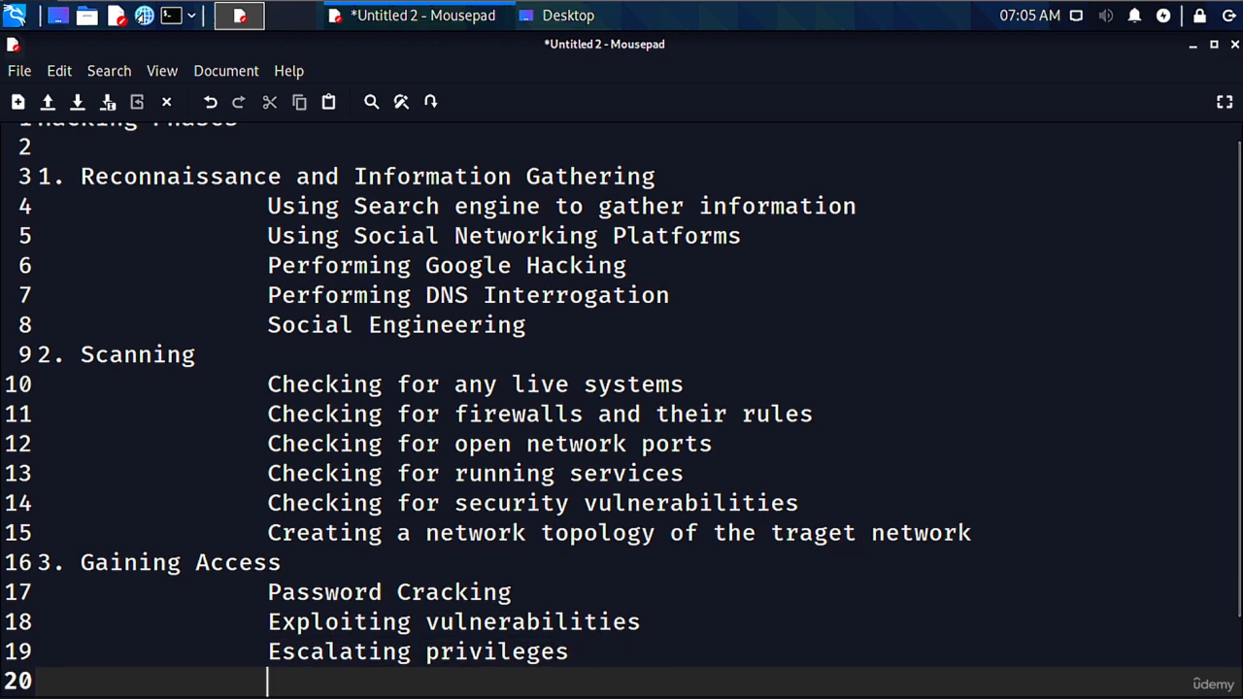
# Add Hiding Files and Later Movement notes, fixing the stray letter after Movement
pyautogui.write('Hiding Fi')
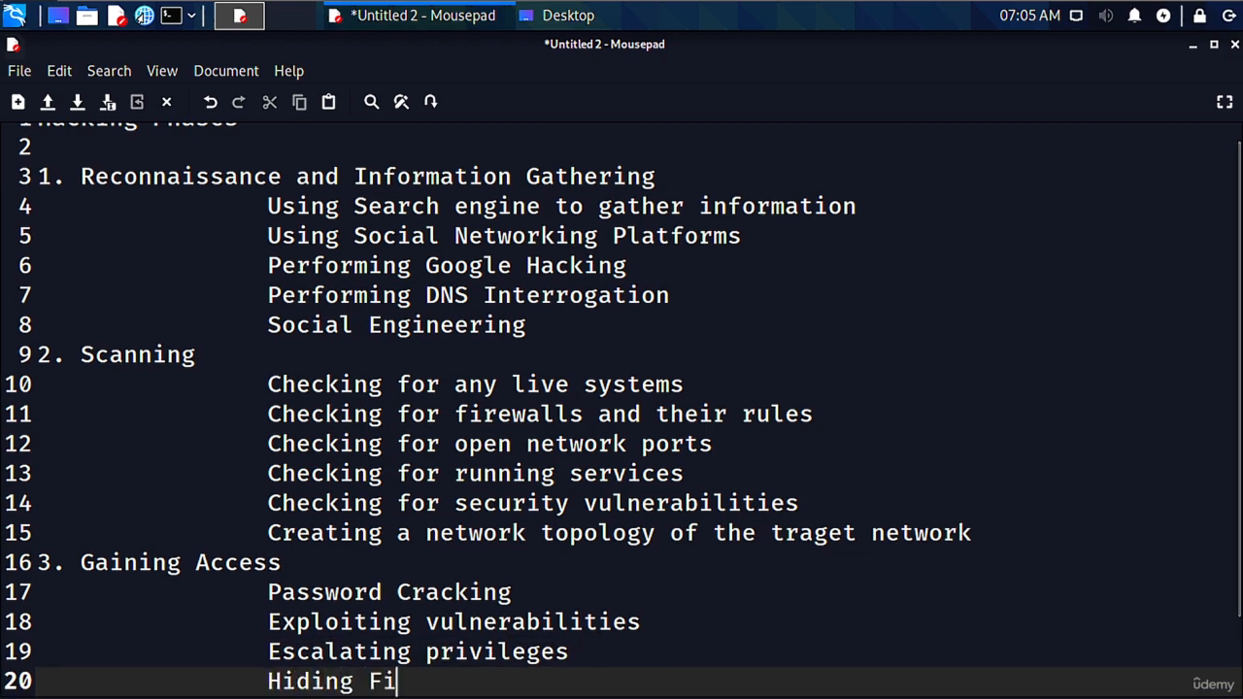
pyautogui.write('les')
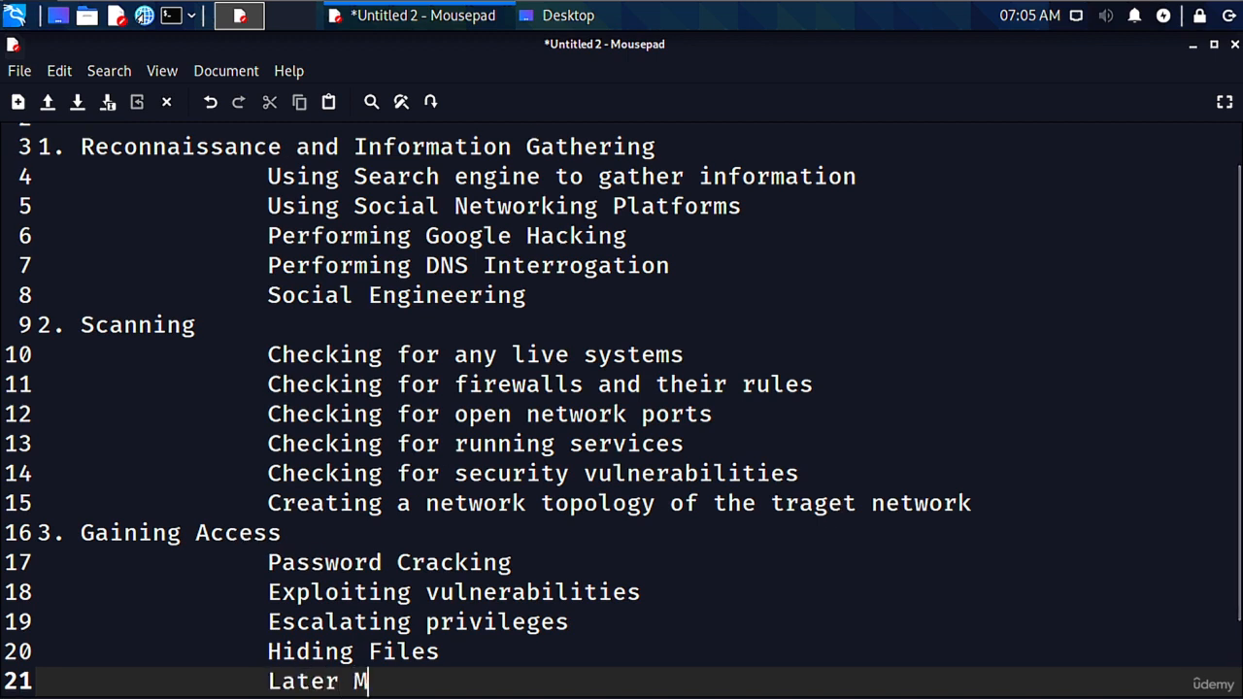
pyautogui.write('ovement')
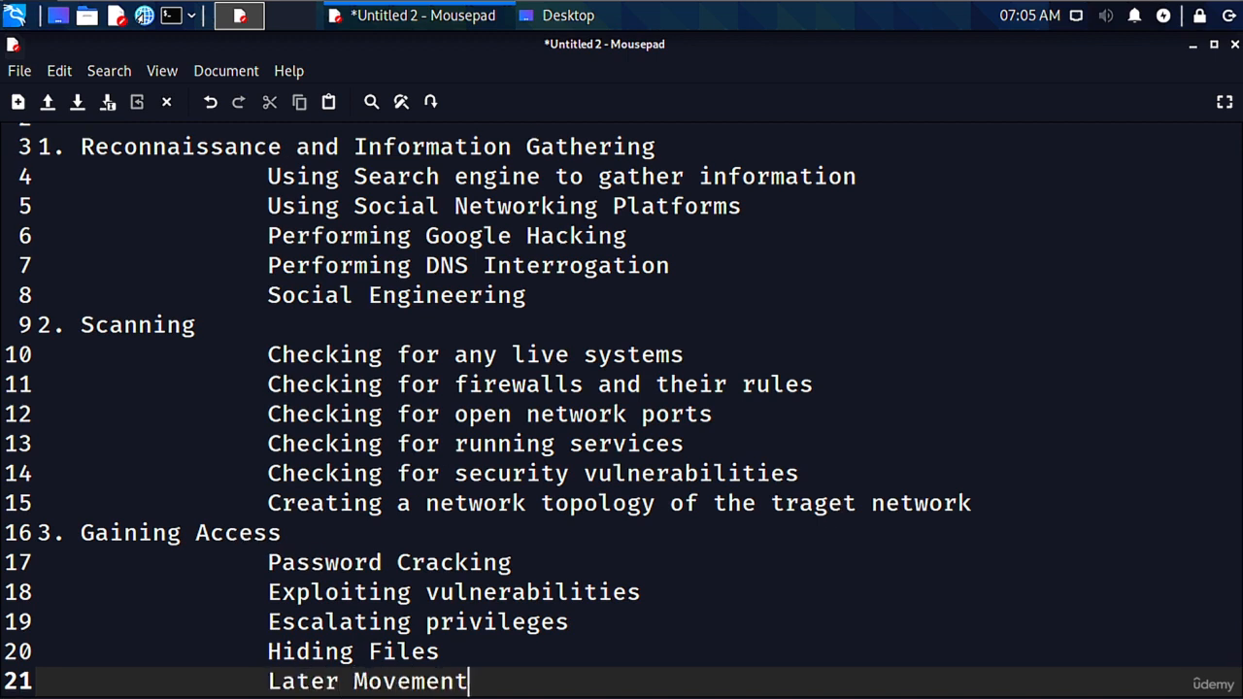
pyautogui.write('e')
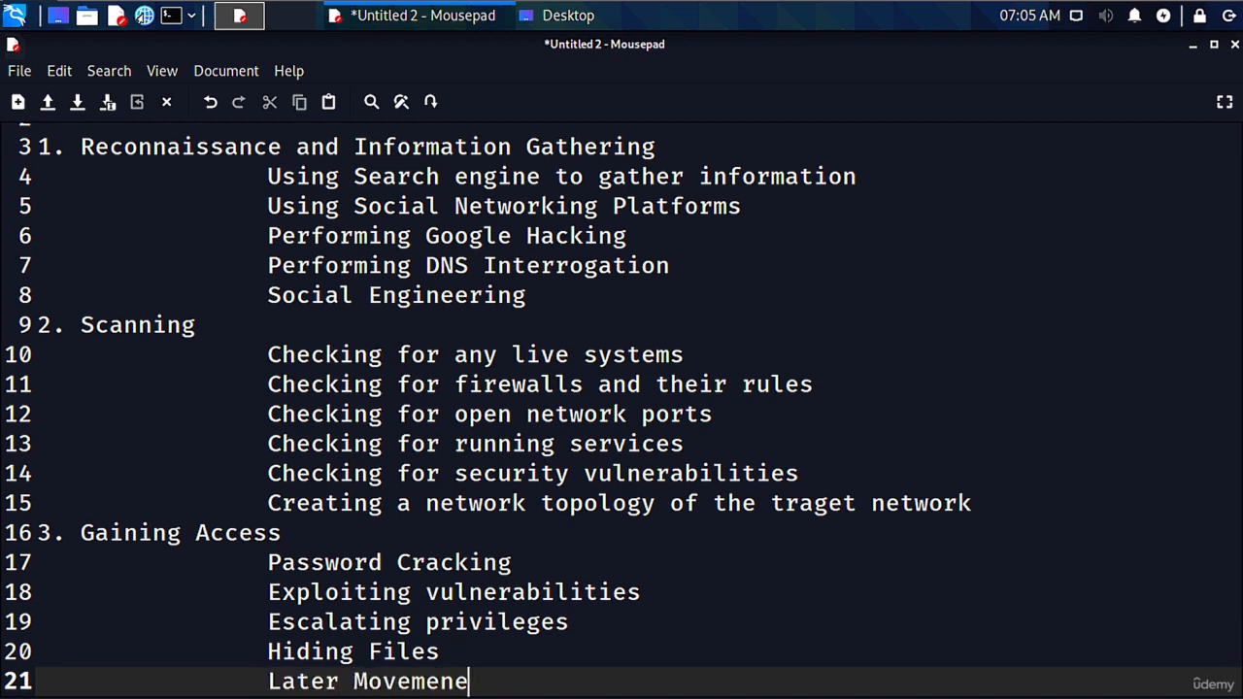
pyautogui.write('t')
pyautogui.press('Return')
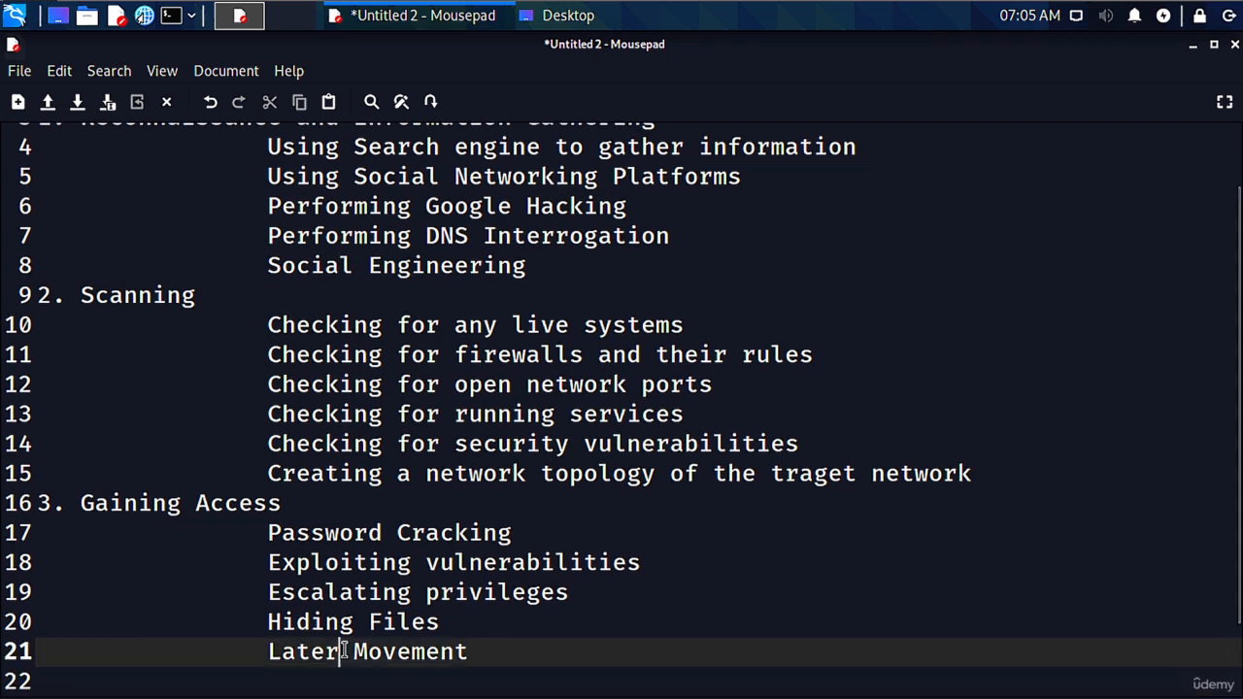
# Correct the note to 'Lateral Movement' and remove the blank lines before 4. Maintaining Access
pyautogui.write('al')
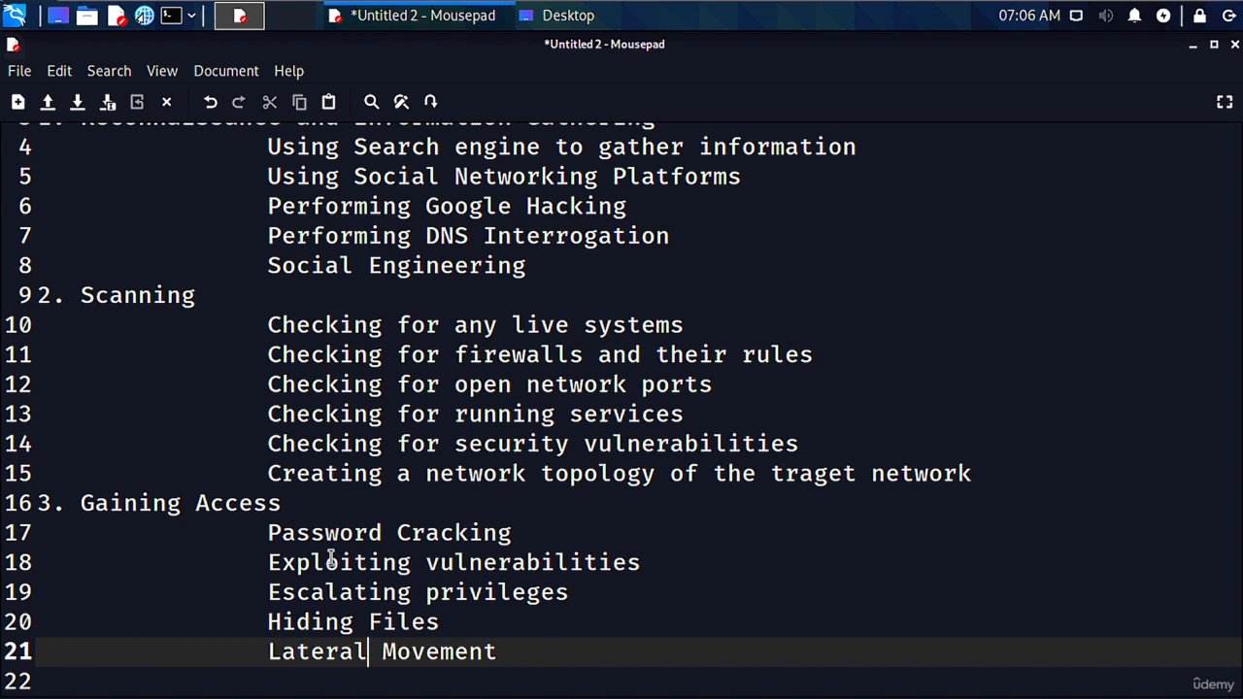
pyautogui.scroll(-3)
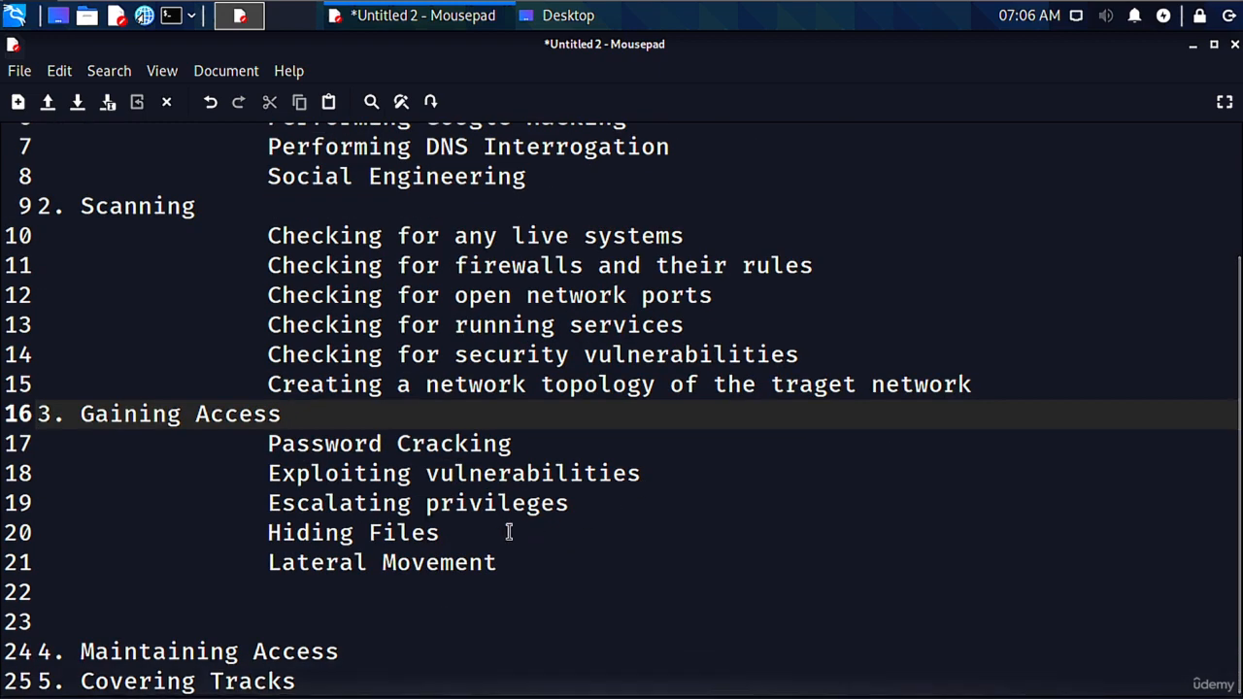
pyautogui.click(295, 680)
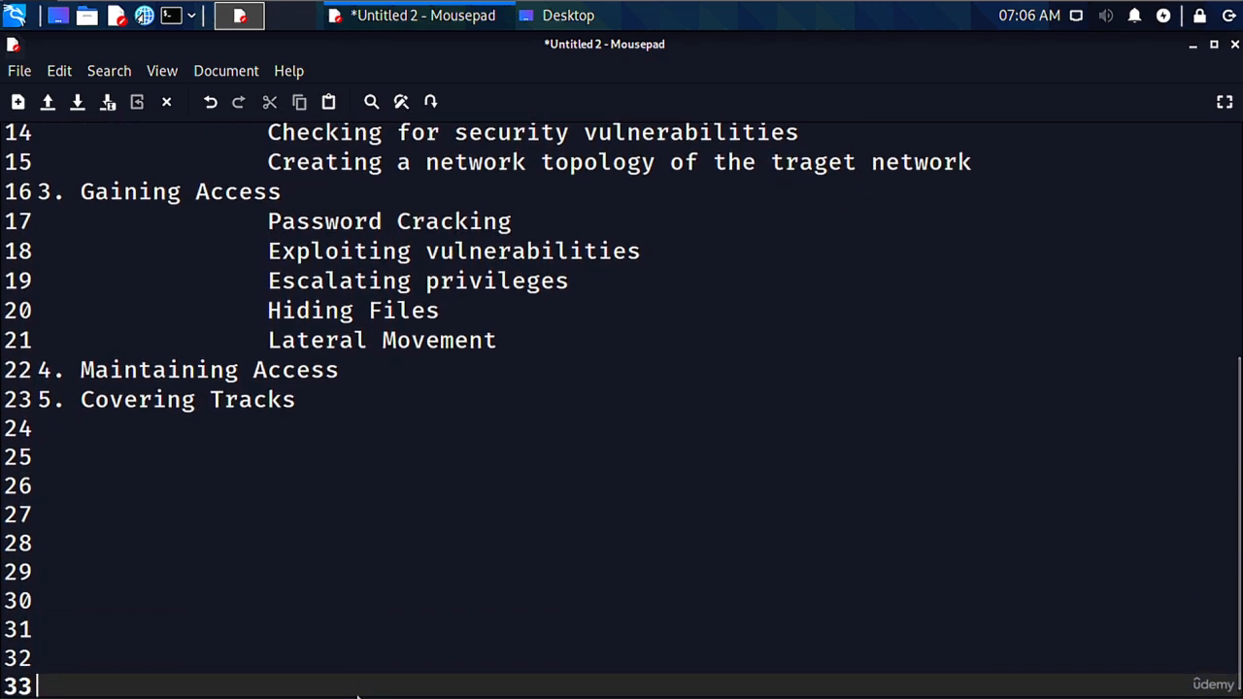
pyautogui.click(439, 365)
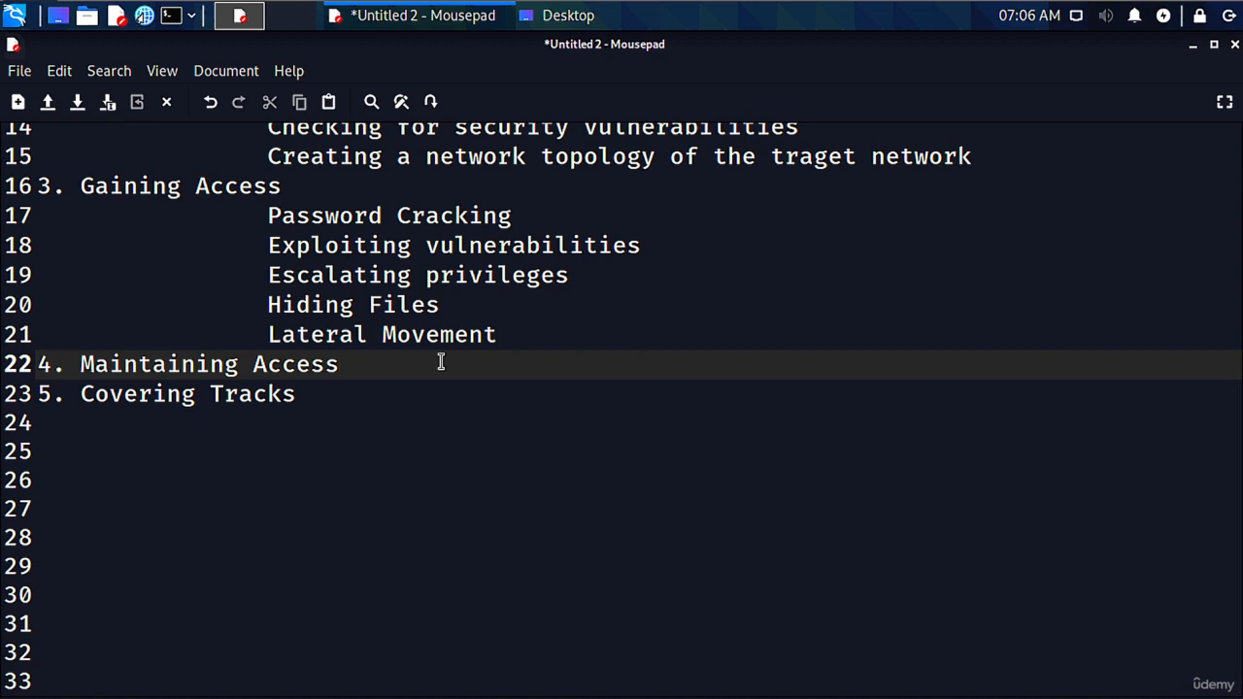
pyautogui.click(337, 365)
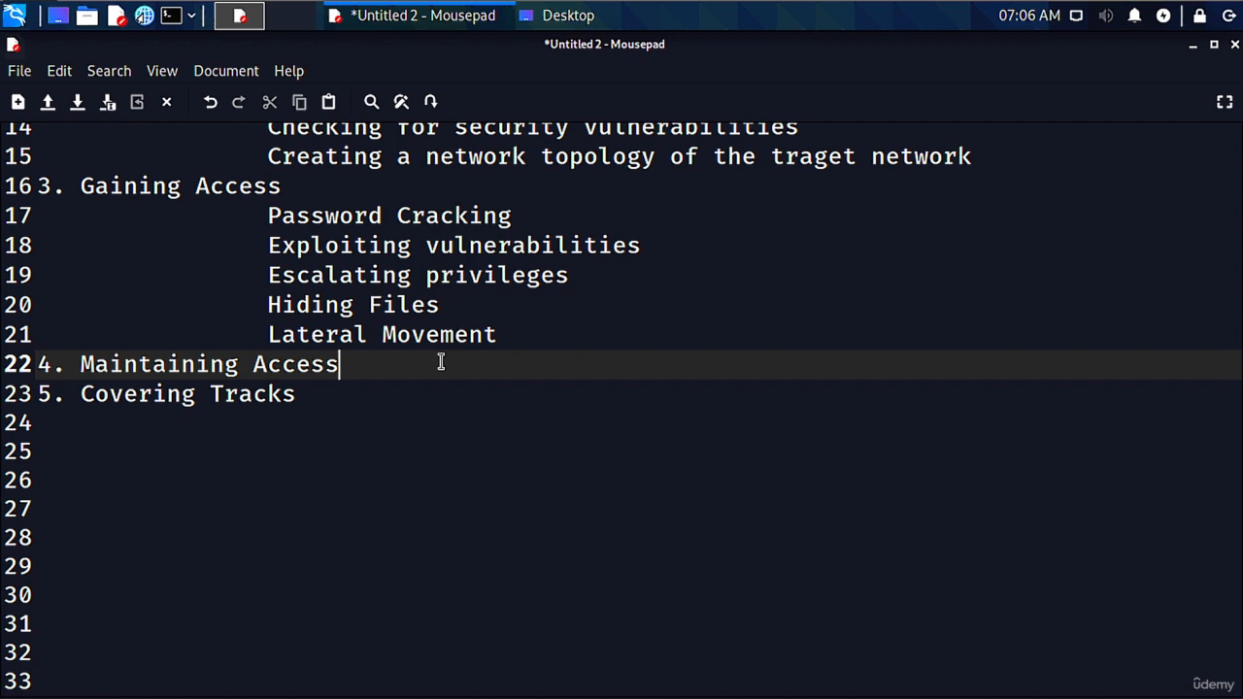
# Under Maintaining Access, add indented notes Lateral movement and Exfiltration of data
pyautogui.press('Return')
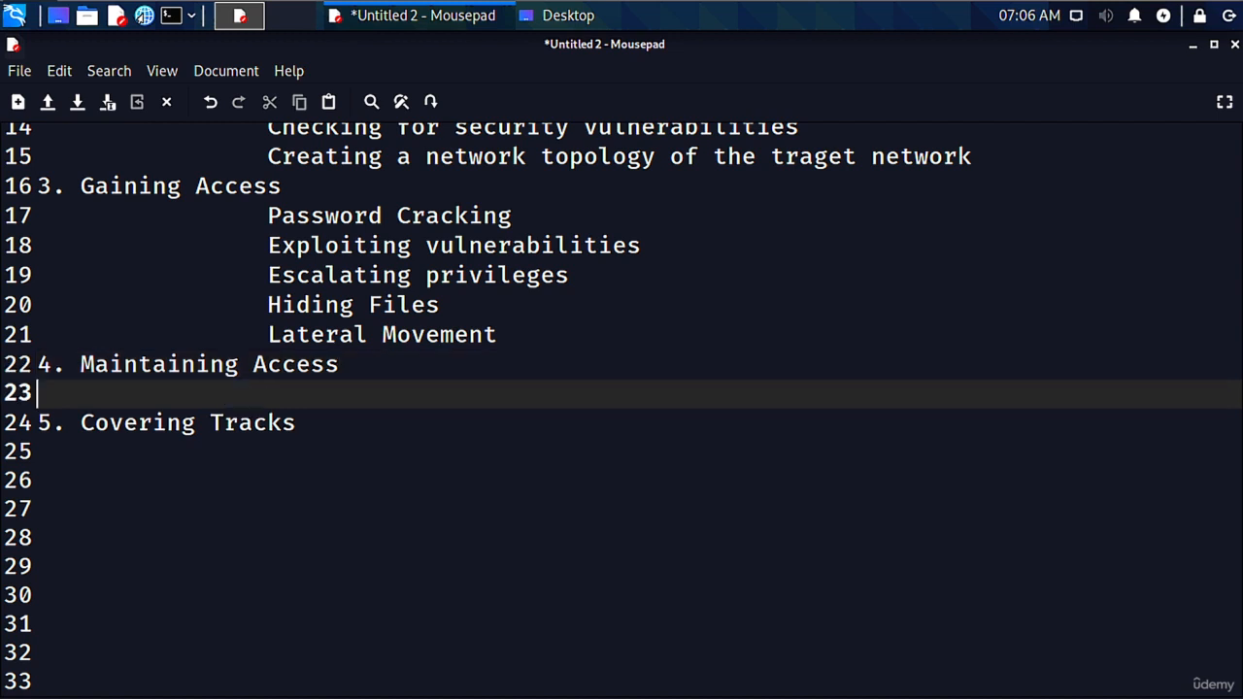
pyautogui.write('L')
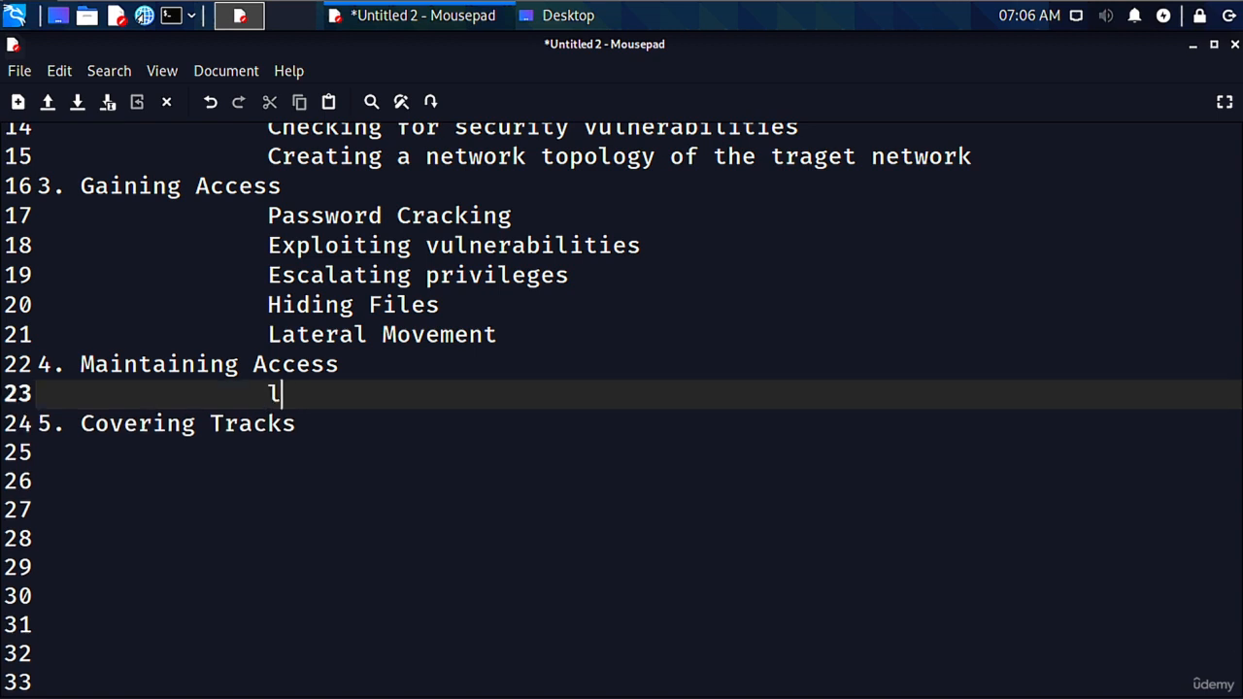
pyautogui.write('ateral movement')
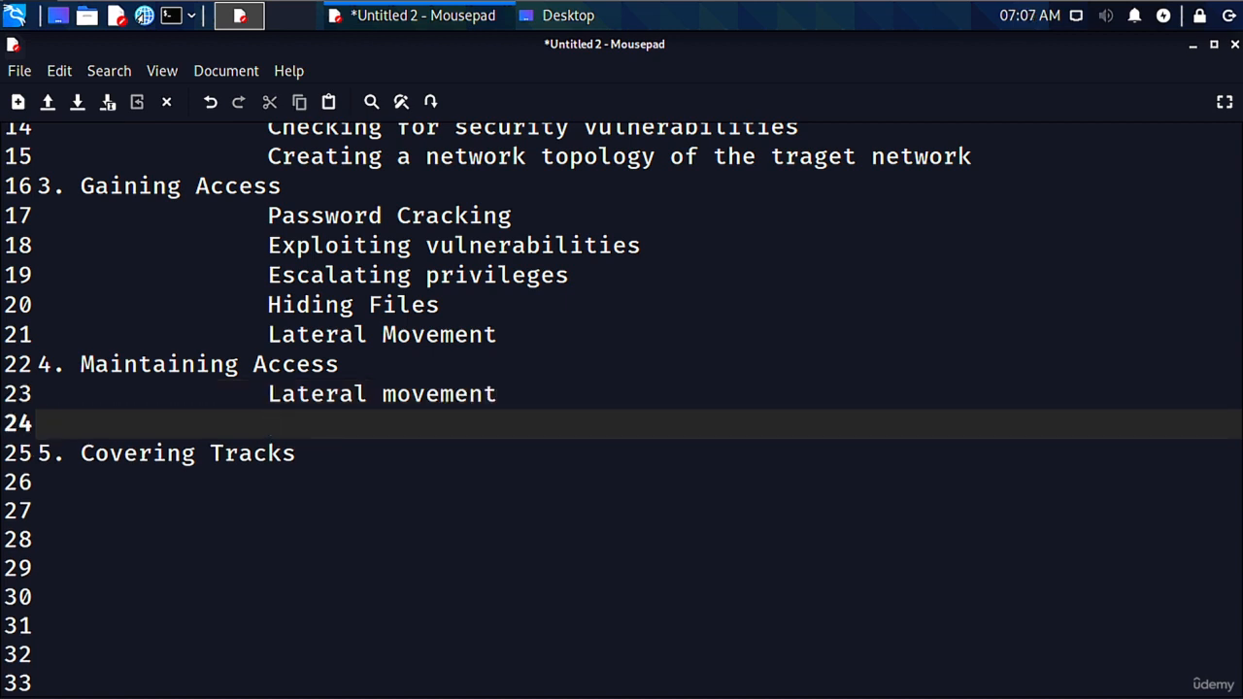
pyautogui.write('Exfilt')
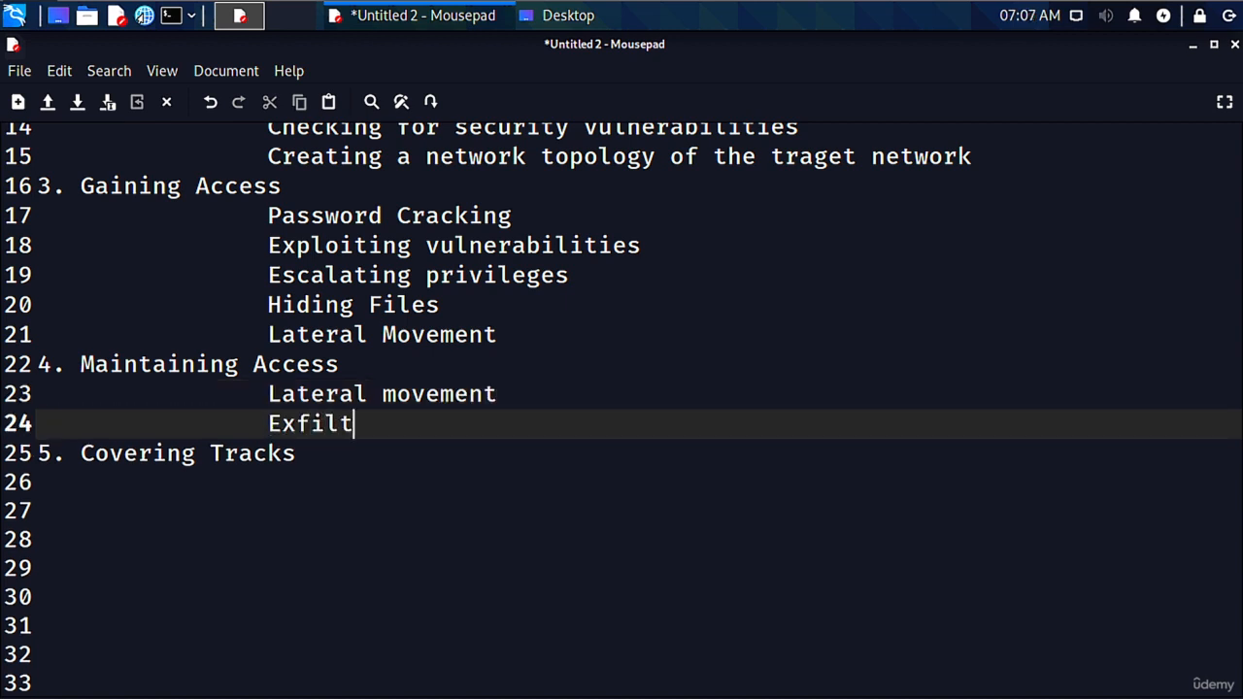
pyautogui.write('ration of data')
pyautogui.write('C')
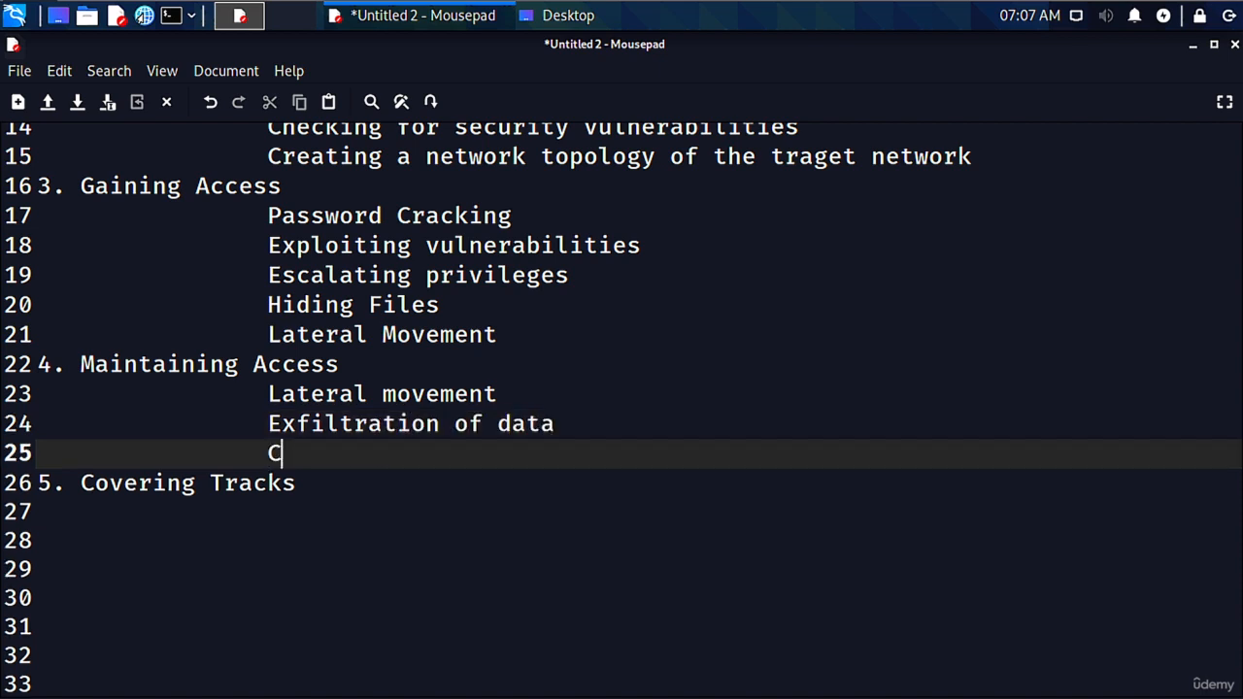
# Add the note 'Creating backdoor and presistent connections' under Maintaining Access
pyautogui.write('reating back')
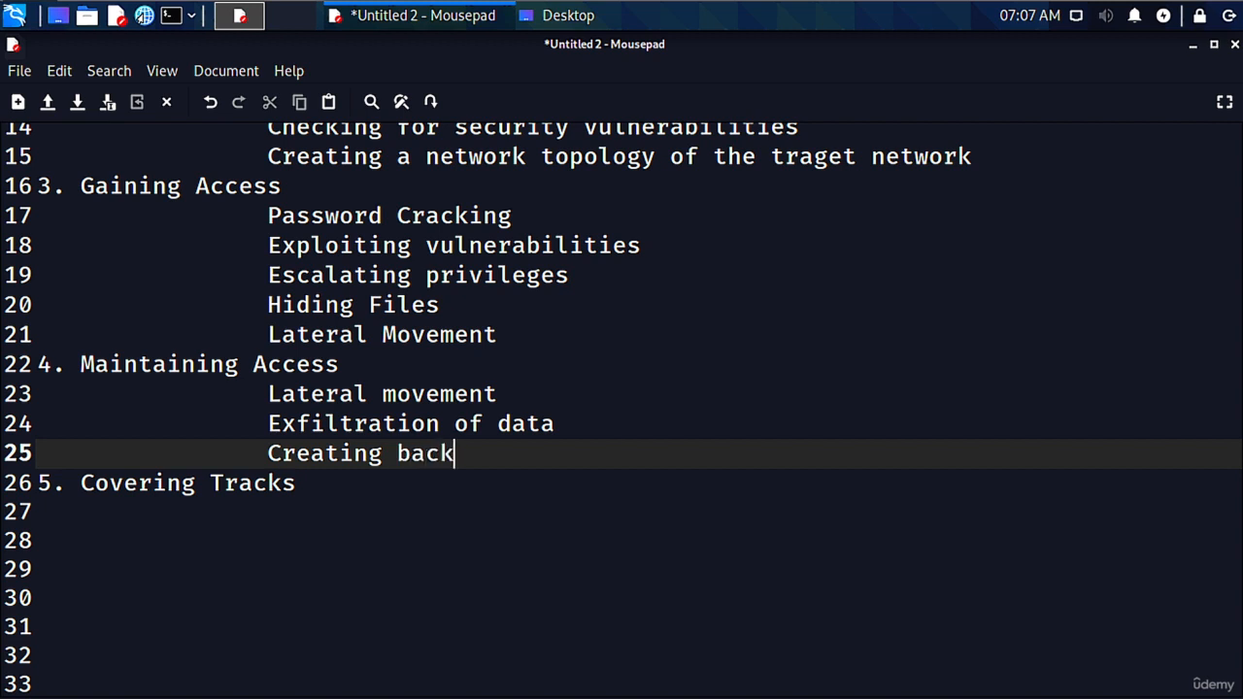
pyautogui.write('door and')
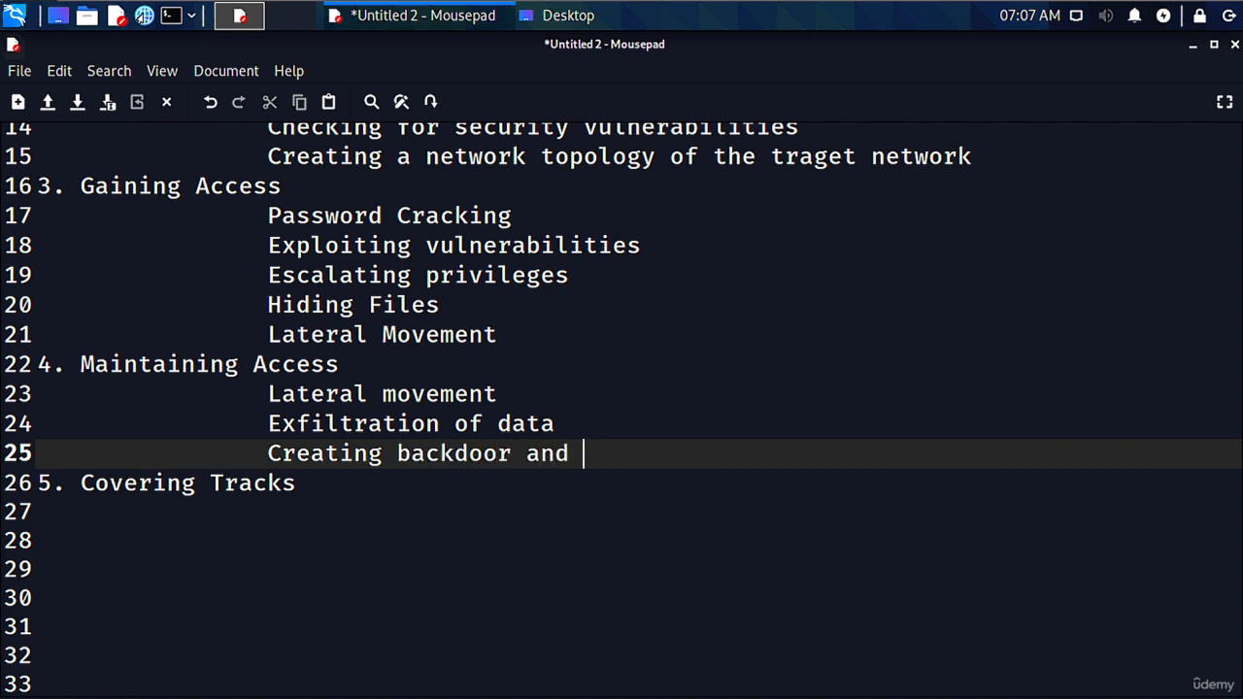
pyautogui.write('presistent c')
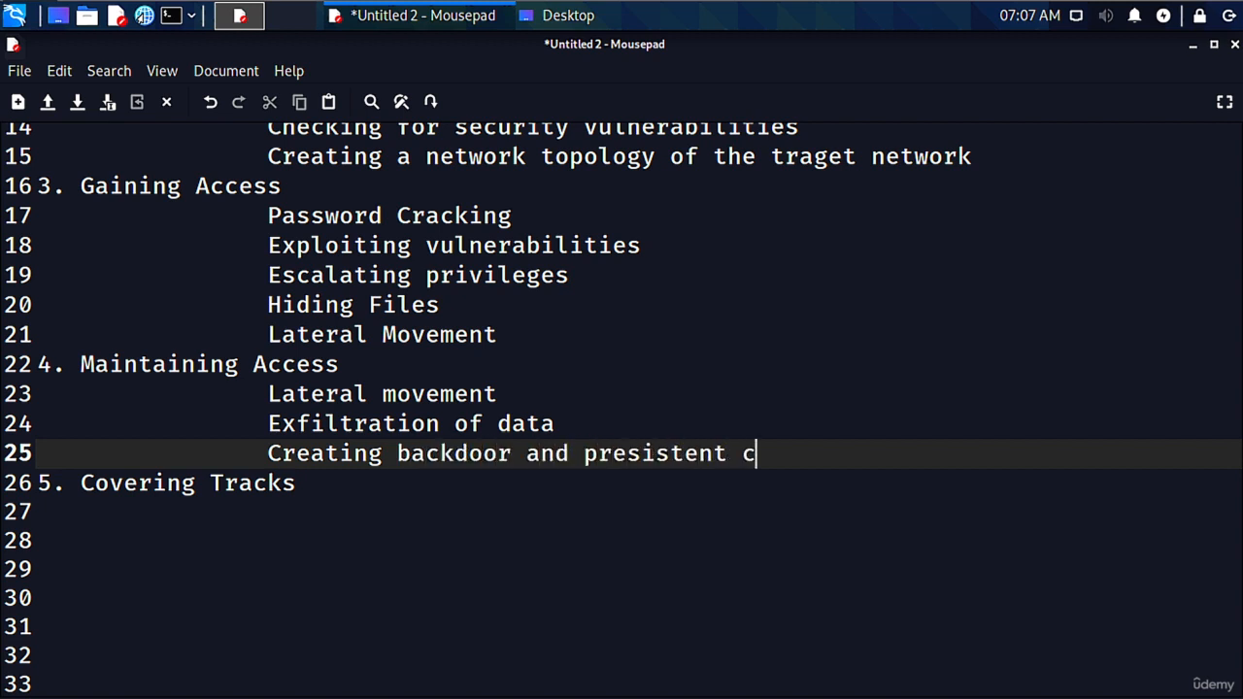
pyautogui.write('onnections')
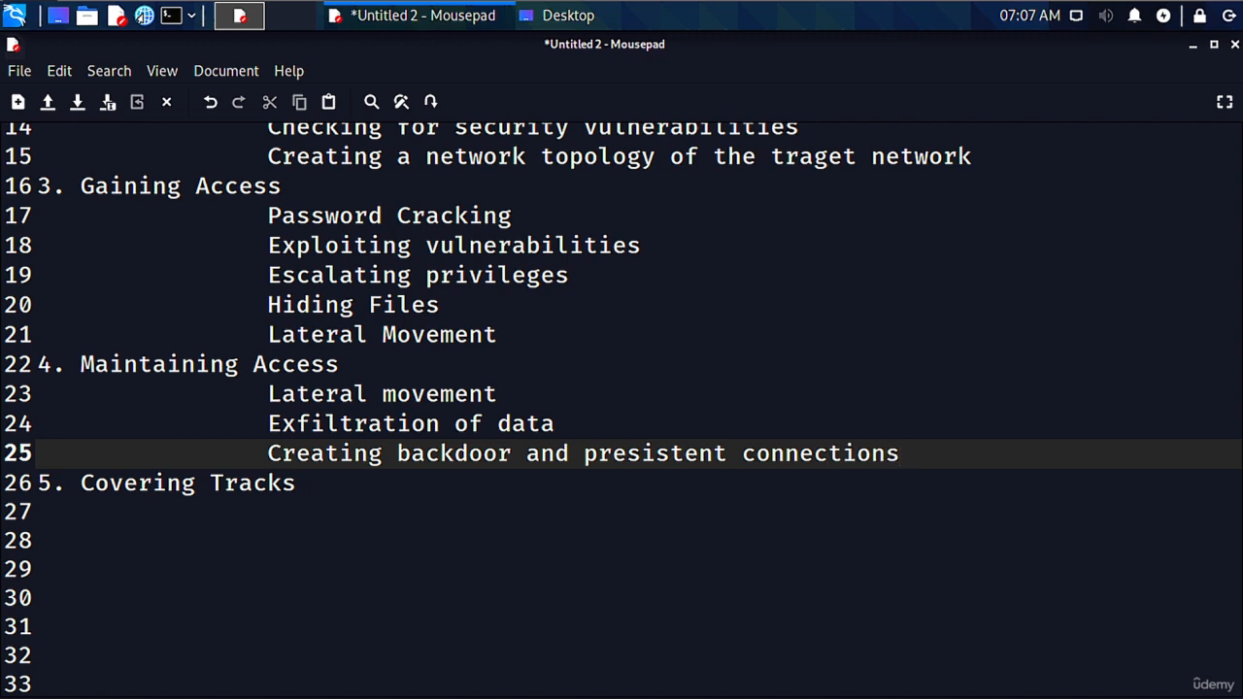
pyautogui.click(897, 454)
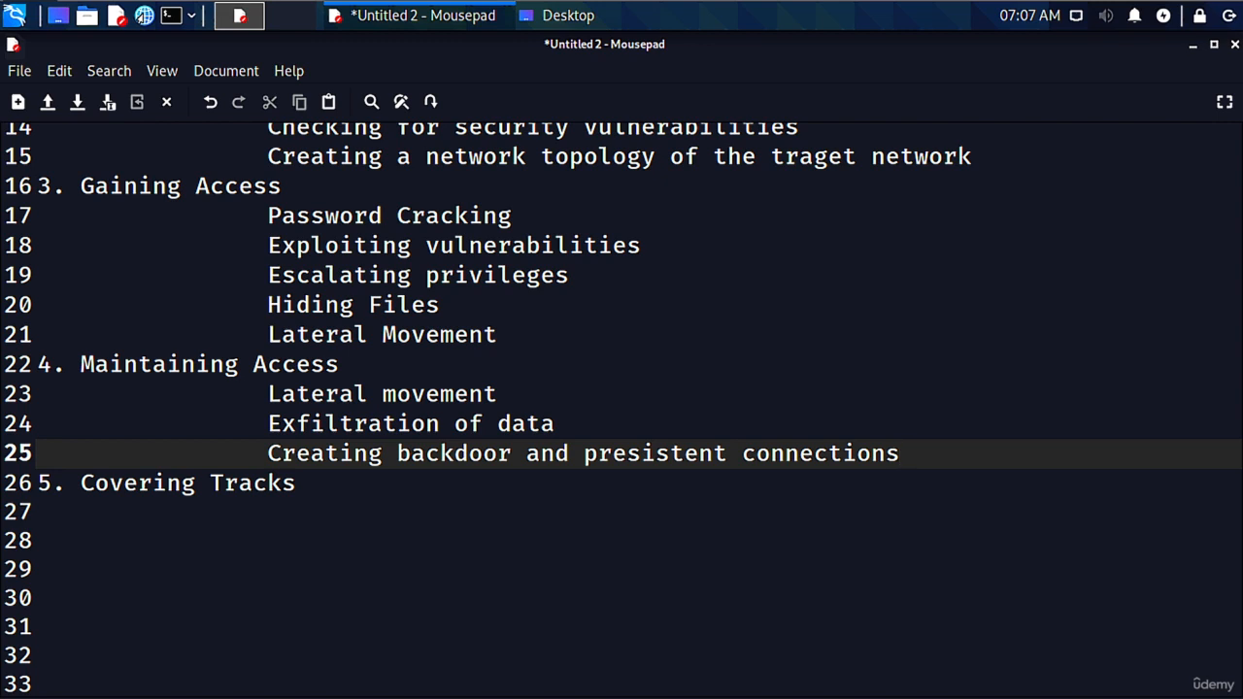
pyautogui.click(897, 454)
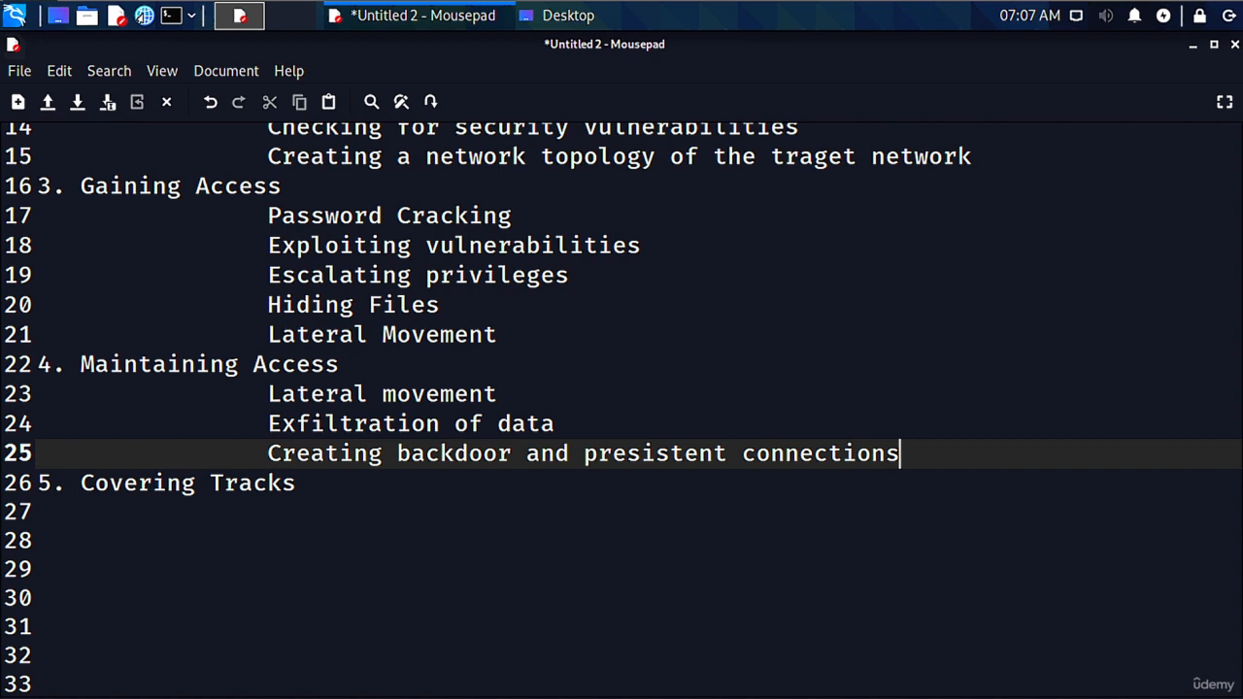